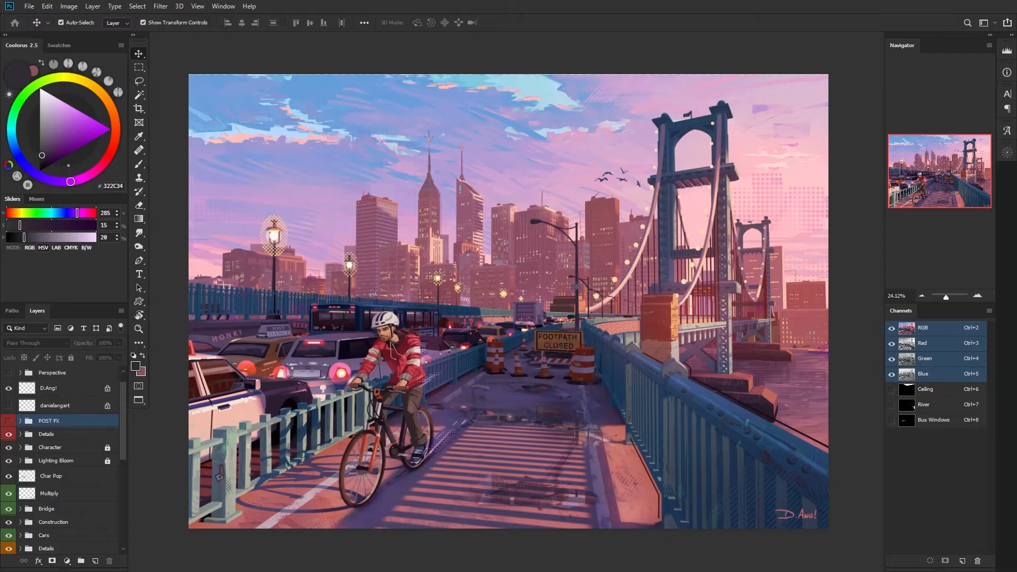
{"action": "mouse_move", "coordinate": [83, 549]}
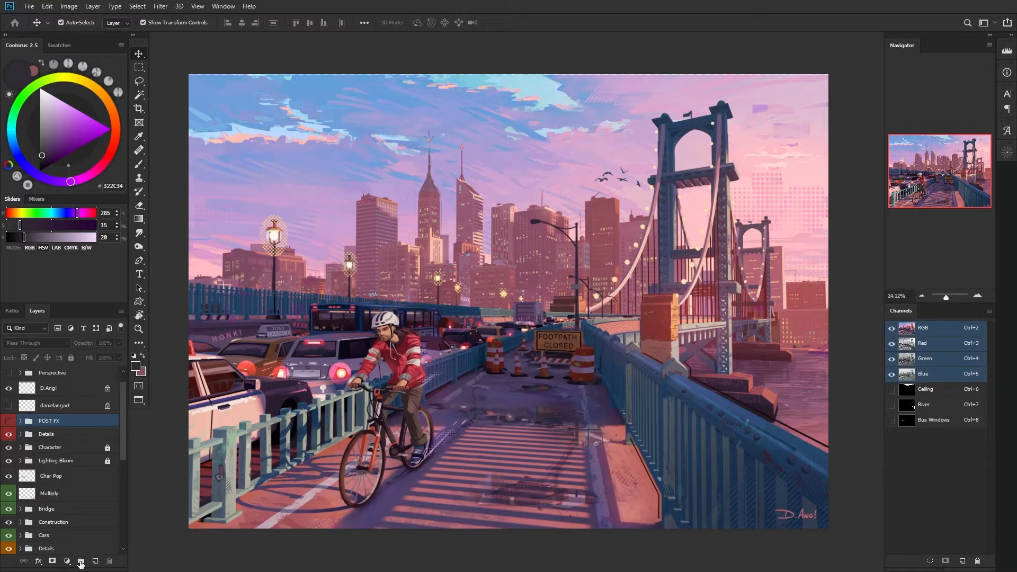
- Create a new layer group for post effects, named POST FX
{"action": "left_click", "coordinate": [81, 561]}
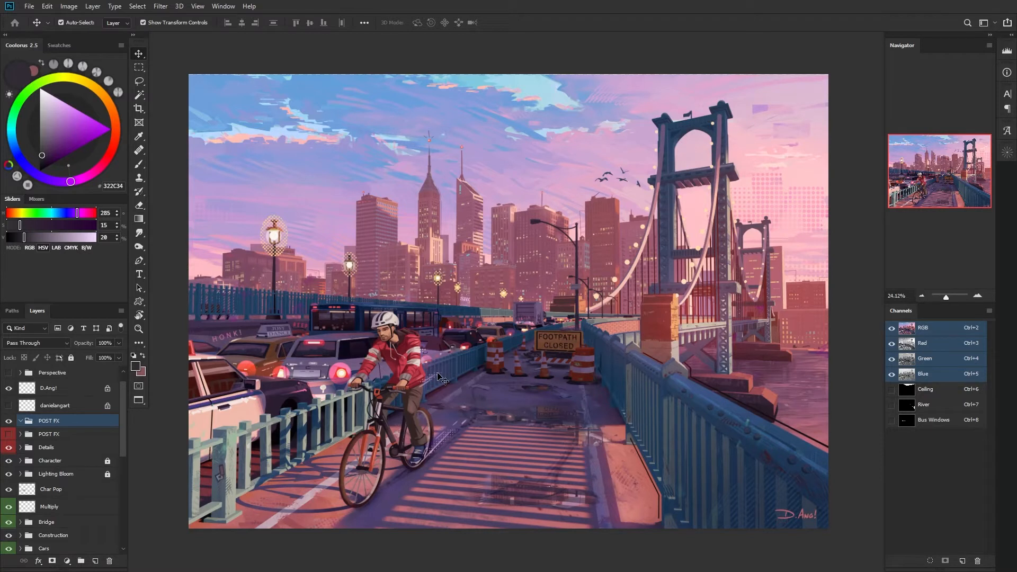
{"action": "mouse_move", "coordinate": [243, 450]}
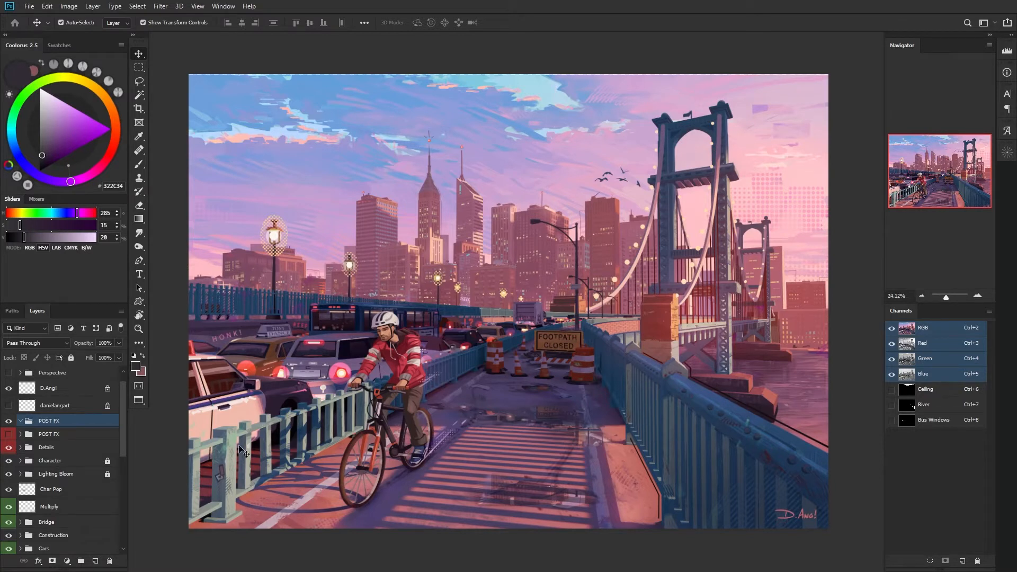
{"action": "mouse_move", "coordinate": [284, 433]}
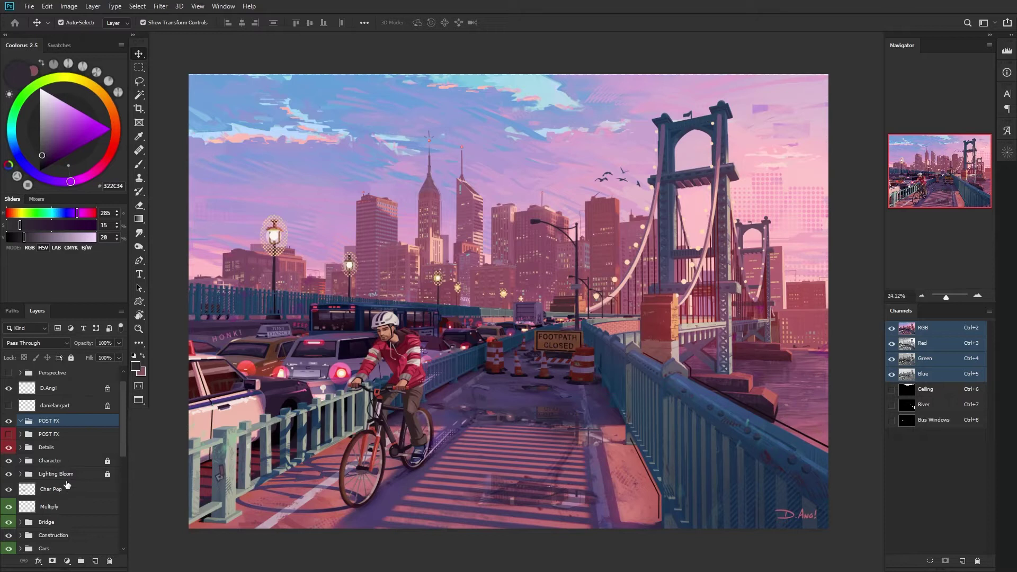
{"action": "mouse_move", "coordinate": [161, 480]}
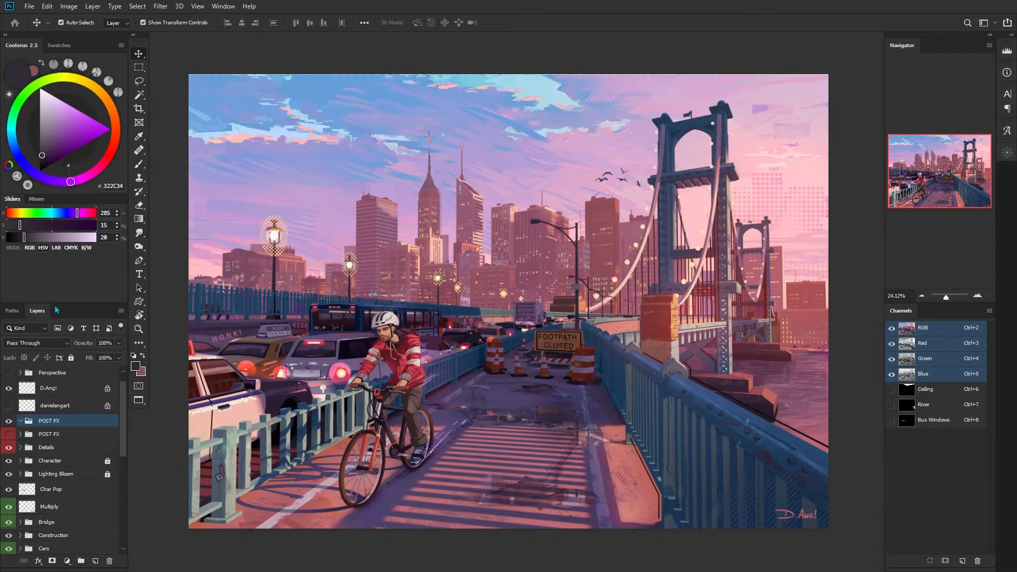
{"action": "mouse_move", "coordinate": [382, 502]}
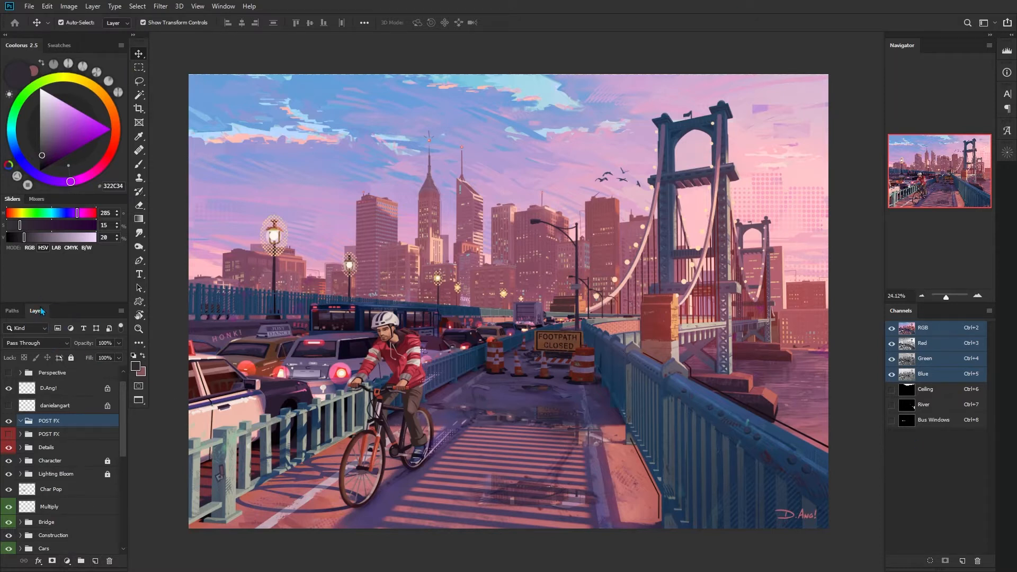
{"action": "left_click", "coordinate": [70, 560]}
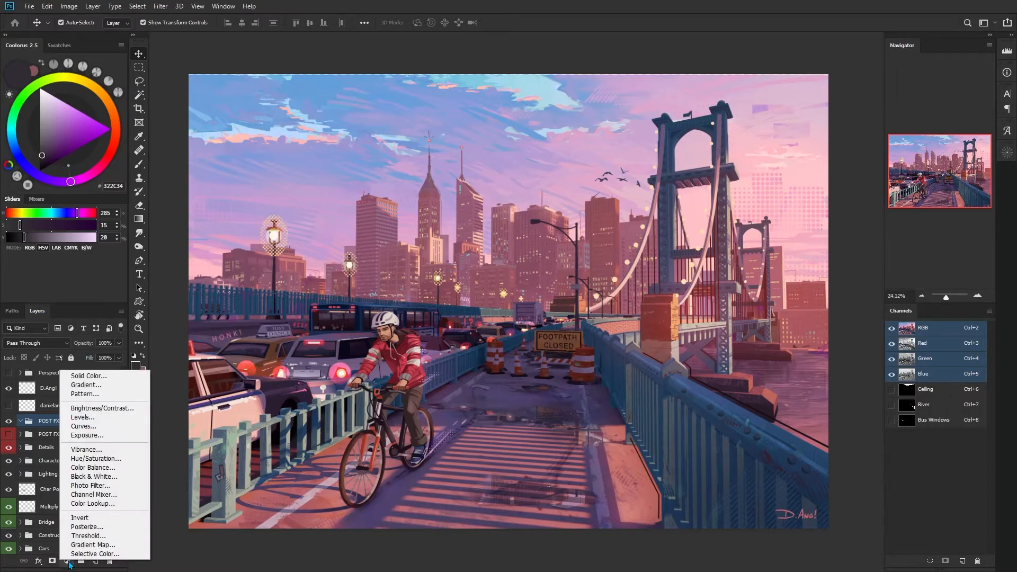
{"action": "mouse_move", "coordinate": [95, 459]}
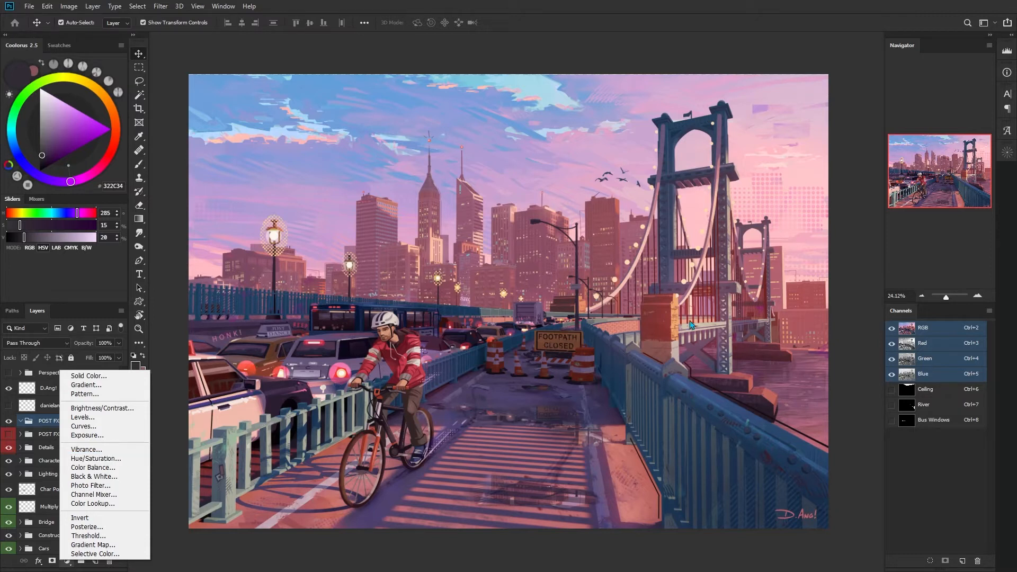
{"action": "mouse_move", "coordinate": [83, 425]}
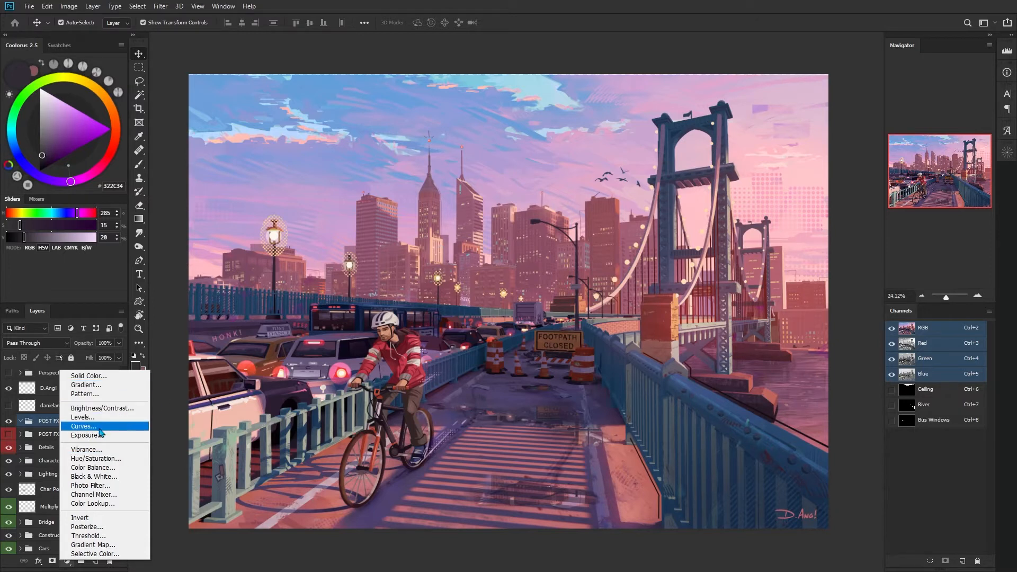
{"action": "left_click", "coordinate": [82, 416]}
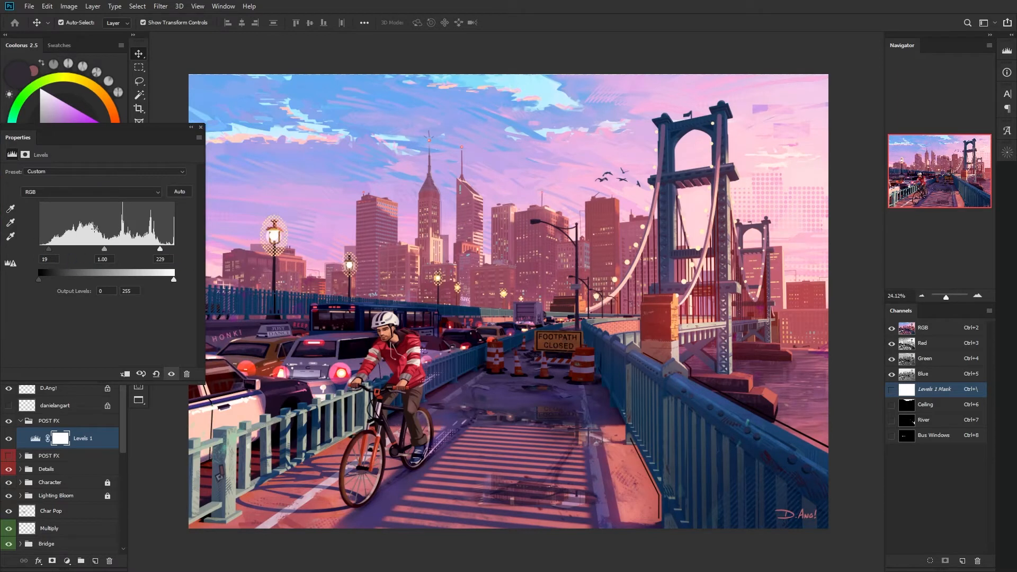
{"action": "mouse_move", "coordinate": [541, 200]}
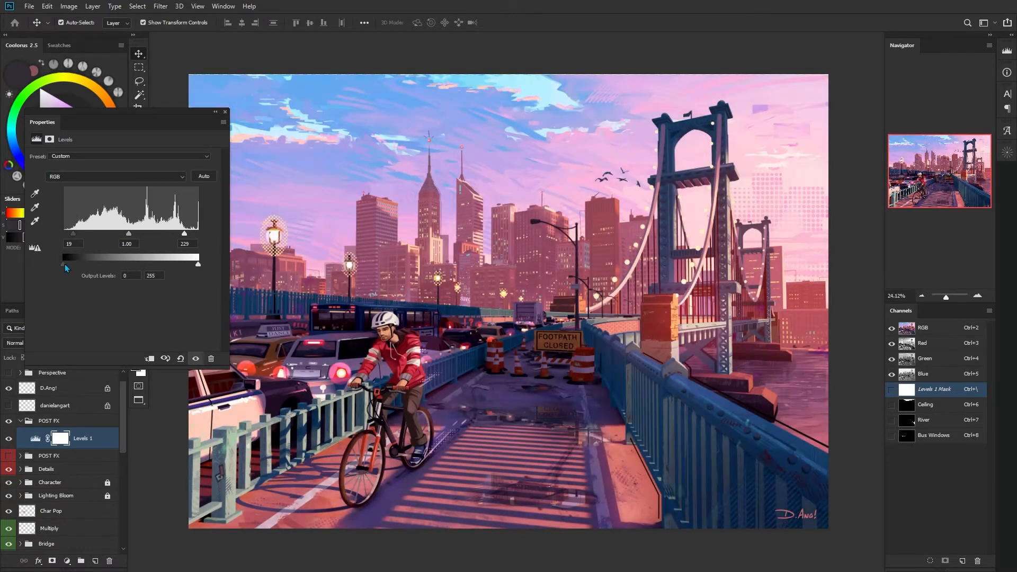
{"action": "left_click_drag", "start_coordinate": [64, 262], "coordinate": [101, 262]}
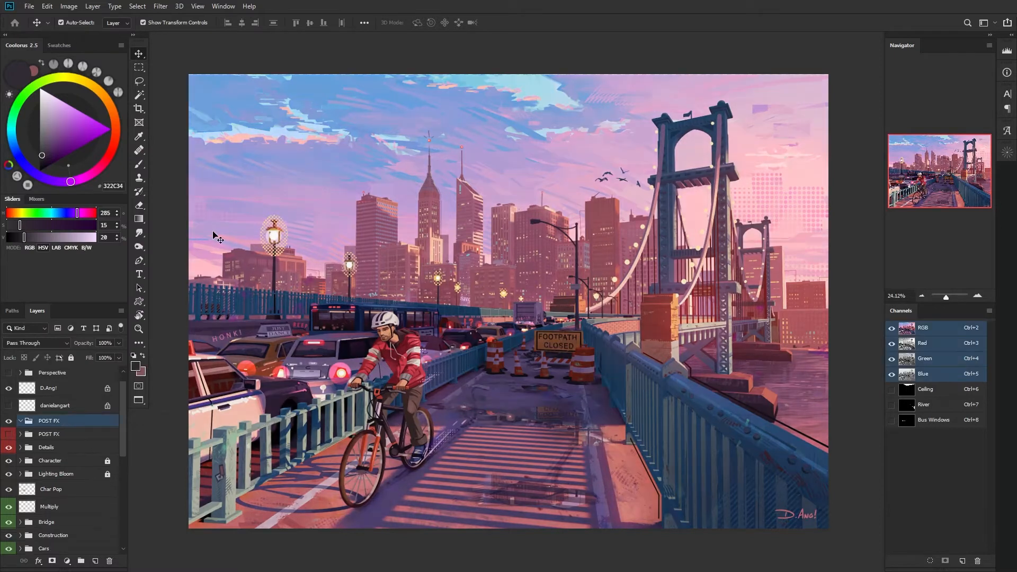
- Add a Curves adjustment in POST FX with a lower curve point pulled down to deepen shadows
{"action": "left_click", "coordinate": [51, 560]}
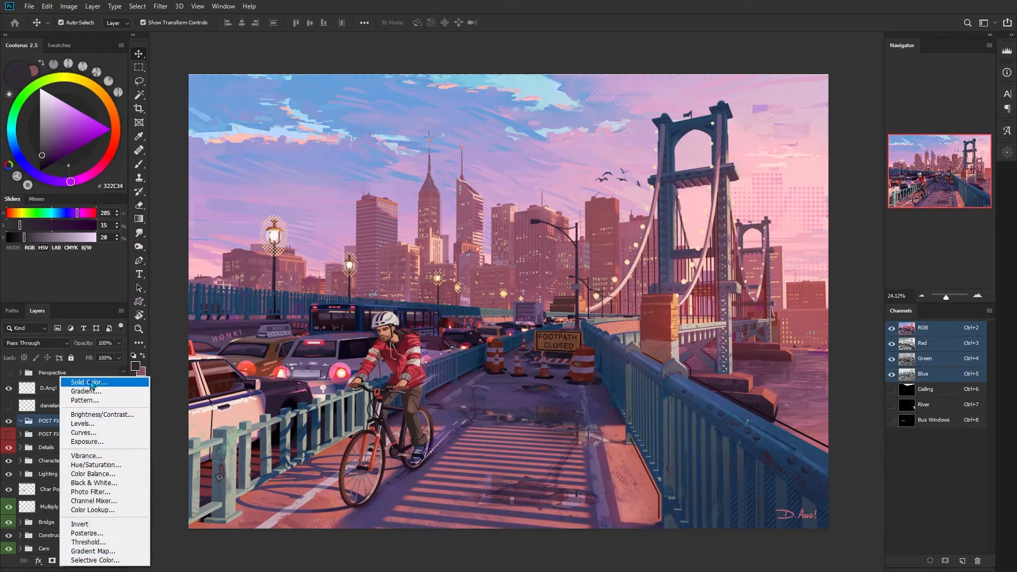
{"action": "left_click", "coordinate": [83, 432]}
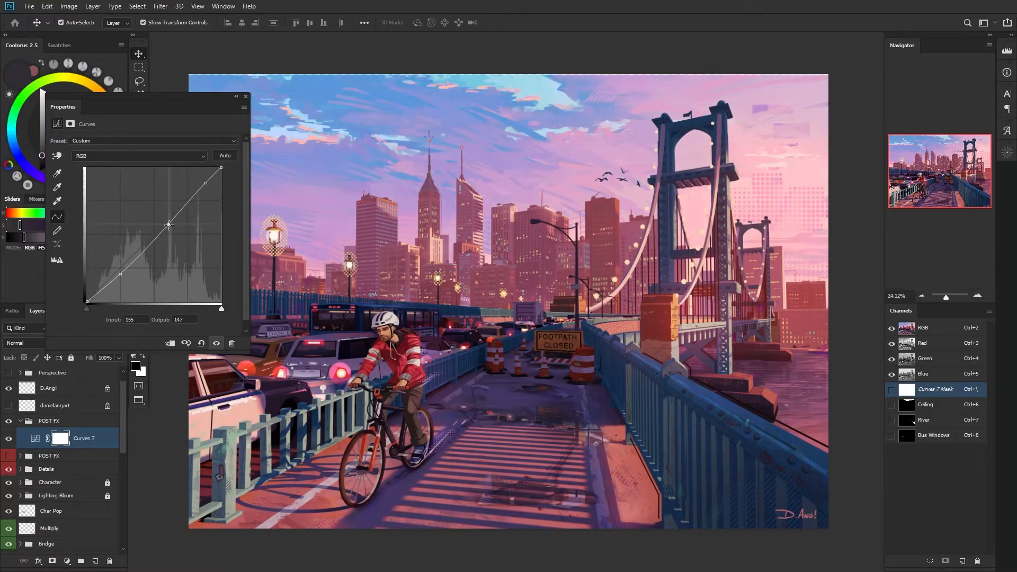
{"action": "left_click_drag", "start_coordinate": [170, 225], "coordinate": [180, 215]}
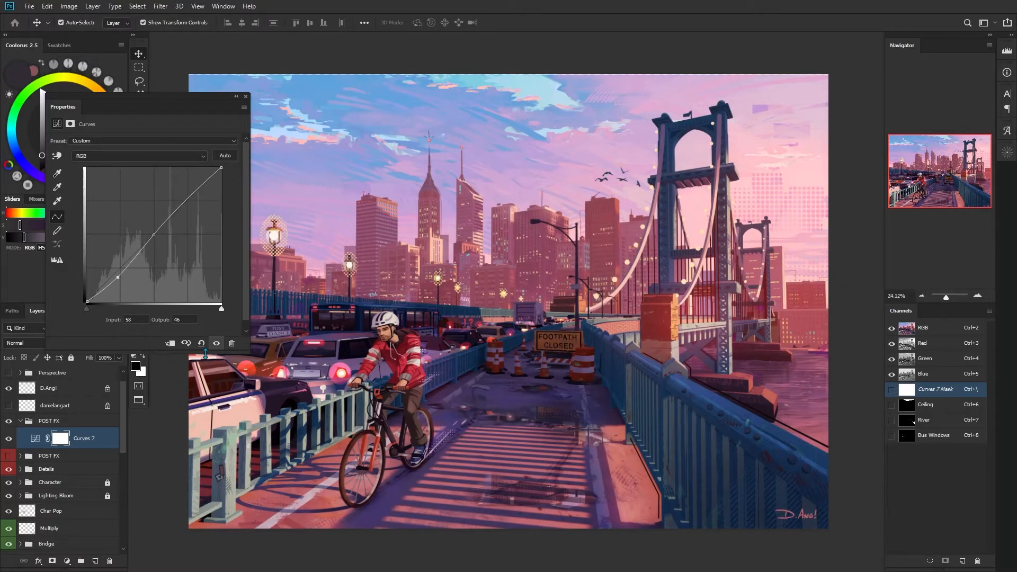
{"action": "left_click", "coordinate": [216, 343]}
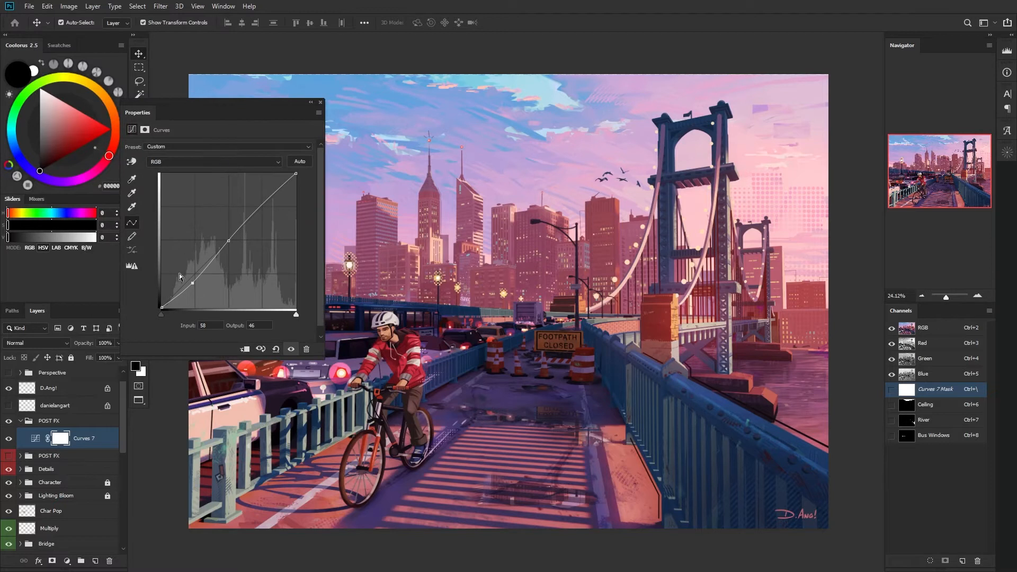
{"action": "mouse_move", "coordinate": [247, 111]}
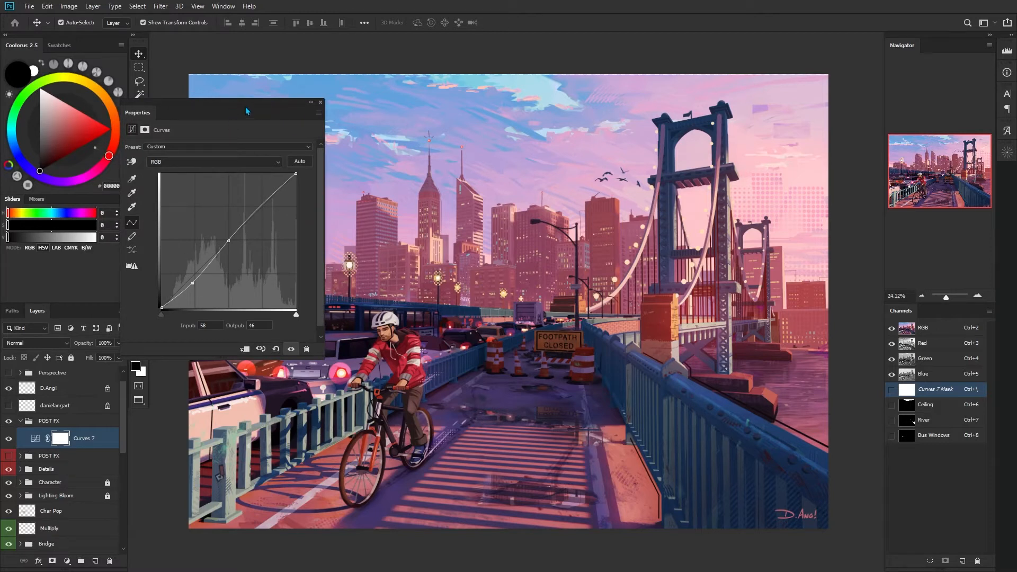
{"action": "left_click", "coordinate": [320, 102]}
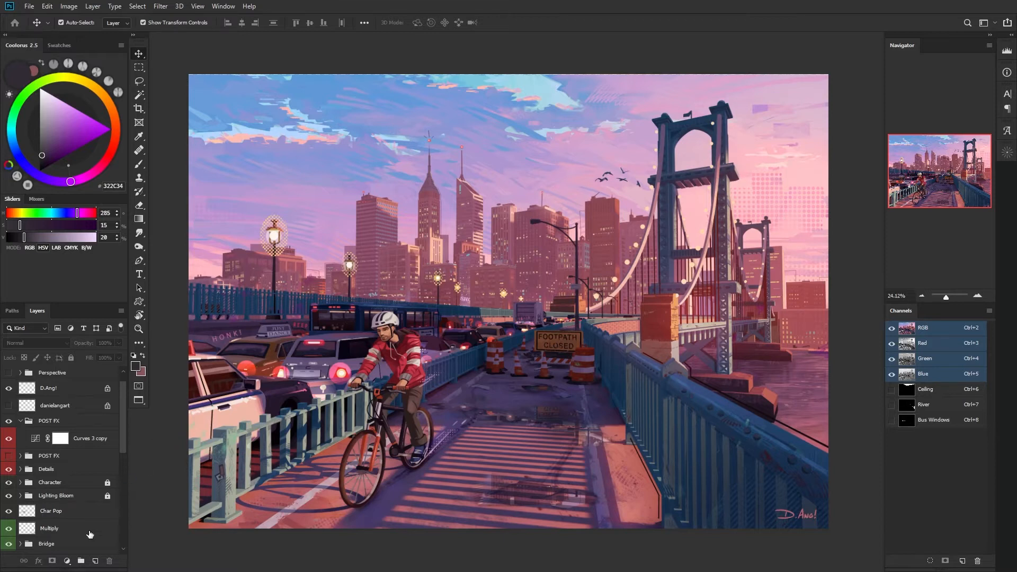
- Add a Color Balance adjustment and shift its midtones toward cyan, magenta and blue
{"action": "left_click", "coordinate": [67, 560]}
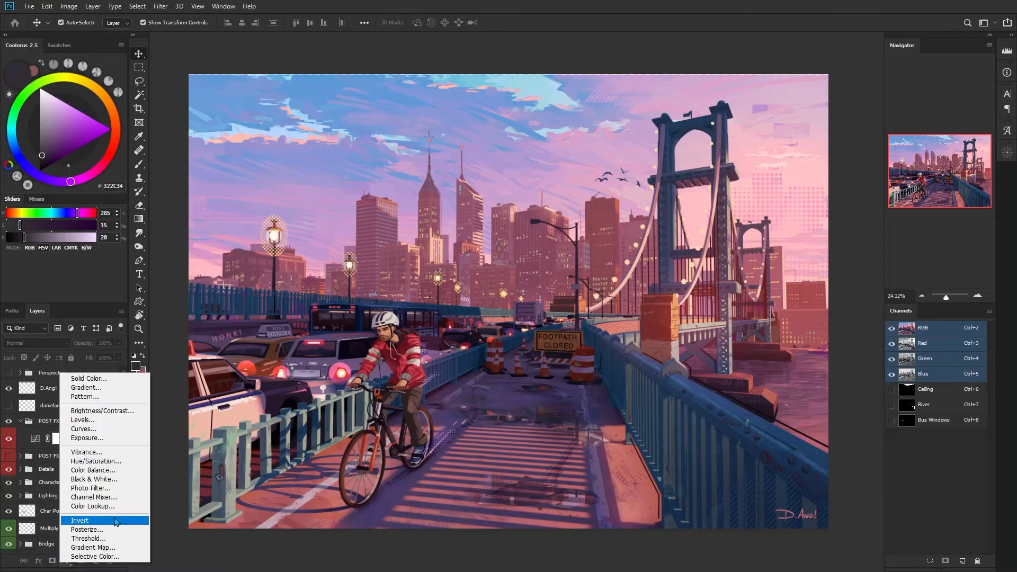
{"action": "mouse_move", "coordinate": [164, 396]}
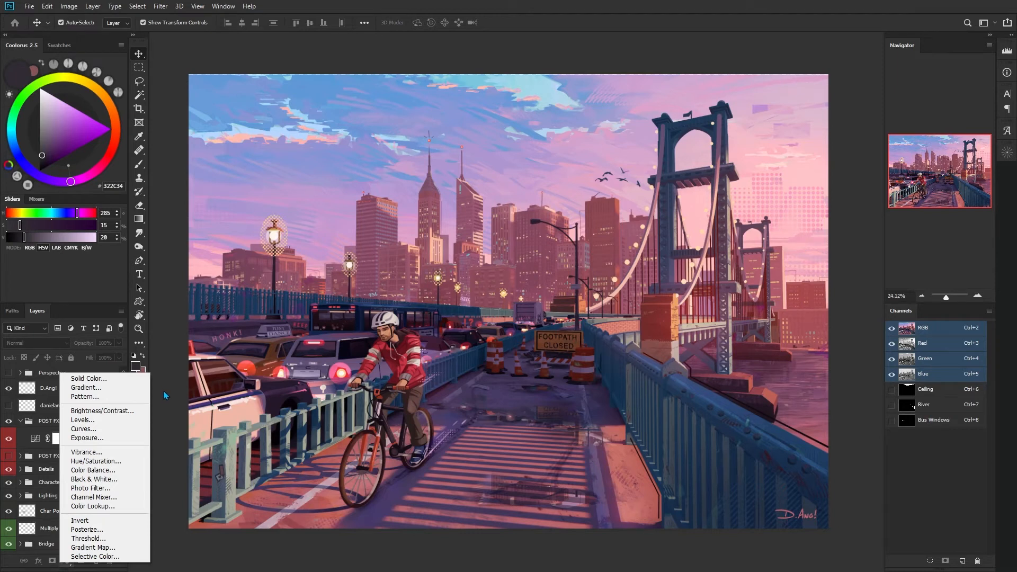
{"action": "mouse_move", "coordinate": [167, 400]}
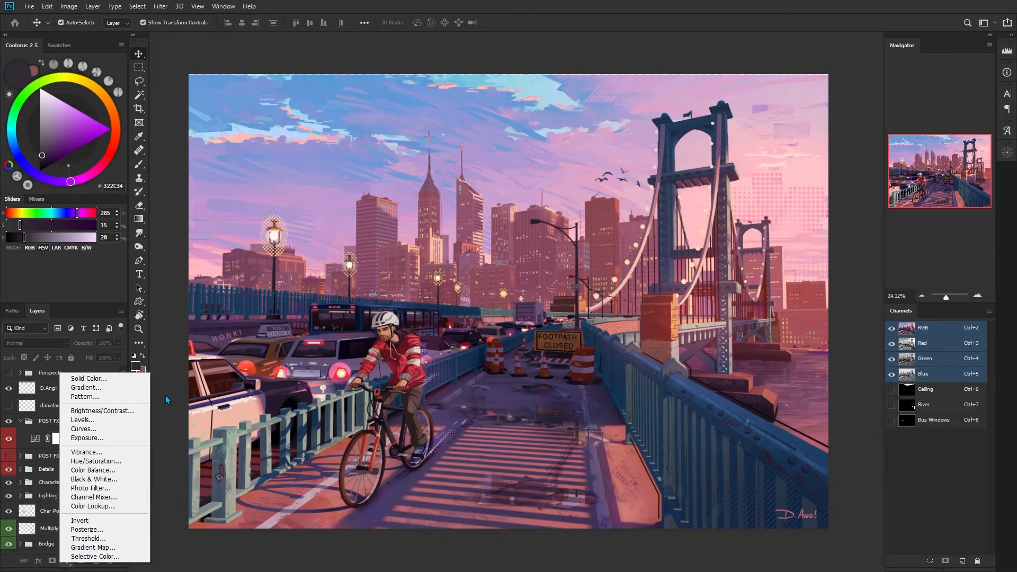
{"action": "mouse_move", "coordinate": [156, 413]}
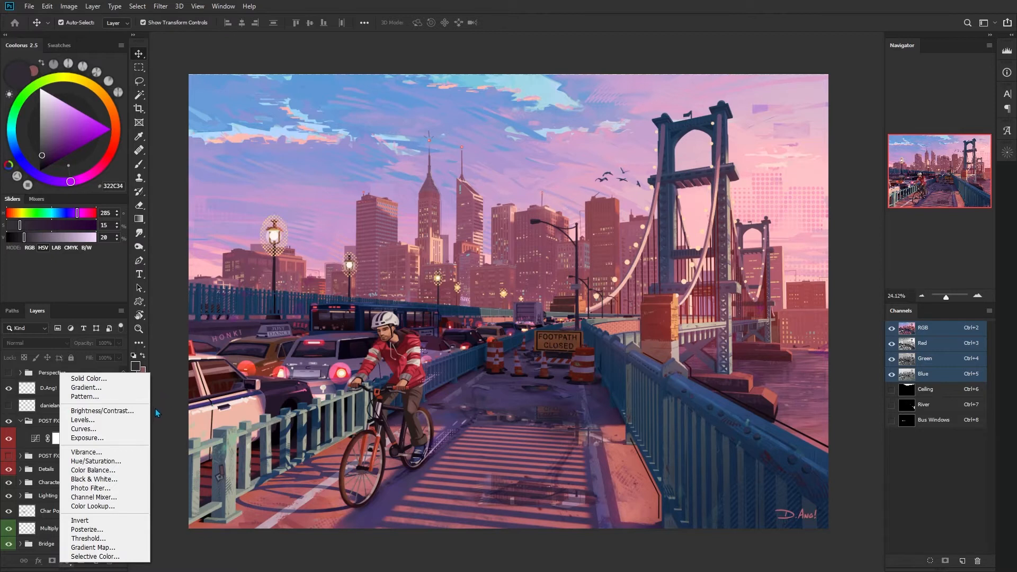
{"action": "mouse_move", "coordinate": [82, 419]}
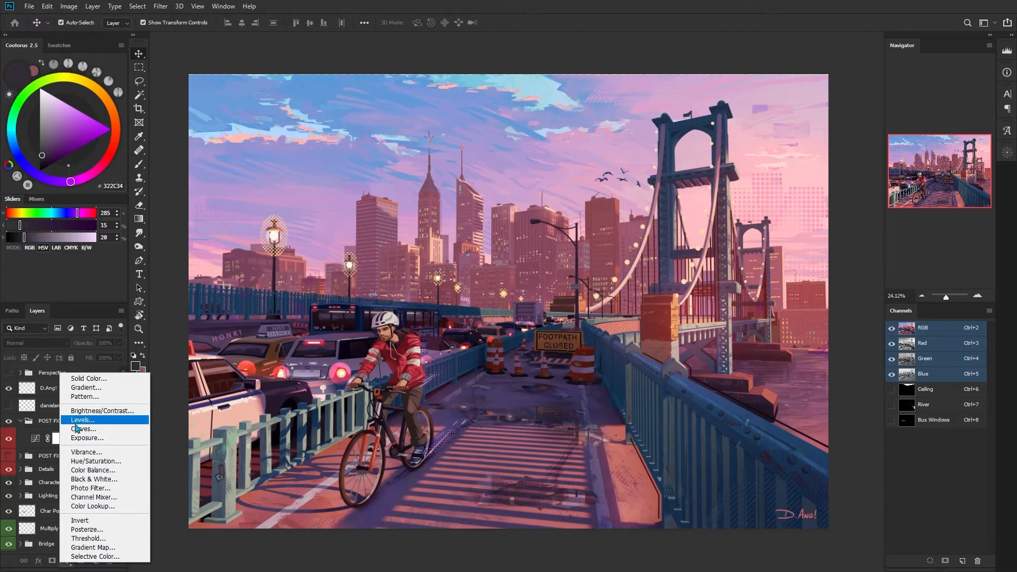
{"action": "mouse_move", "coordinate": [93, 470]}
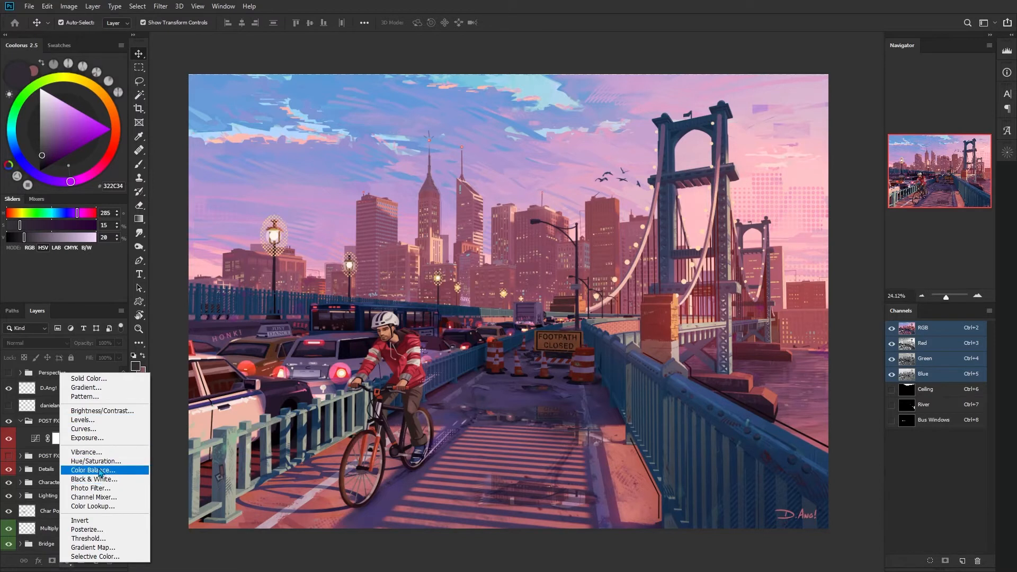
{"action": "left_click", "coordinate": [92, 470]}
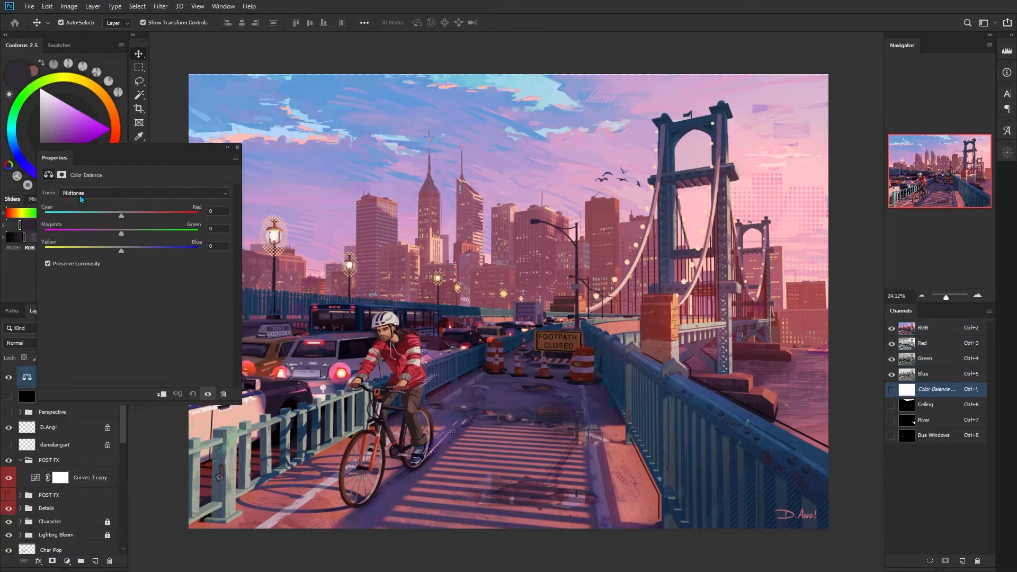
{"action": "left_click", "coordinate": [141, 193]}
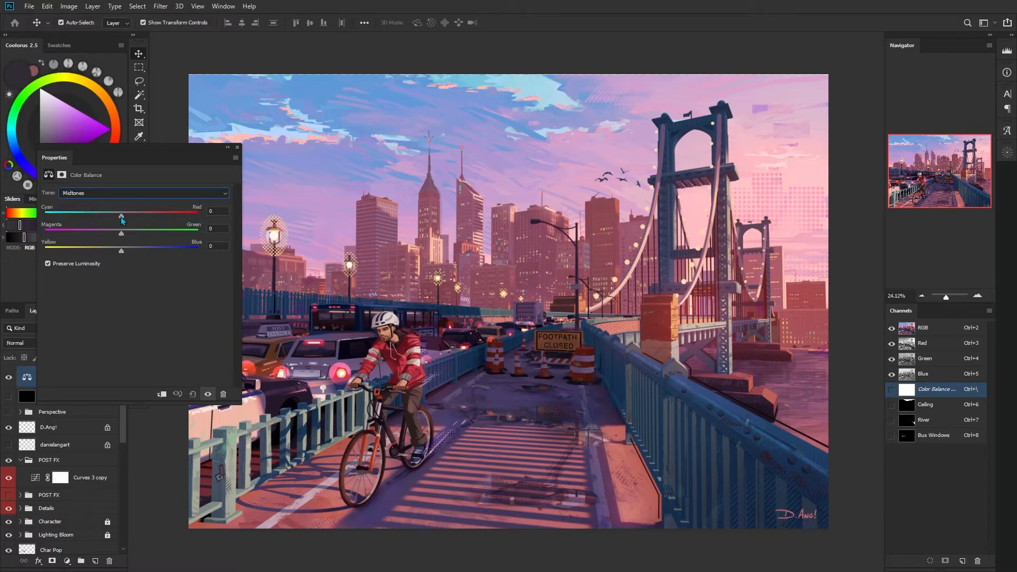
{"action": "left_click_drag", "start_coordinate": [120, 215], "coordinate": [104, 215]}
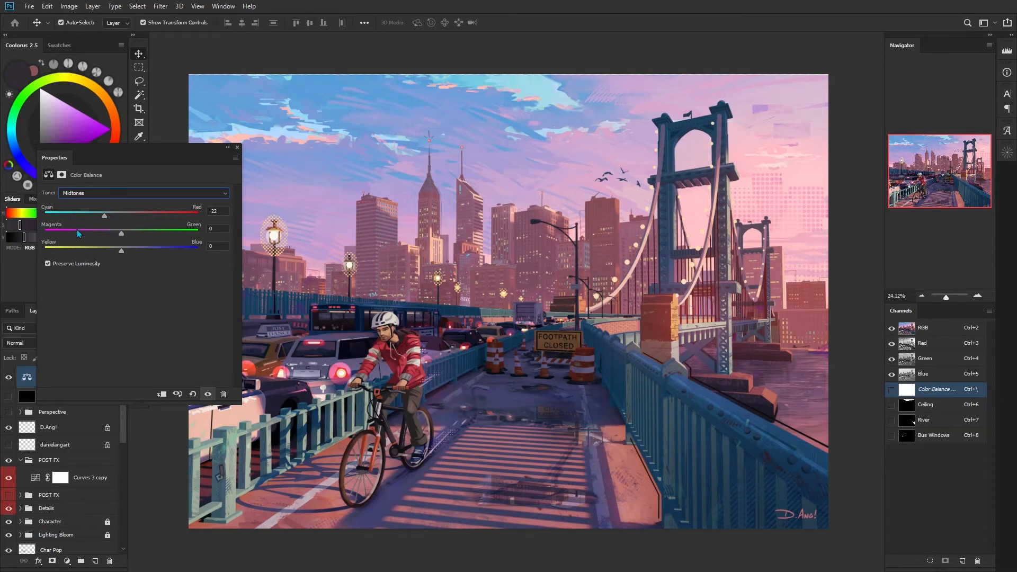
{"action": "left_click_drag", "start_coordinate": [121, 233], "coordinate": [96, 233]}
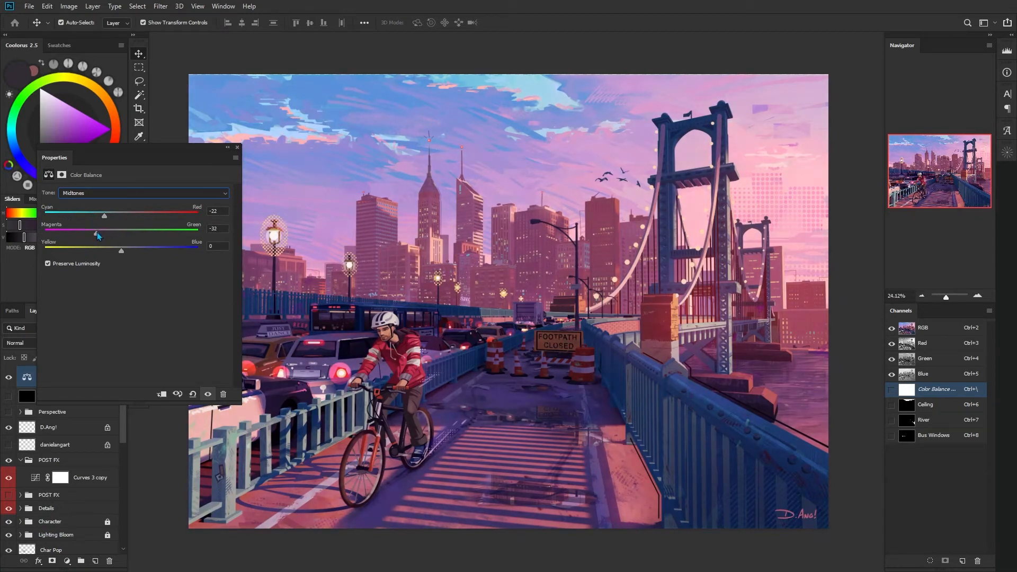
{"action": "left_click_drag", "start_coordinate": [103, 232], "coordinate": [91, 232]}
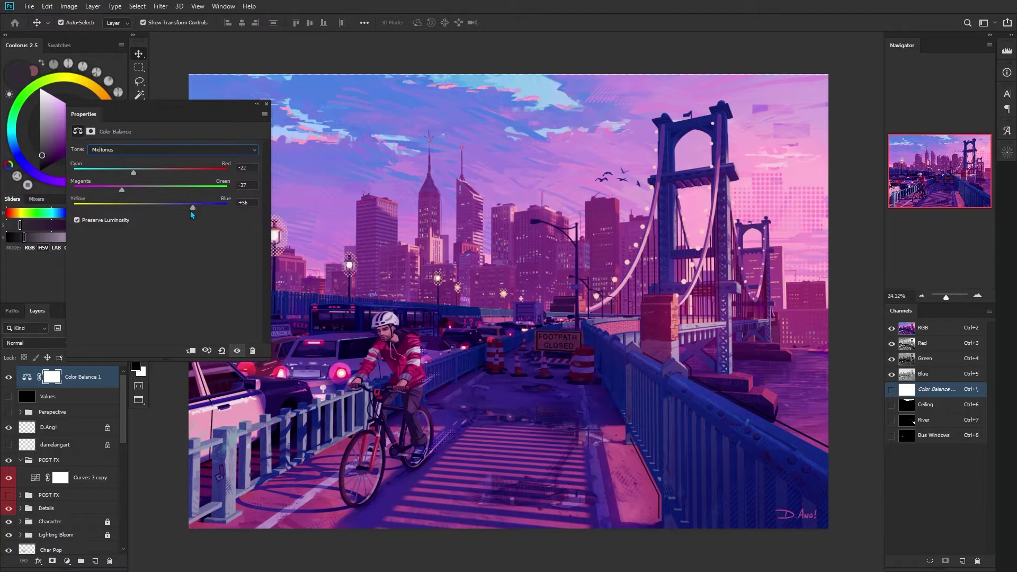
{"action": "left_click_drag", "start_coordinate": [193, 208], "coordinate": [153, 207]}
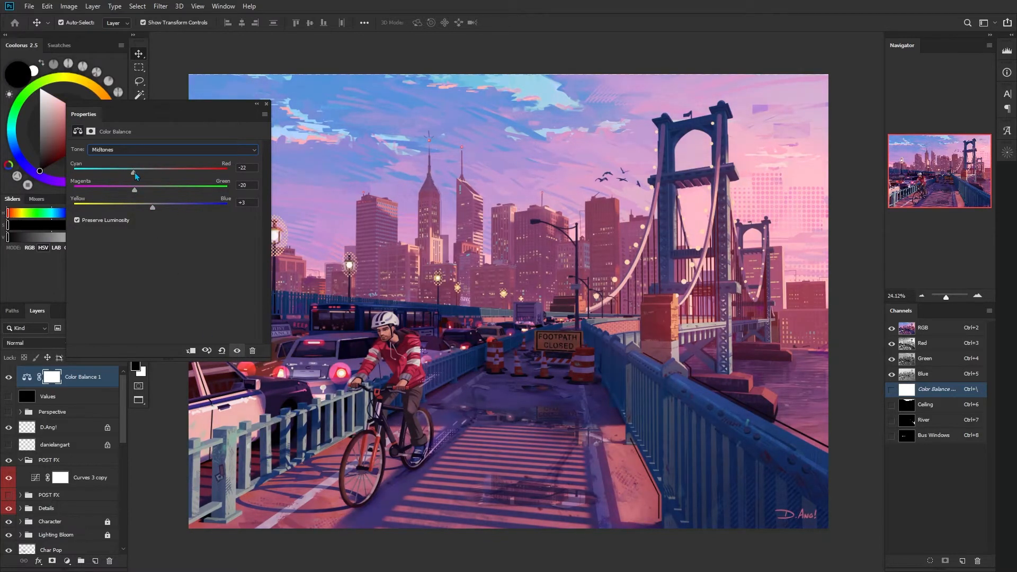
- Push the Color Balance highlights toward a pink tint
{"action": "left_click", "coordinate": [170, 149]}
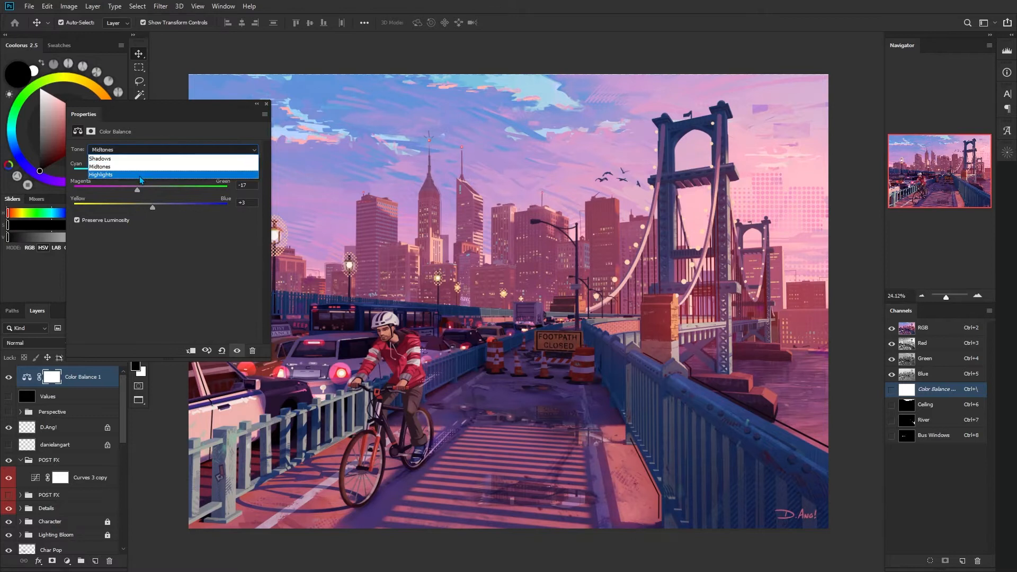
{"action": "left_click", "coordinate": [100, 174]}
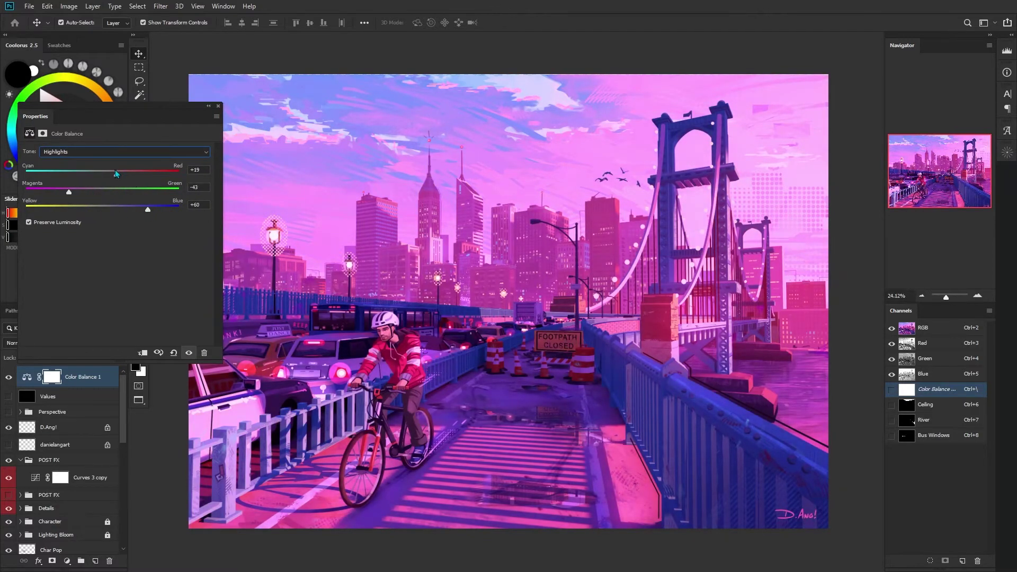
{"action": "left_click_drag", "start_coordinate": [116, 173], "coordinate": [74, 170]}
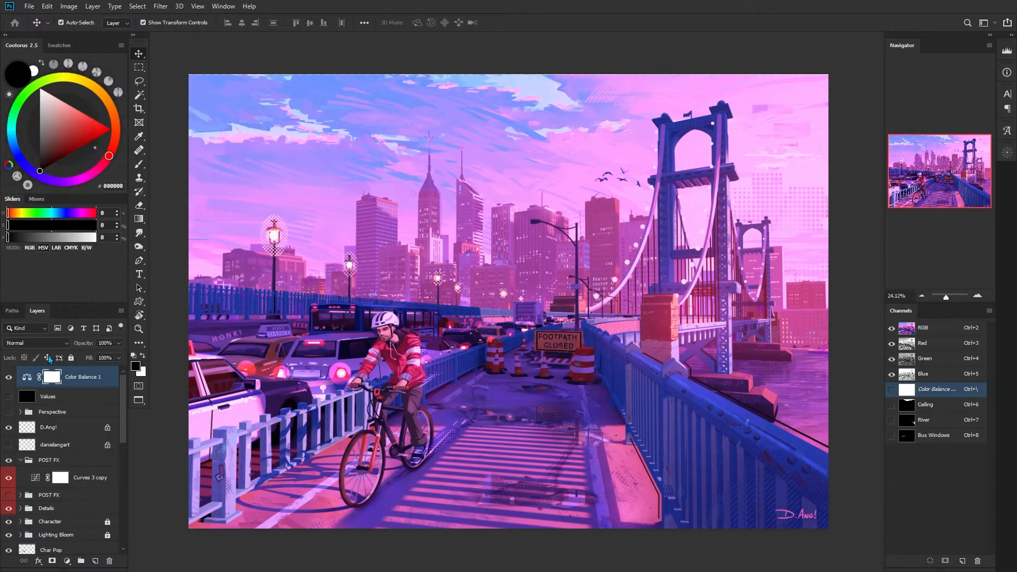
- Add a Selective Color adjustment and adjust cyan, magenta and yellow in the Reds
{"action": "left_click", "coordinate": [53, 560]}
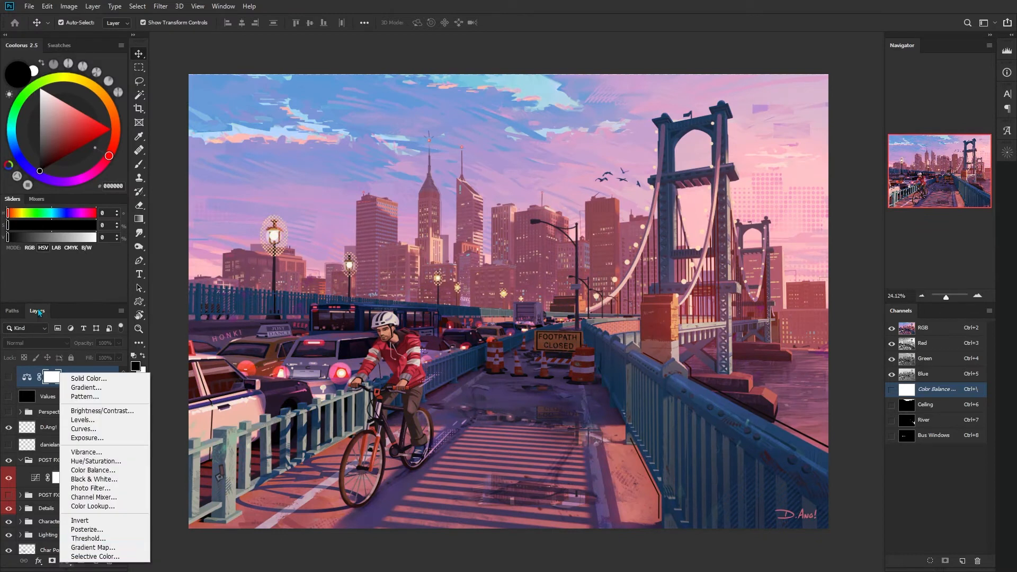
{"action": "mouse_move", "coordinate": [84, 388]}
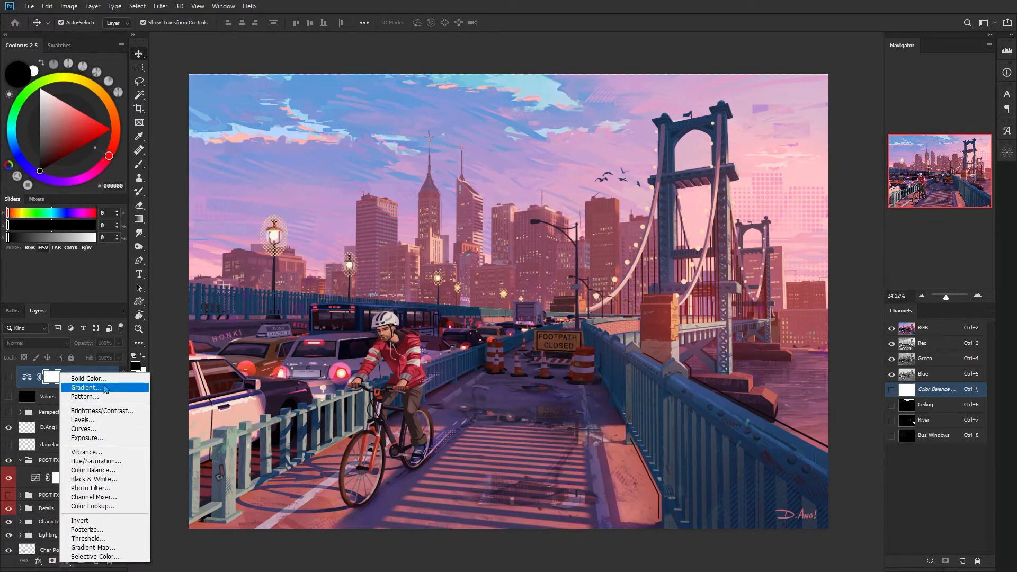
{"action": "mouse_move", "coordinate": [94, 557]}
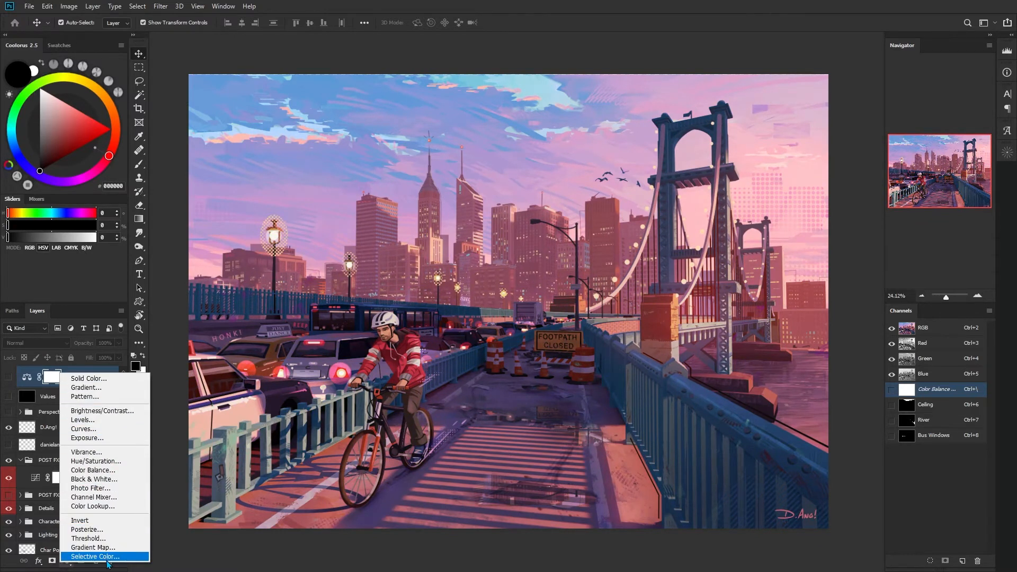
{"action": "left_click", "coordinate": [95, 556]}
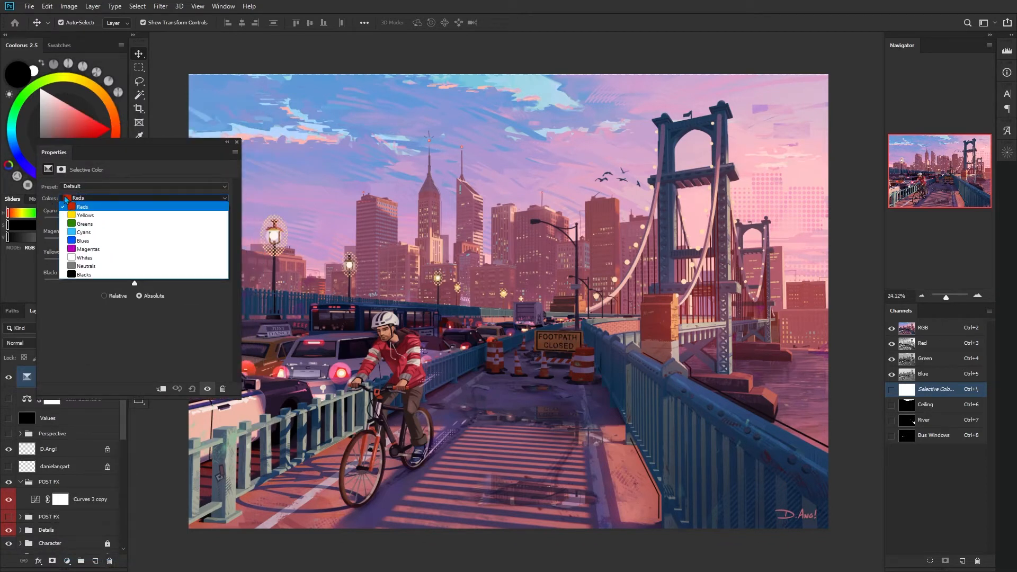
{"action": "left_click", "coordinate": [83, 206]}
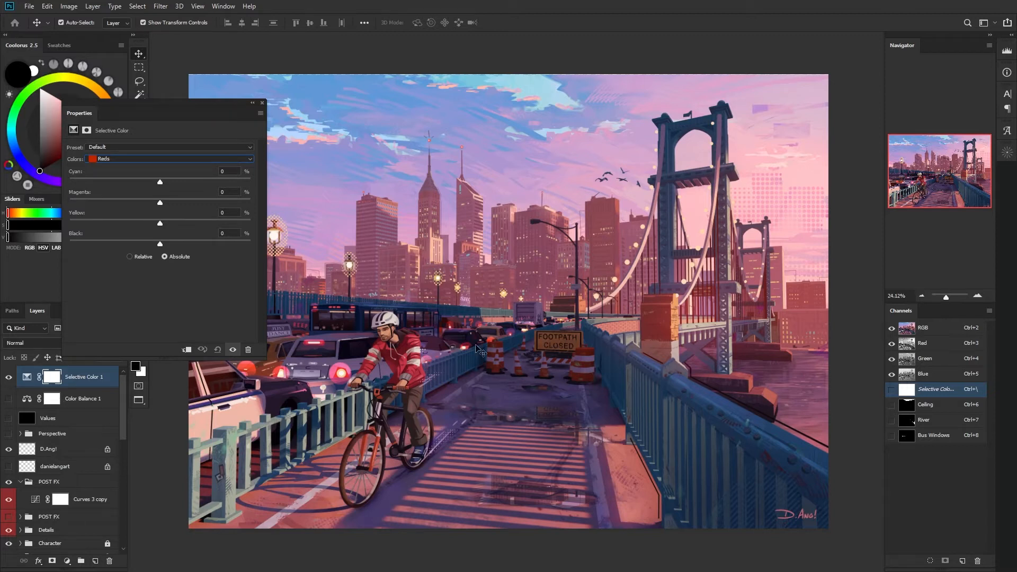
{"action": "mouse_move", "coordinate": [98, 160]}
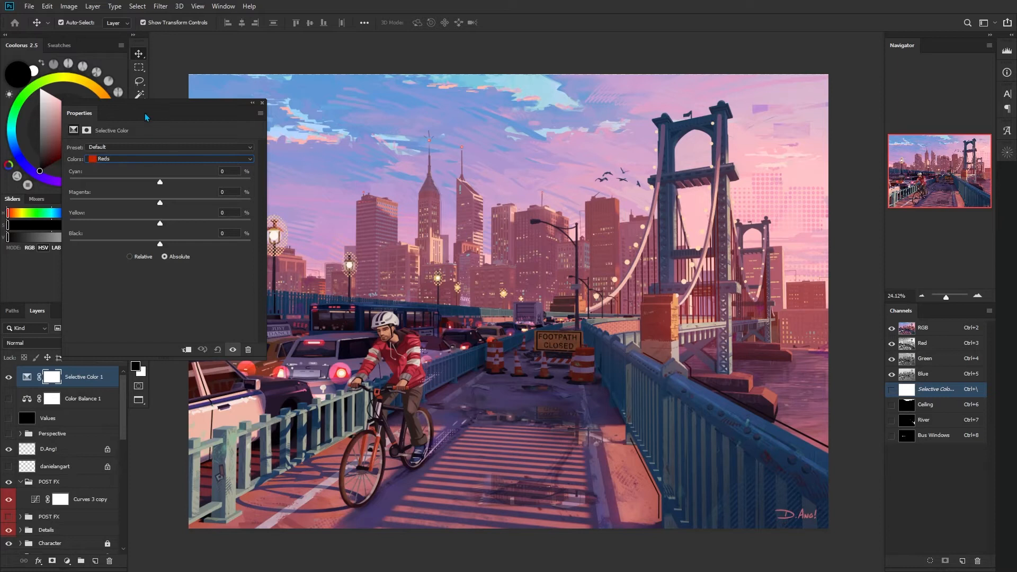
{"action": "left_click_drag", "start_coordinate": [160, 182], "coordinate": [158, 182]}
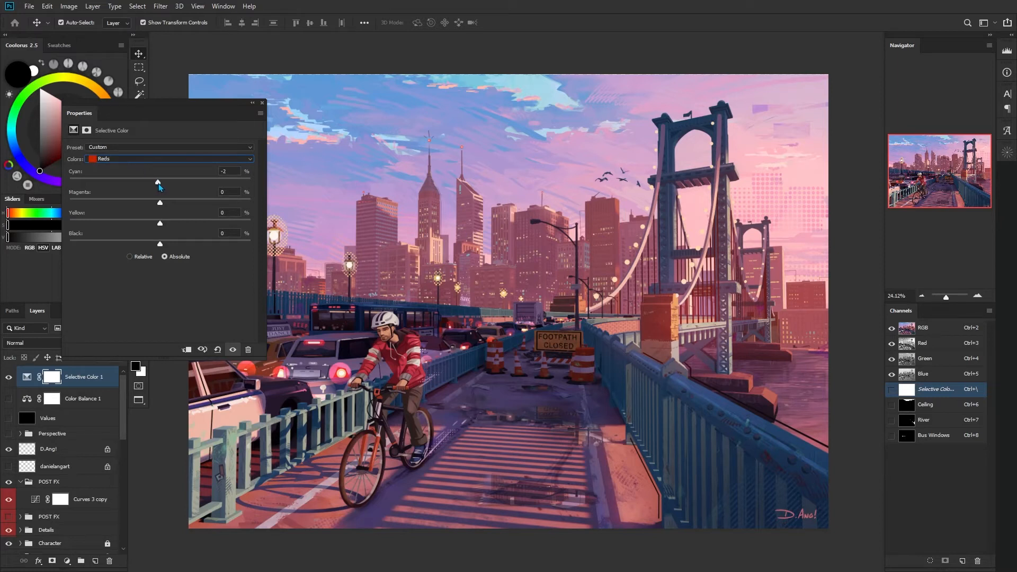
{"action": "left_click_drag", "start_coordinate": [156, 181], "coordinate": [141, 181]}
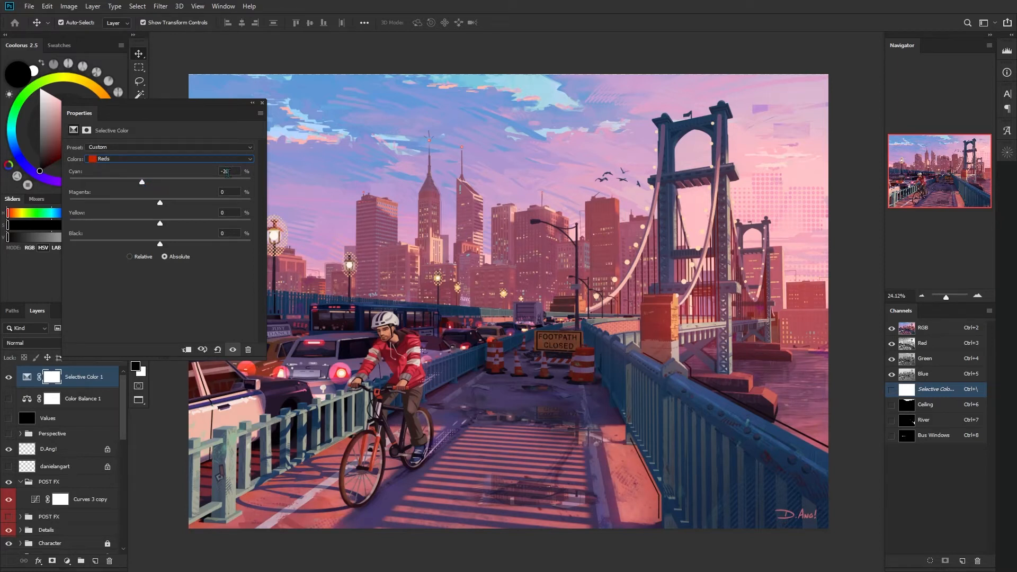
{"action": "left_click_drag", "start_coordinate": [141, 181], "coordinate": [141, 181]}
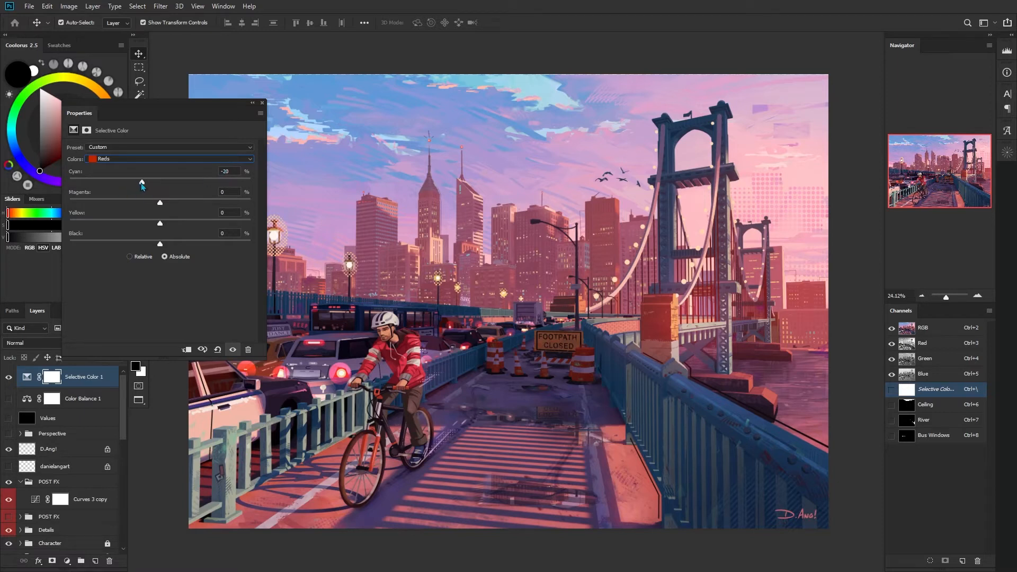
{"action": "left_click_drag", "start_coordinate": [141, 183], "coordinate": [97, 182]}
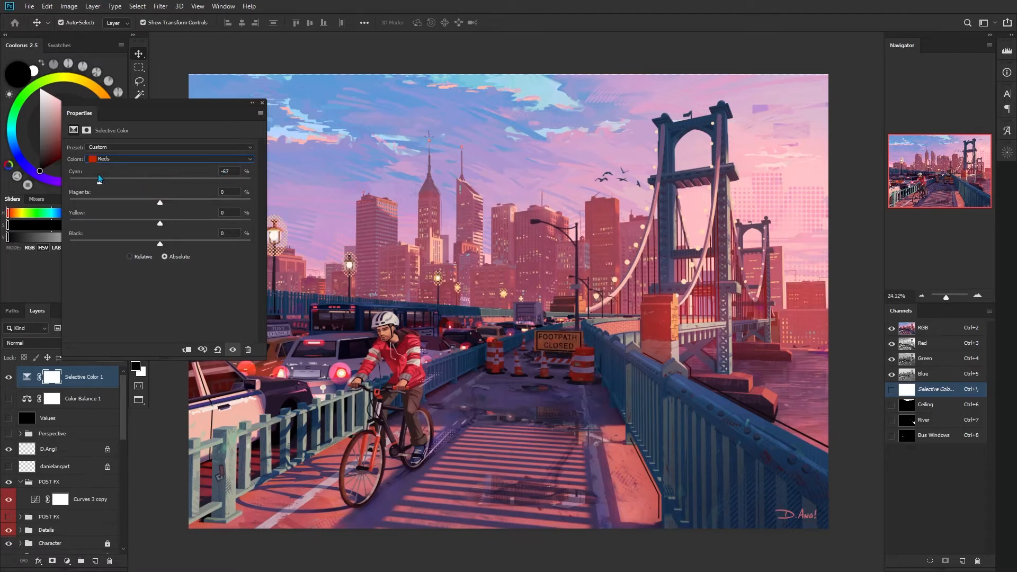
{"action": "left_click_drag", "start_coordinate": [101, 180], "coordinate": [96, 184]}
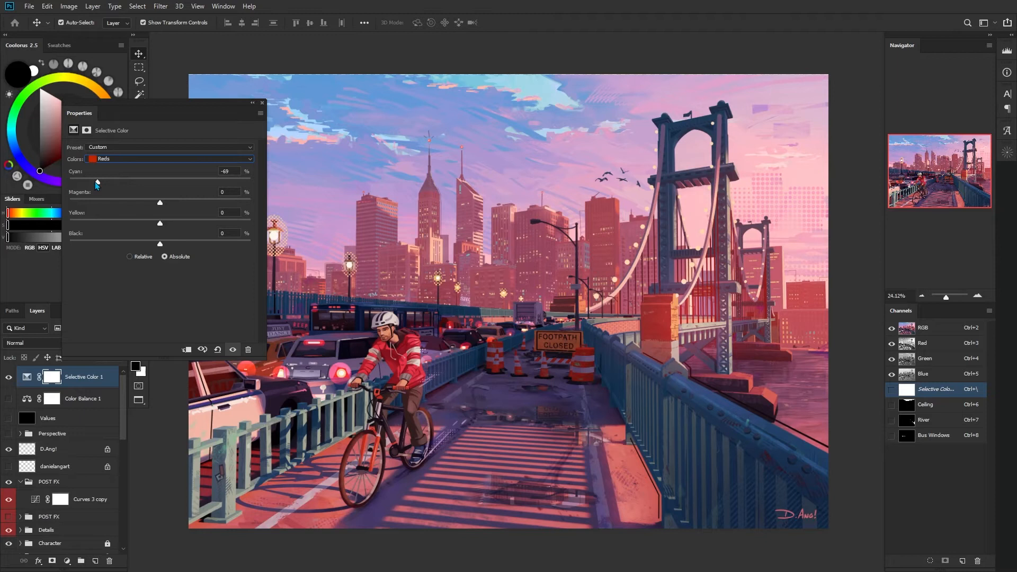
{"action": "left_click_drag", "start_coordinate": [95, 181], "coordinate": [203, 182]}
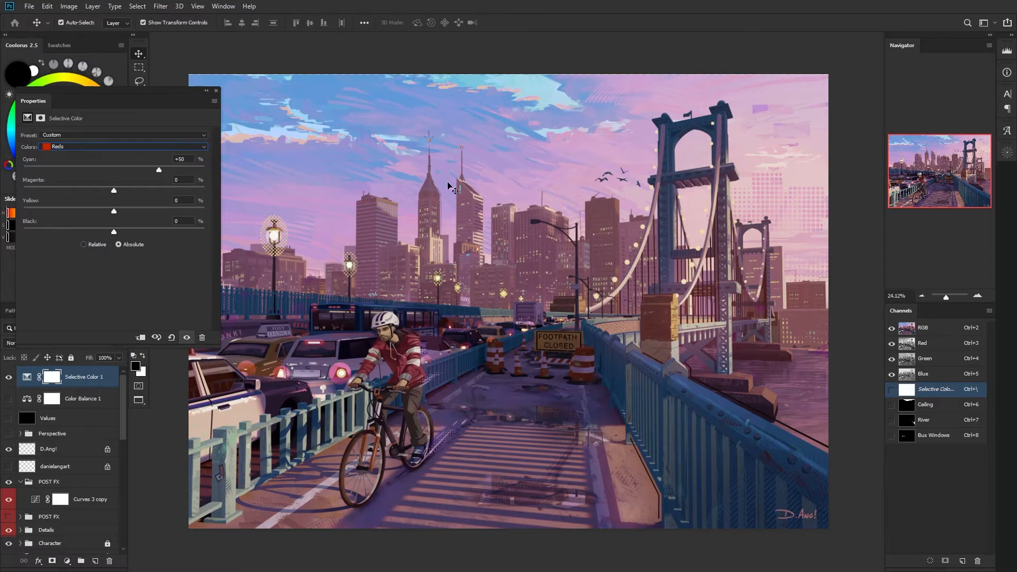
{"action": "mouse_move", "coordinate": [389, 247]}
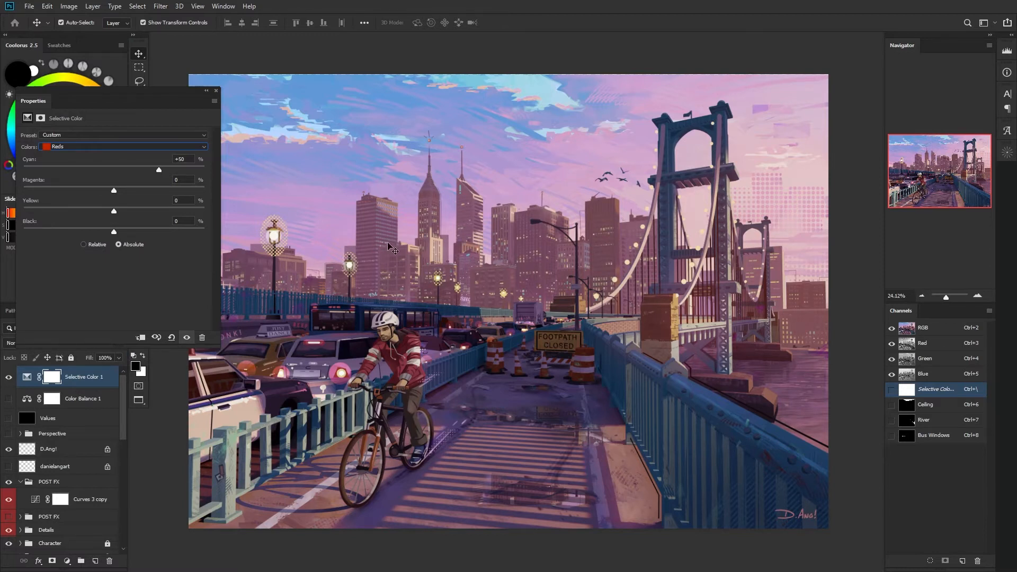
{"action": "left_click_drag", "start_coordinate": [113, 190], "coordinate": [115, 190]}
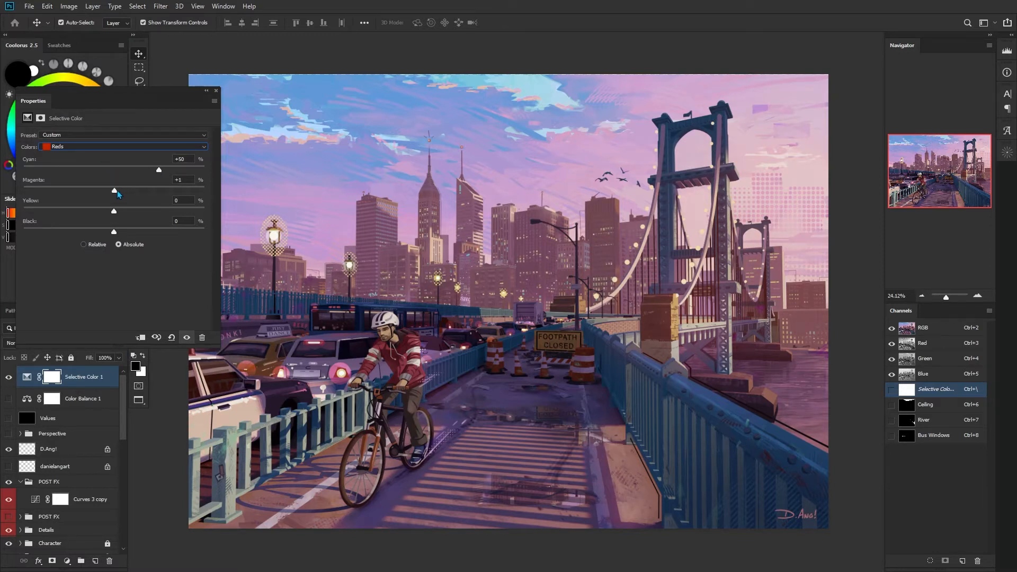
{"action": "left_click_drag", "start_coordinate": [113, 188], "coordinate": [61, 188]}
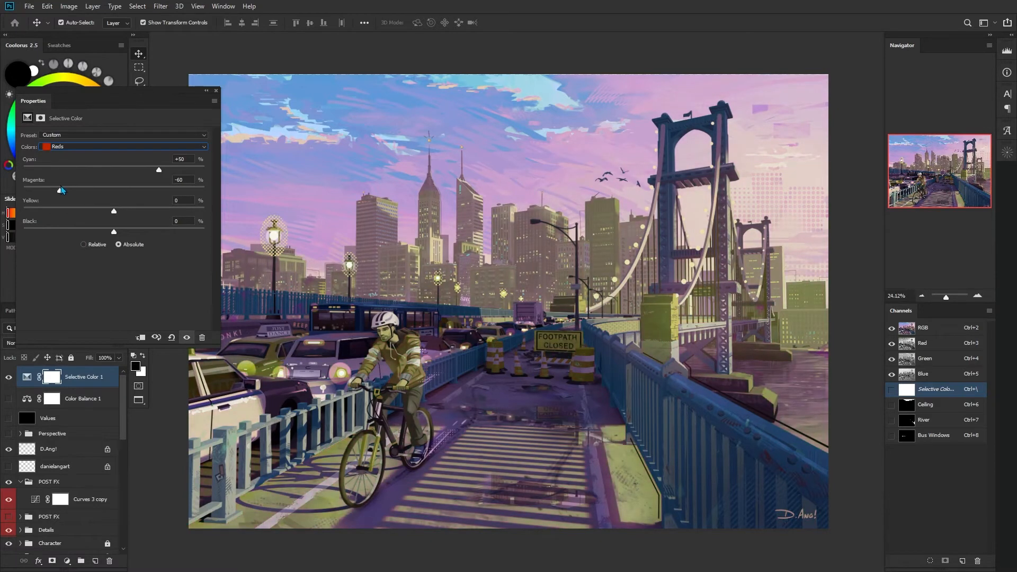
{"action": "left_click_drag", "start_coordinate": [60, 190], "coordinate": [130, 189]}
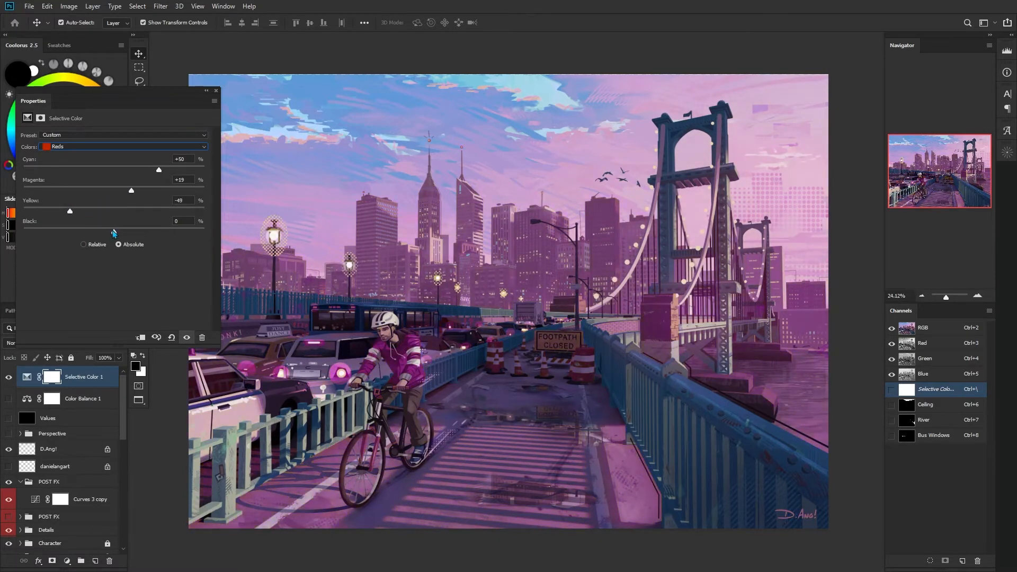
- Add cyan to the Blues and Magentas in the Selective Color adjustment
{"action": "left_click", "coordinate": [124, 146]}
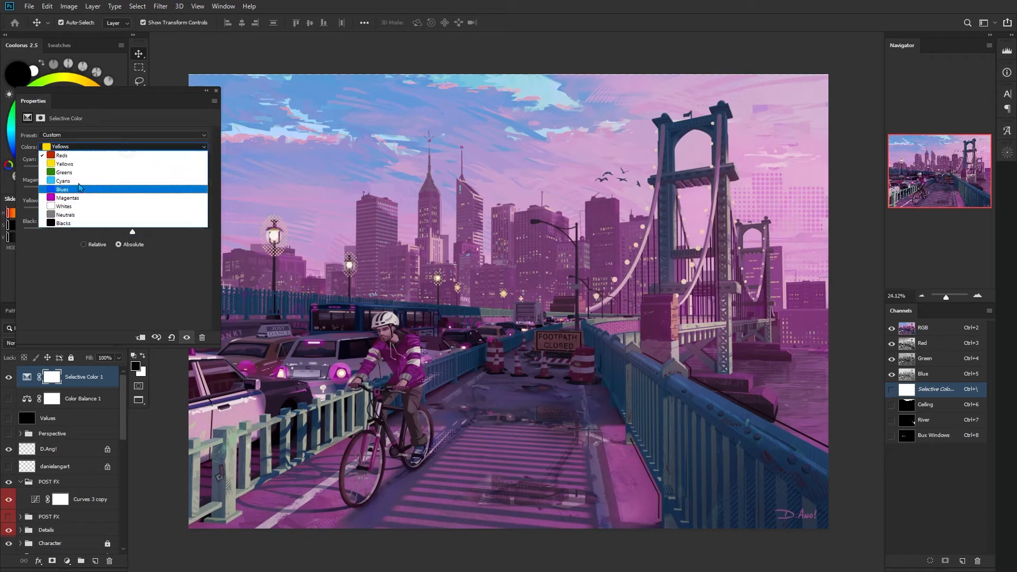
{"action": "left_click", "coordinate": [63, 188]}
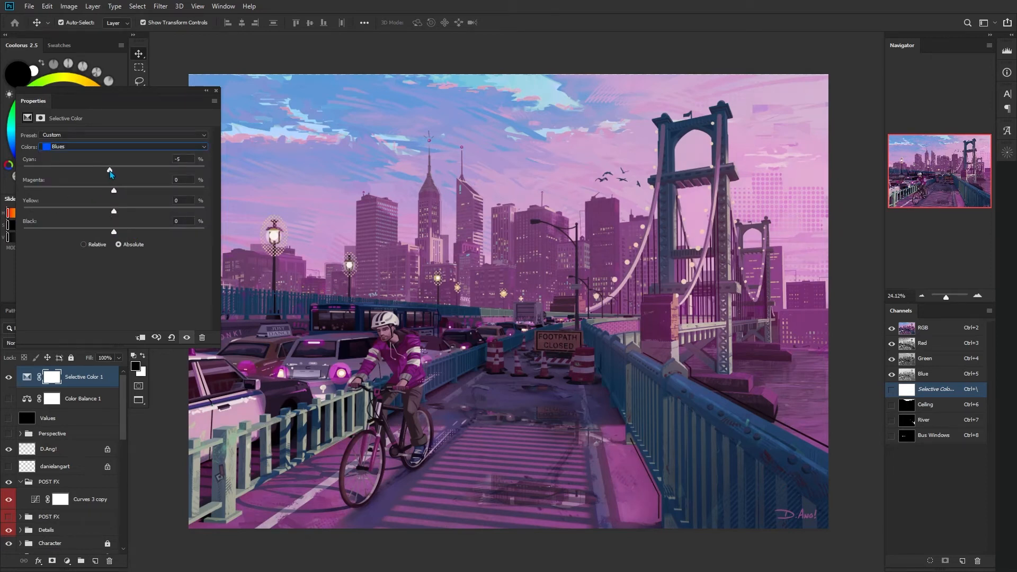
{"action": "left_click_drag", "start_coordinate": [109, 169], "coordinate": [177, 170]}
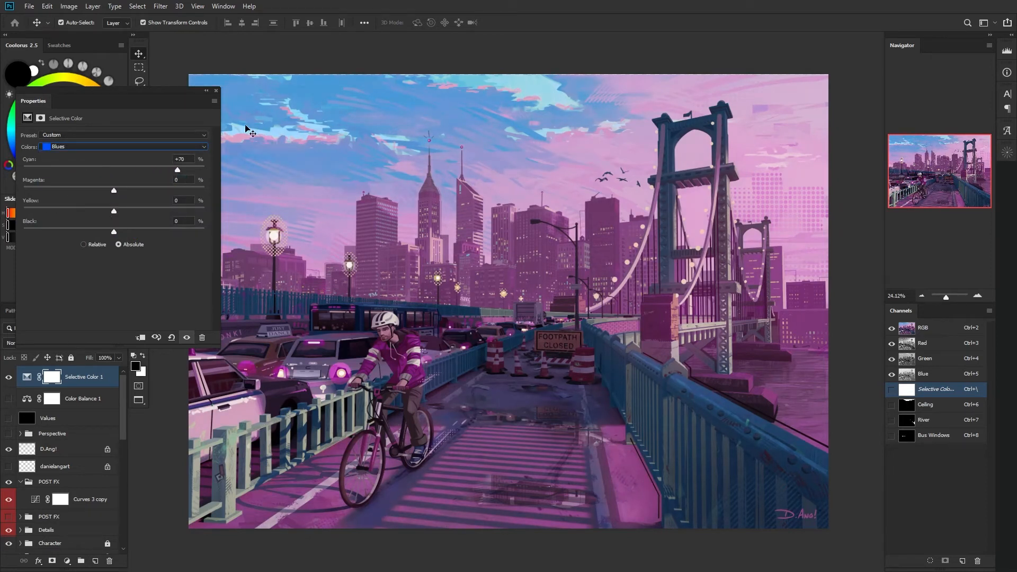
{"action": "left_click_drag", "start_coordinate": [176, 170], "coordinate": [203, 169]}
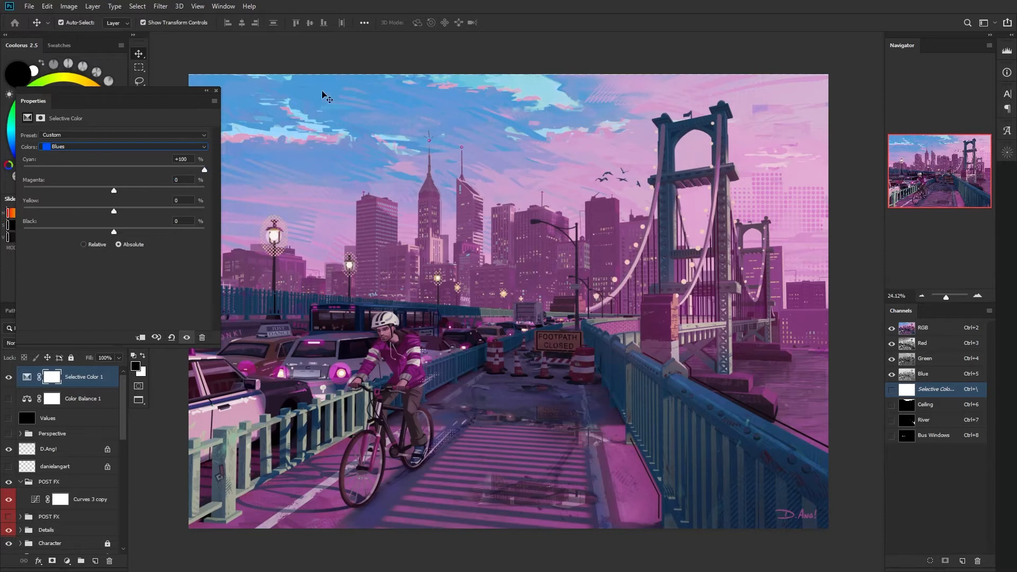
{"action": "left_click_drag", "start_coordinate": [113, 190], "coordinate": [131, 190]}
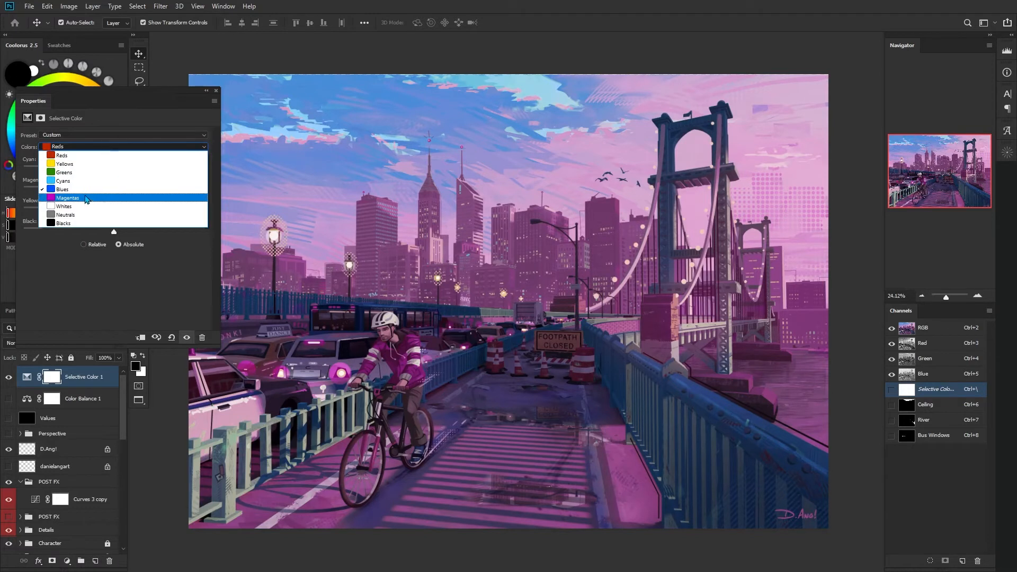
{"action": "left_click", "coordinate": [67, 197]}
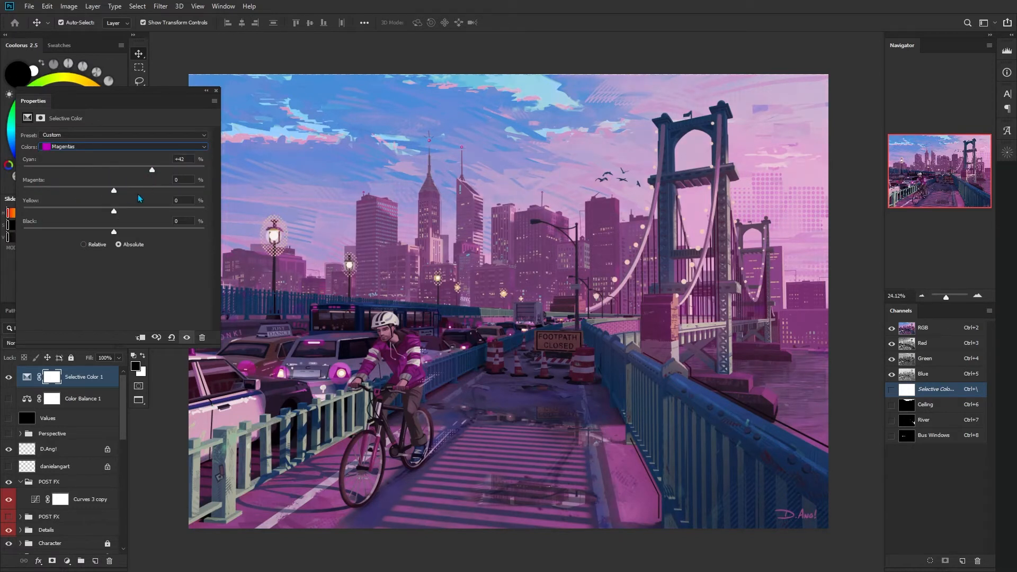
{"action": "left_click_drag", "start_coordinate": [113, 190], "coordinate": [92, 190]}
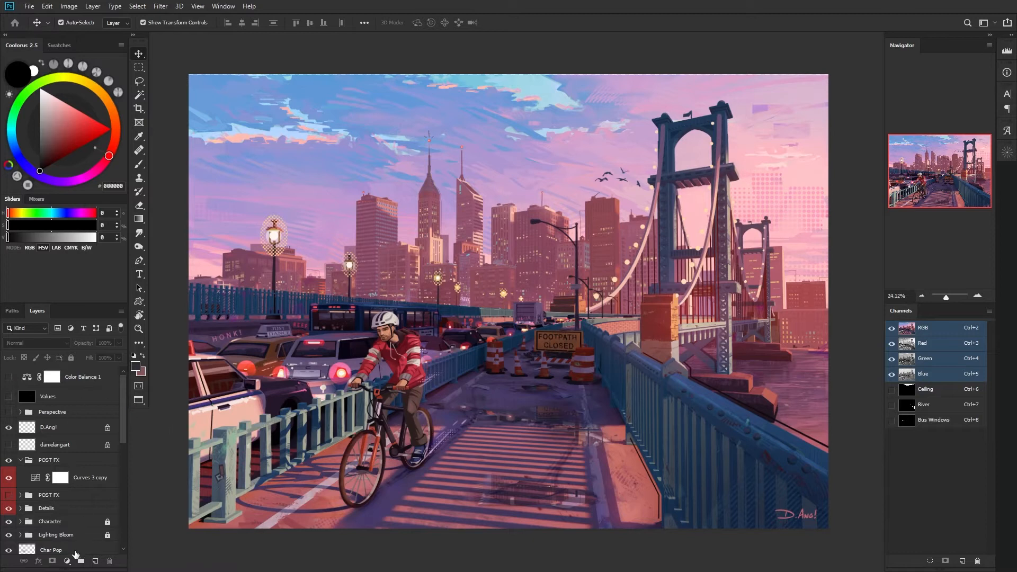
- Add a Color Lookup adjustment, trying several looks before settling on Moonlight.3DL
{"action": "left_click", "coordinate": [68, 560]}
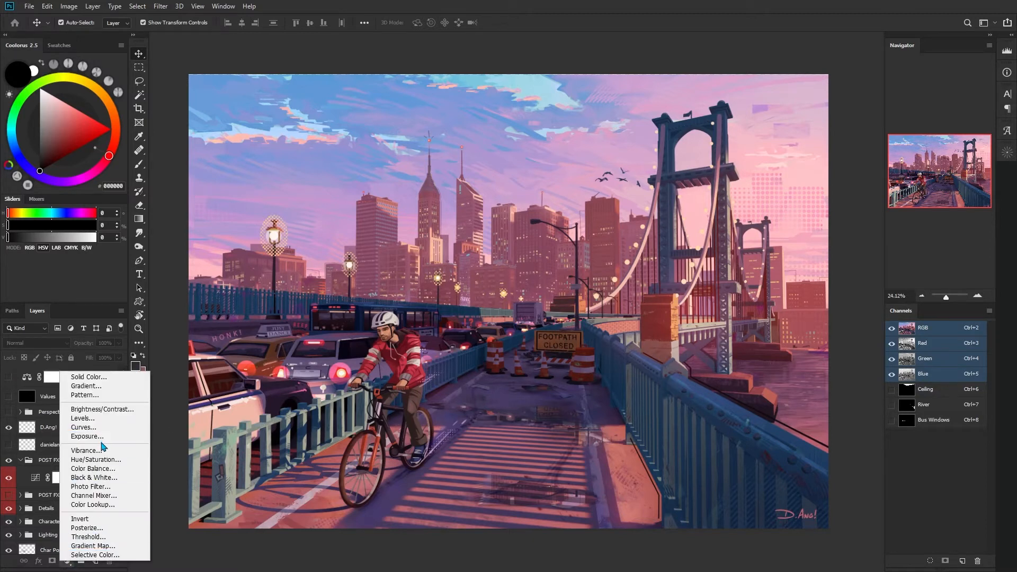
{"action": "mouse_move", "coordinate": [92, 504]}
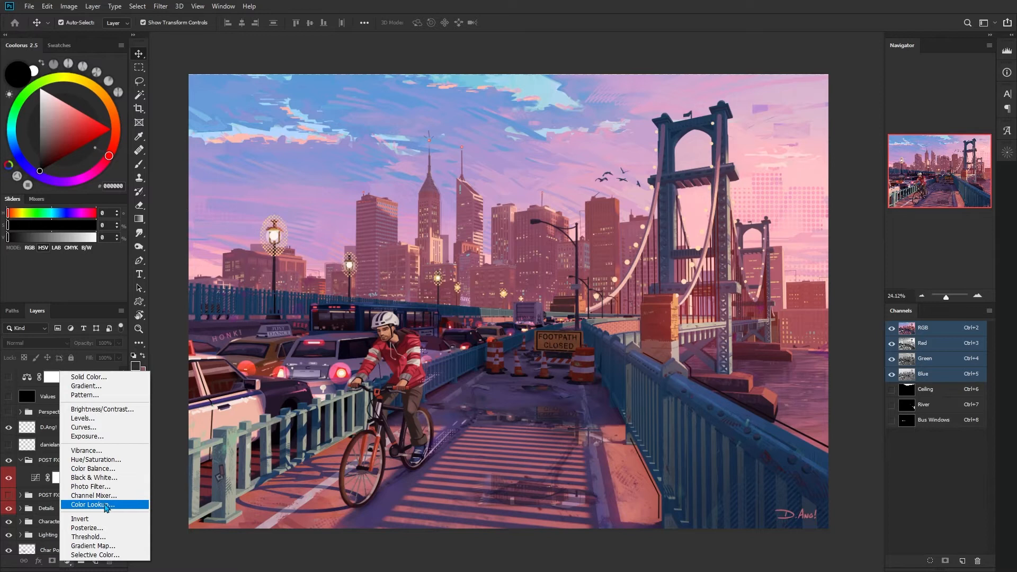
{"action": "left_click", "coordinate": [92, 505]}
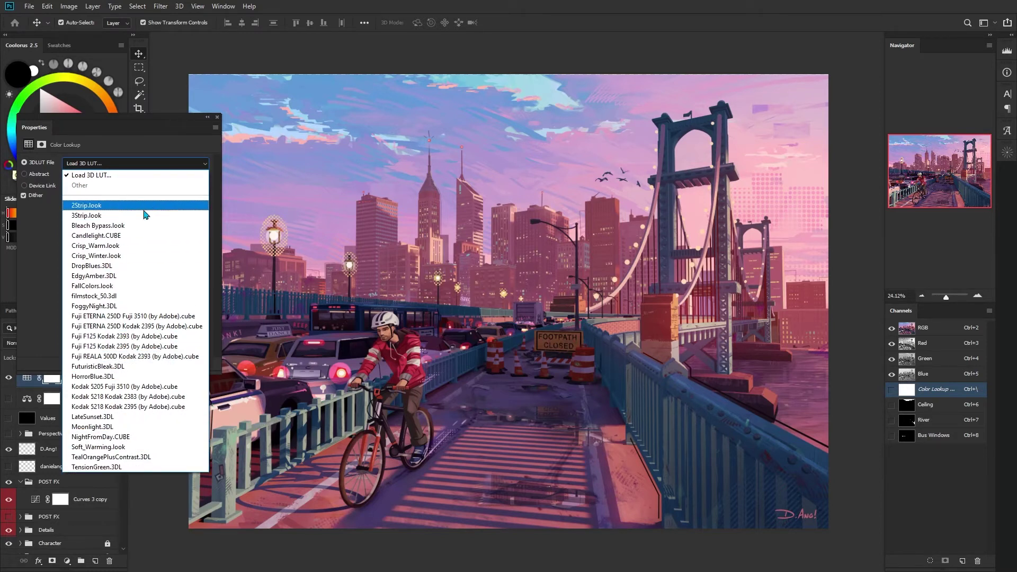
{"action": "mouse_move", "coordinate": [115, 214]}
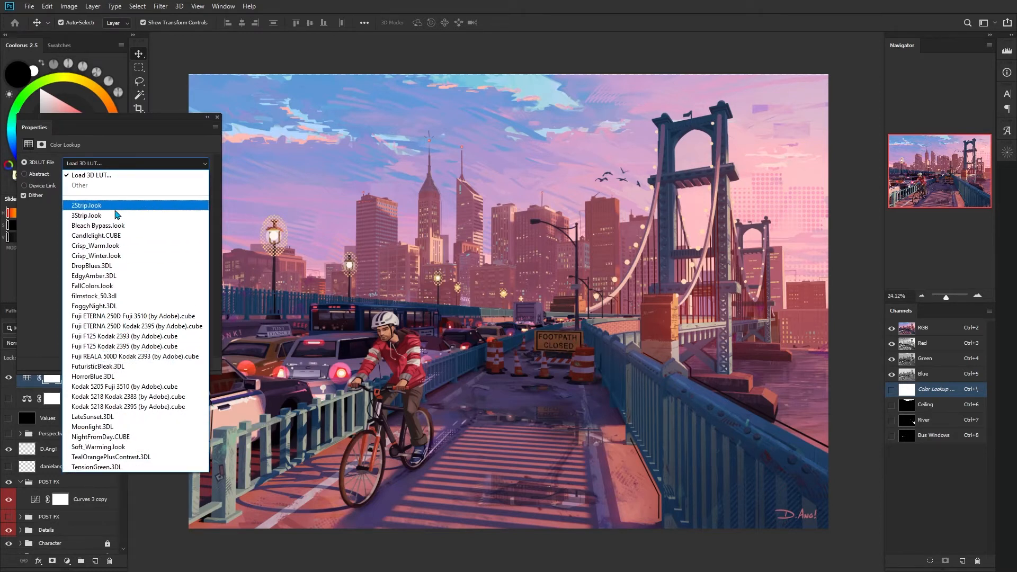
{"action": "left_click", "coordinate": [86, 205]}
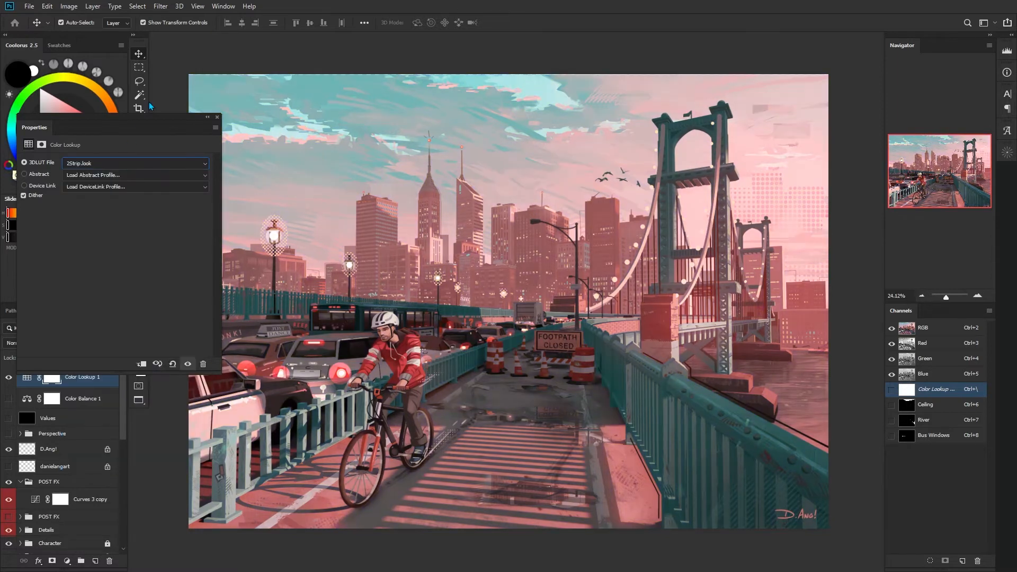
{"action": "left_click", "coordinate": [133, 162]}
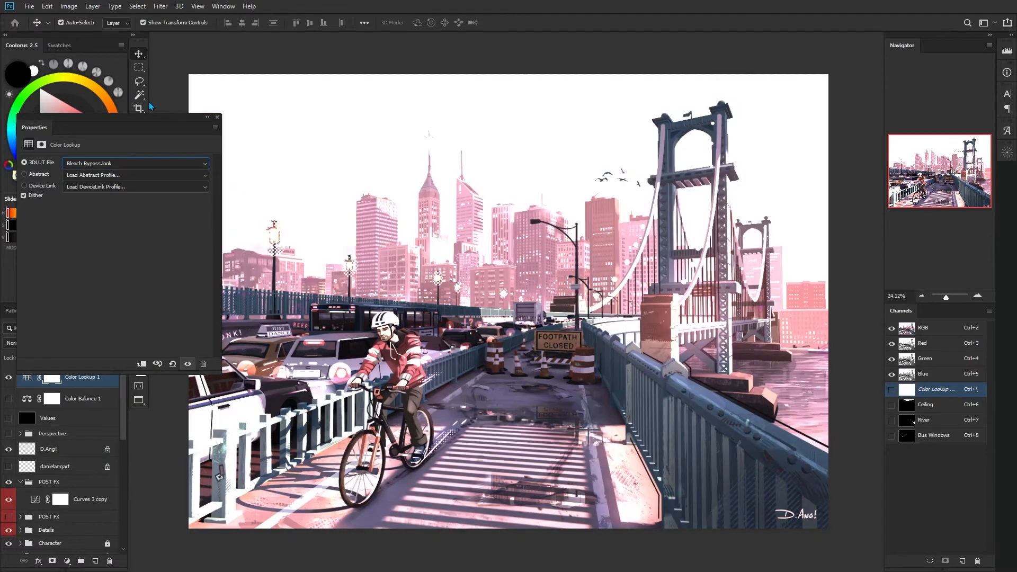
{"action": "left_click", "coordinate": [135, 163]}
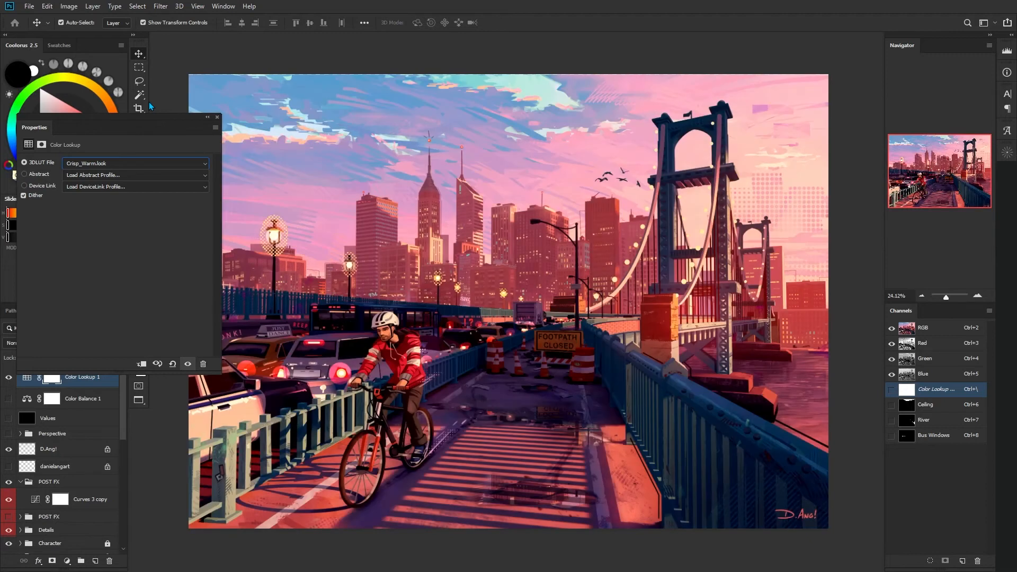
{"action": "left_click", "coordinate": [135, 163]}
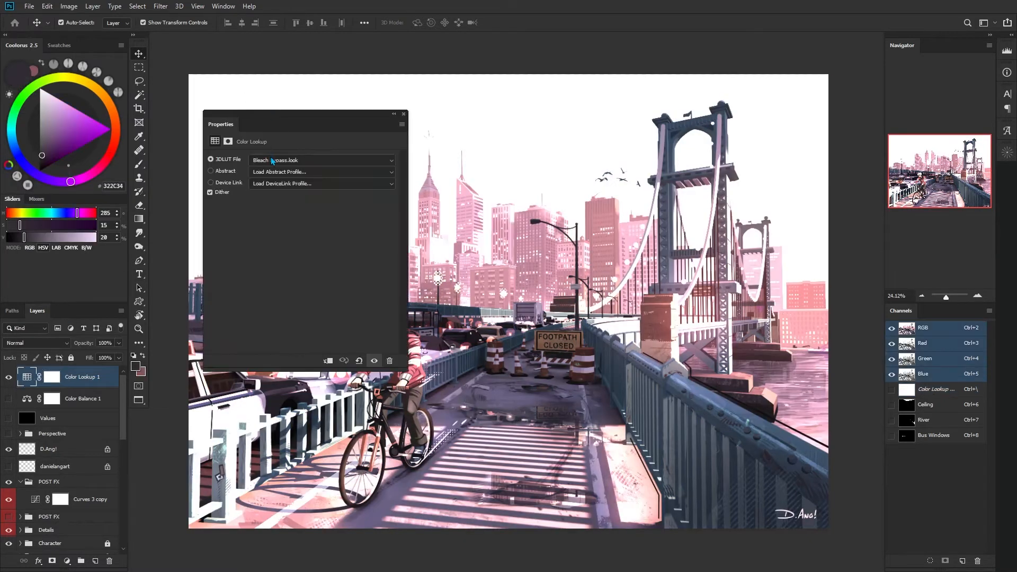
{"action": "left_click", "coordinate": [323, 160]}
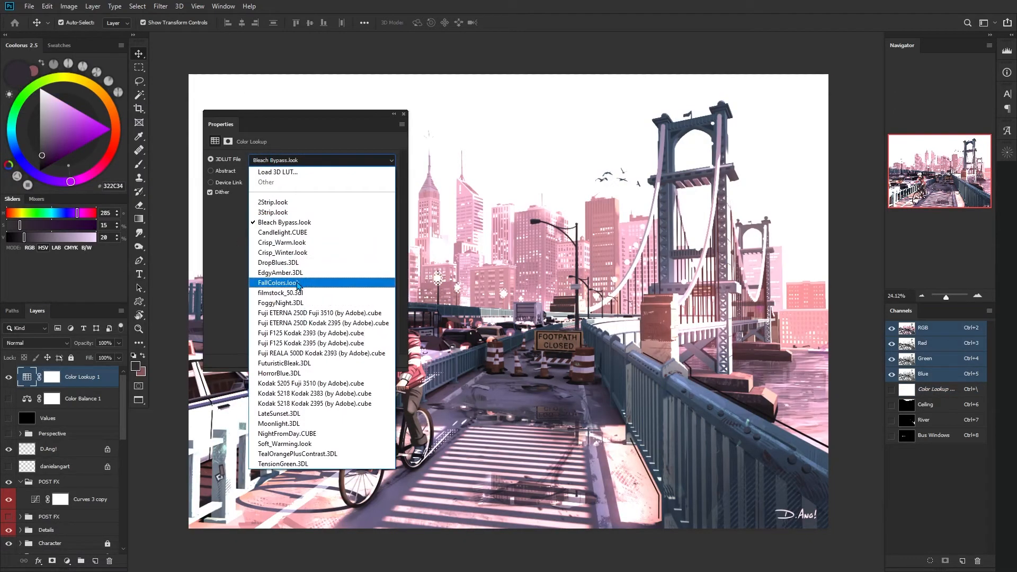
{"action": "left_click", "coordinate": [279, 423]}
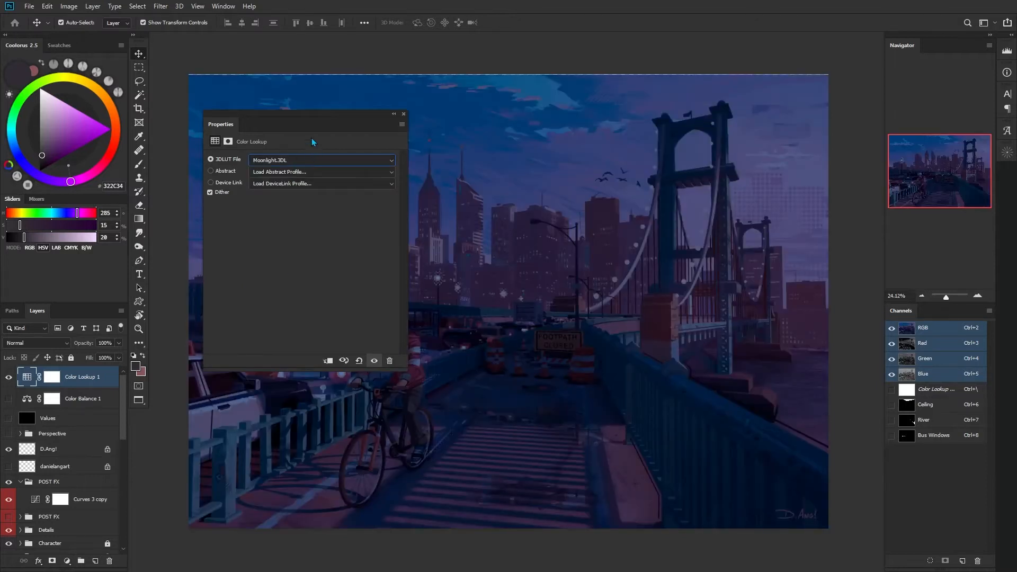
{"action": "left_click", "coordinate": [402, 114]}
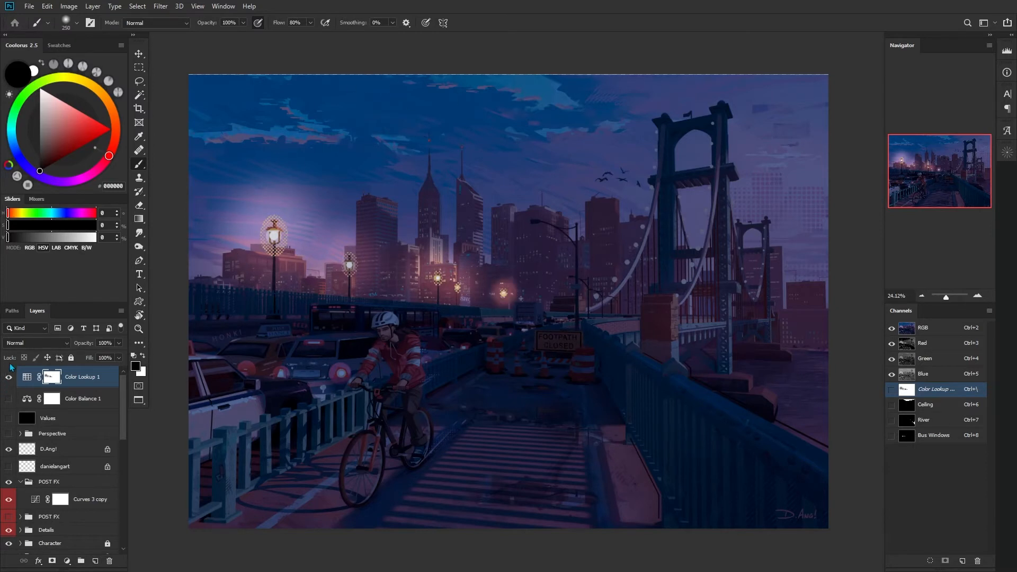
- Paint on the Color Lookup mask so lamps and city lights glow through
{"action": "left_click", "coordinate": [8, 376]}
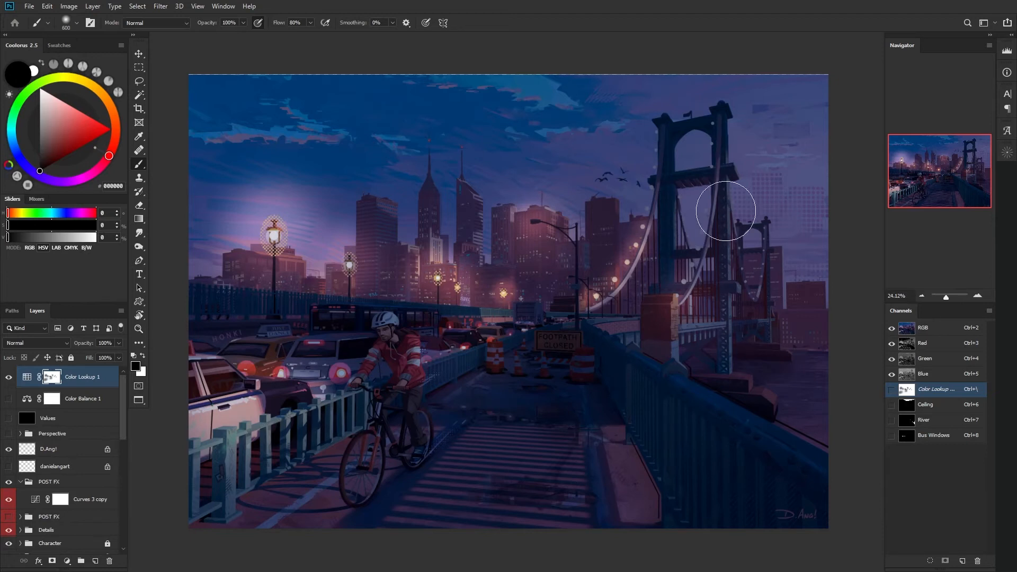
{"action": "mouse_move", "coordinate": [357, 376]}
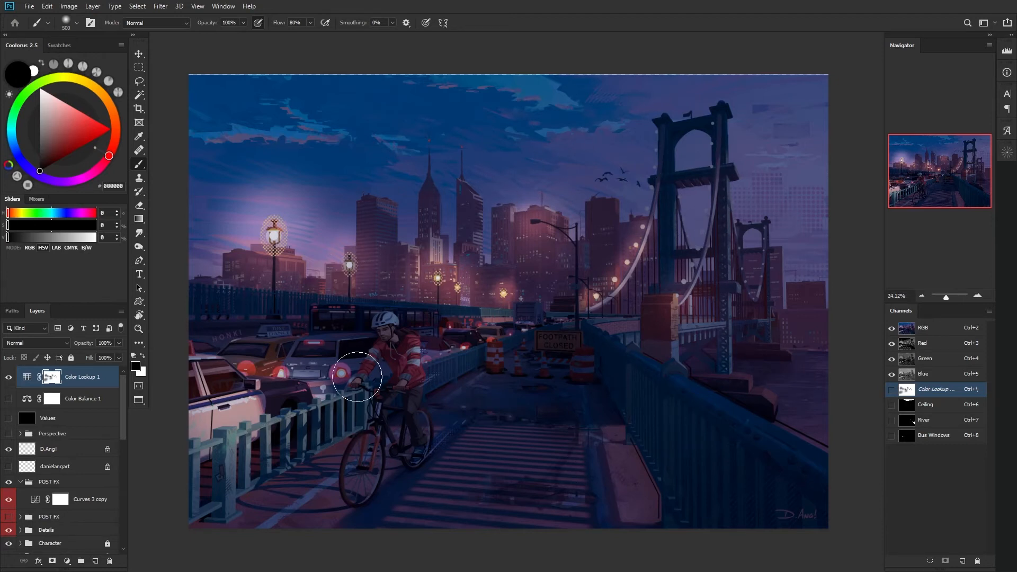
{"action": "mouse_move", "coordinate": [624, 290]}
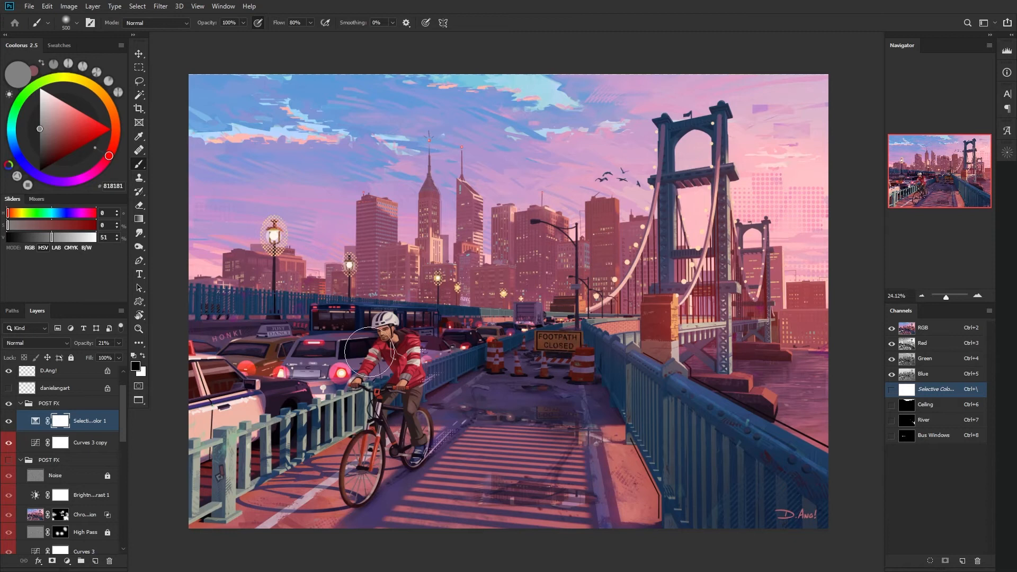
{"action": "mouse_move", "coordinate": [381, 300]}
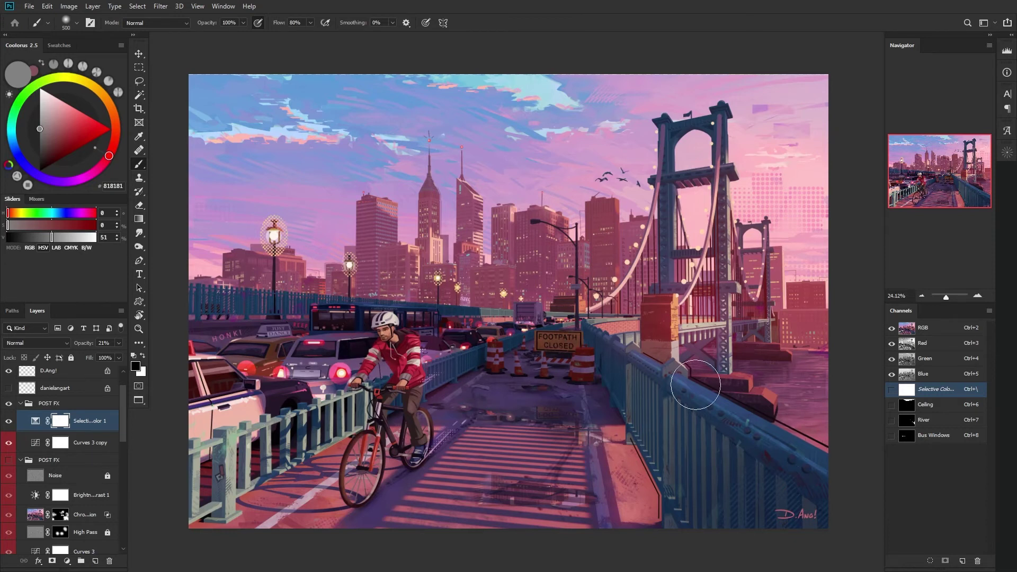
{"action": "mouse_move", "coordinate": [242, 362]}
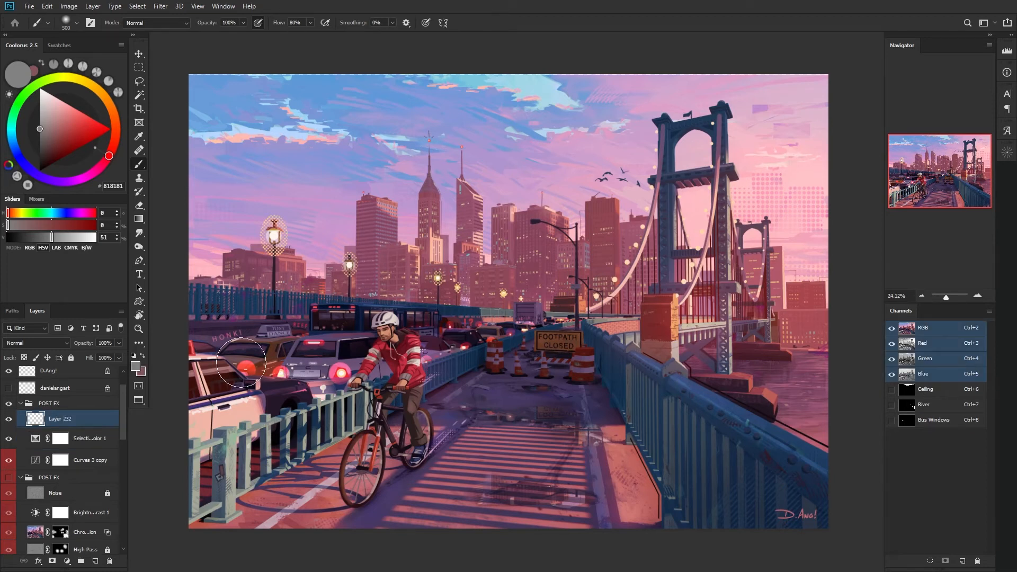
- Stamp all visible layers into a merged copy layer at the top of POST FX
{"action": "key", "text": "ctrl+alt+shift+e"}
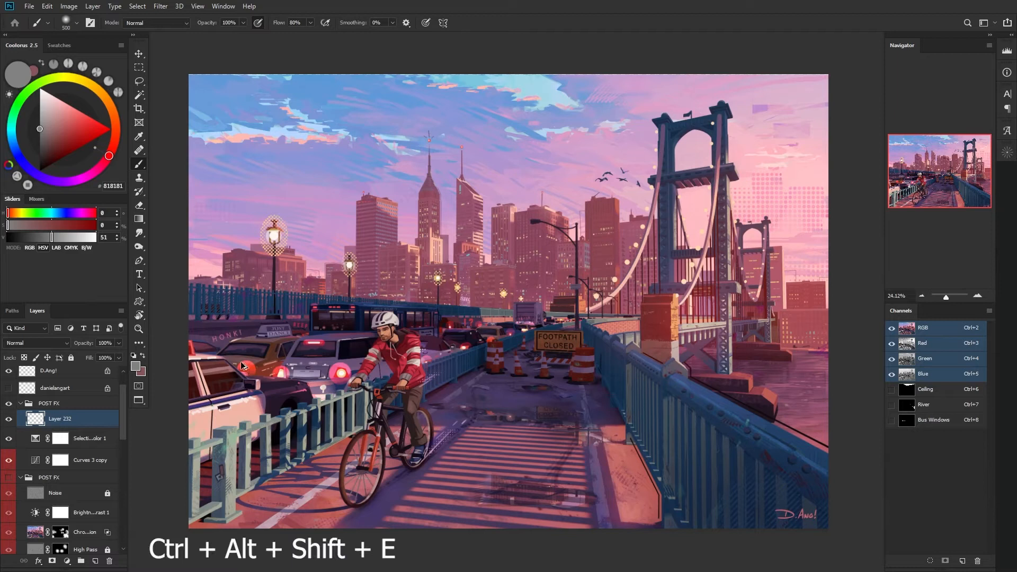
{"action": "key", "text": "ctrl+alt+shift+e"}
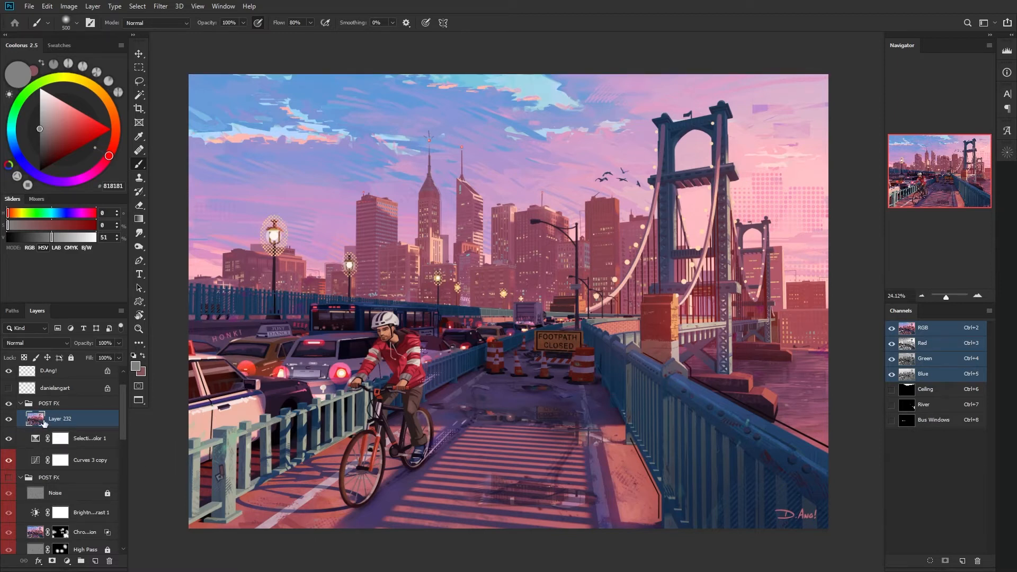
{"action": "left_click", "coordinate": [9, 420]}
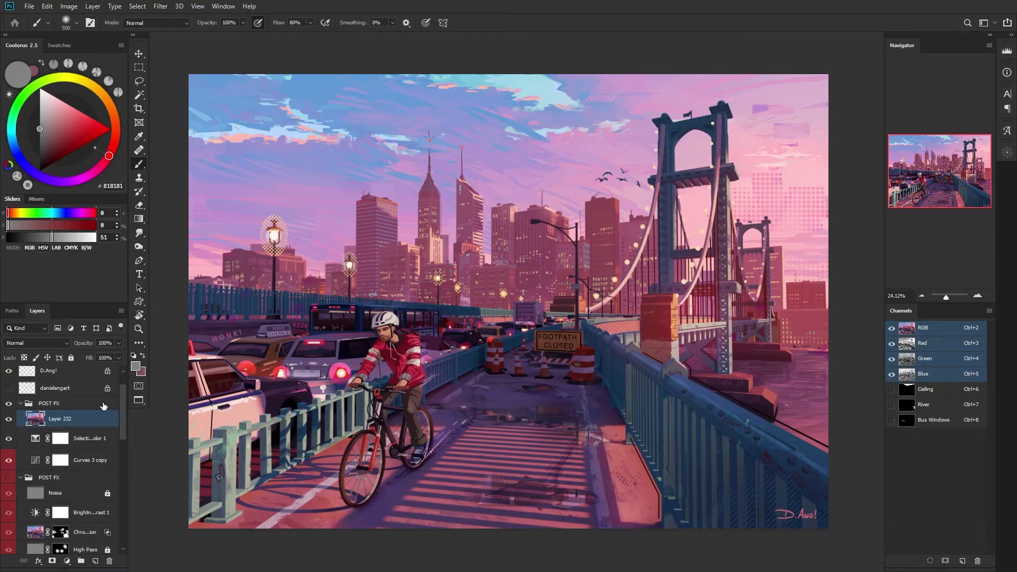
{"action": "left_click", "coordinate": [160, 6]}
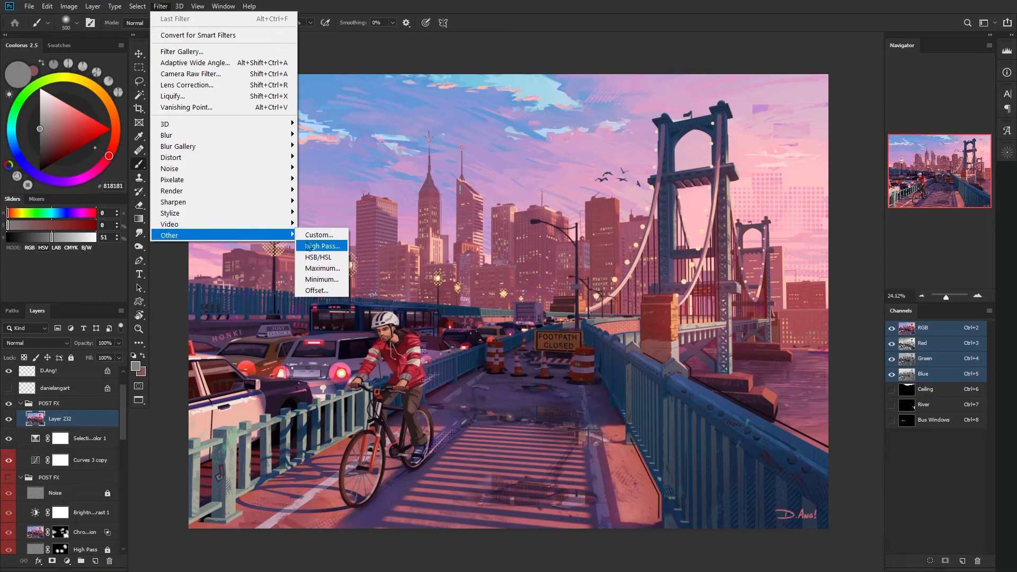
- Apply a High Pass filter with a 9.6-pixel radius to the merged layer
{"action": "left_click", "coordinate": [321, 246]}
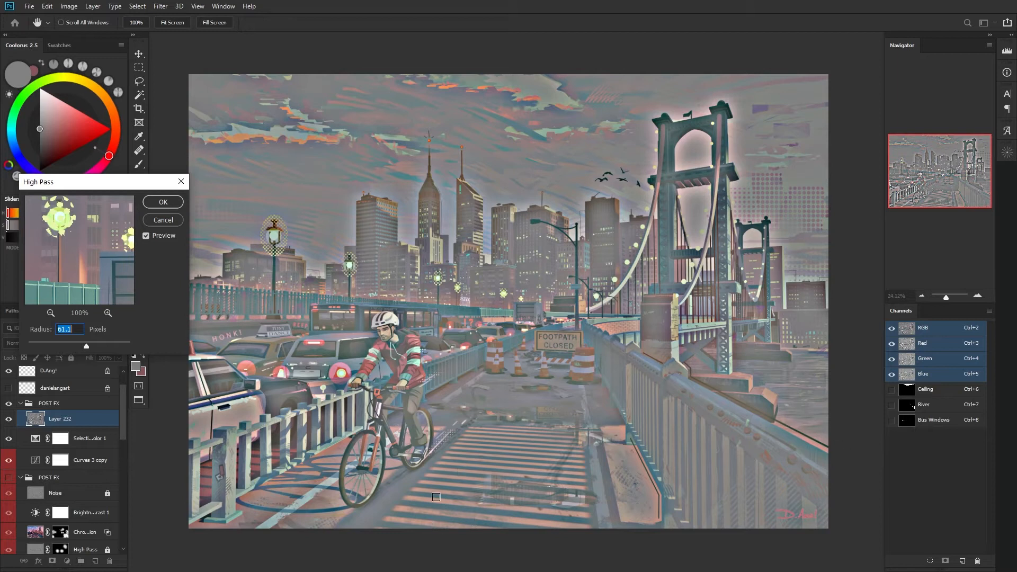
{"action": "left_click_drag", "start_coordinate": [77, 181], "coordinate": [364, 170]}
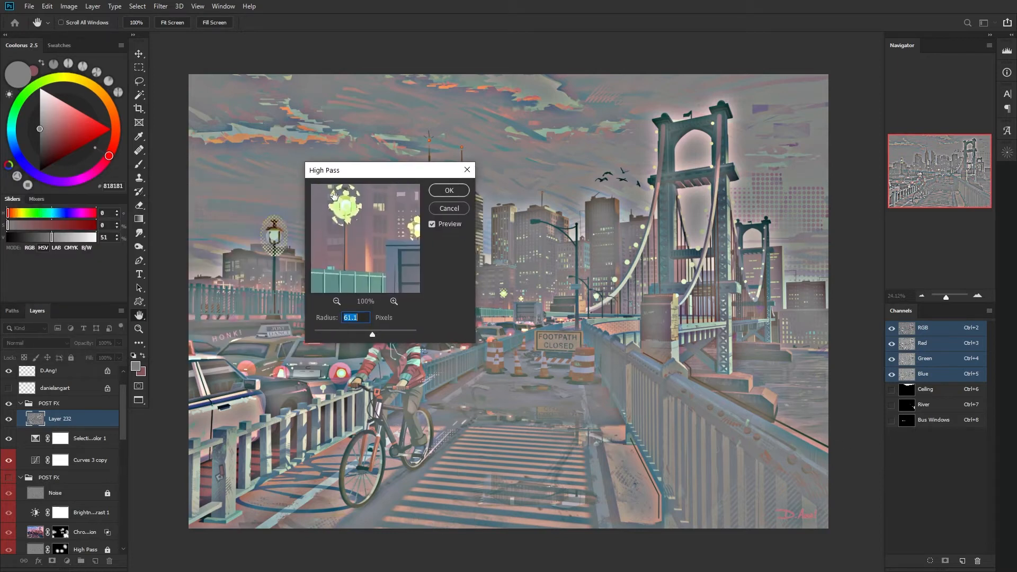
{"action": "left_click_drag", "start_coordinate": [389, 170], "coordinate": [130, 161]}
{"action": "type", "text": "9.6"}
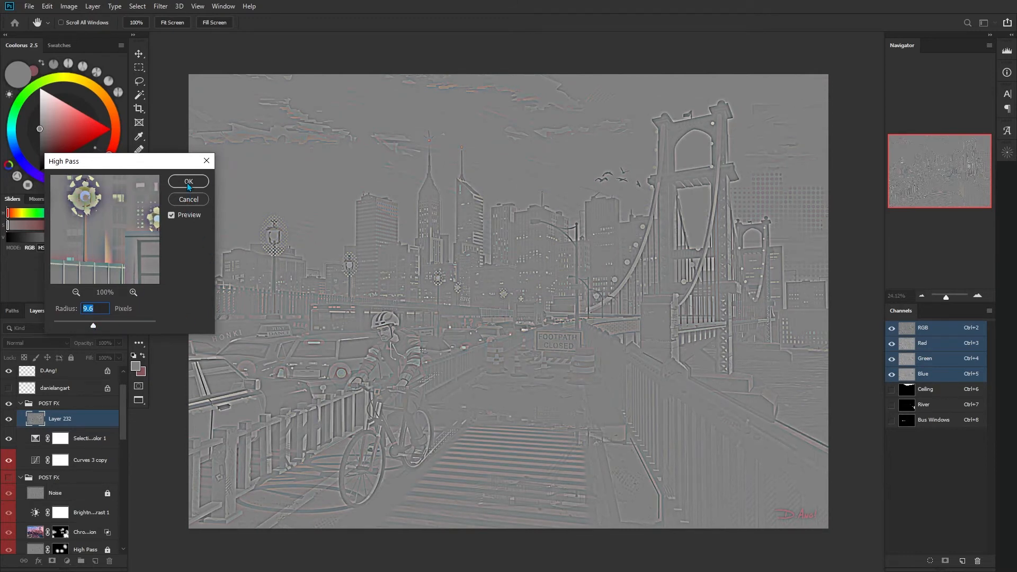
{"action": "left_click", "coordinate": [188, 181]}
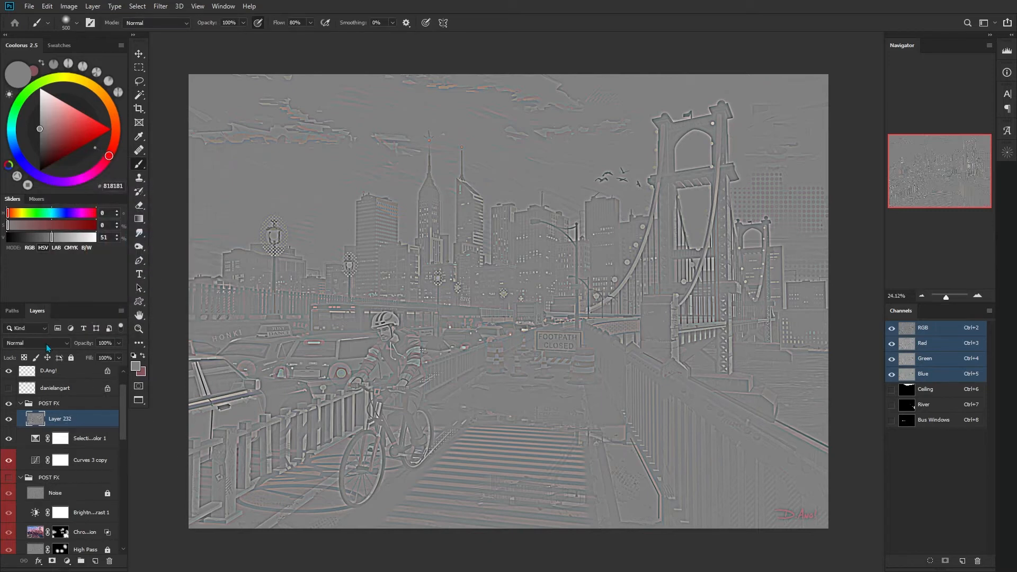
- Set the High Pass layer to Overlay and compare the image with Layer 232 toggled
{"action": "left_click", "coordinate": [37, 343]}
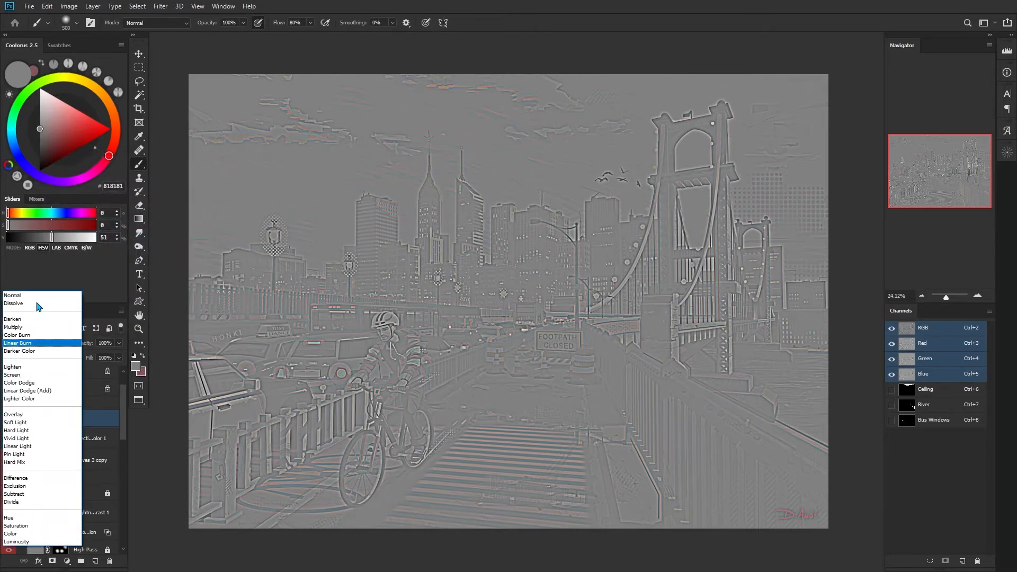
{"action": "left_click", "coordinate": [14, 414]}
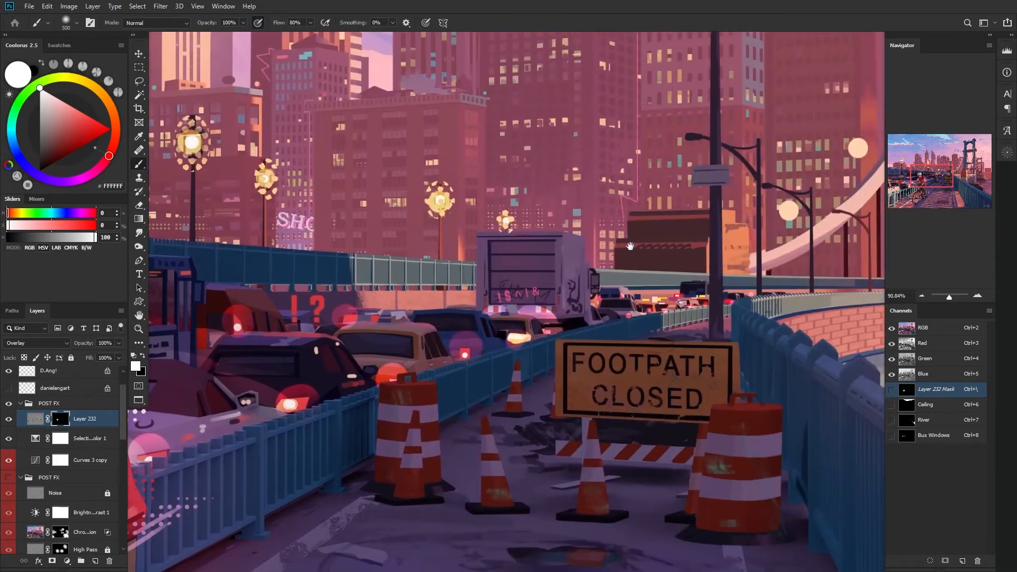
{"action": "scroll", "scroll_direction": "down", "scroll_amount": 3}
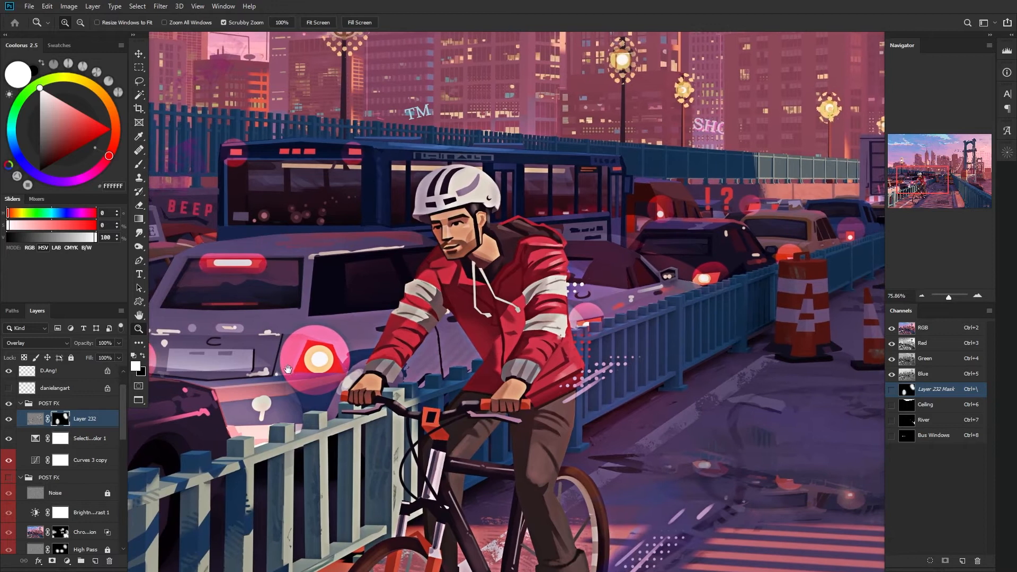
{"action": "left_click", "coordinate": [9, 419]}
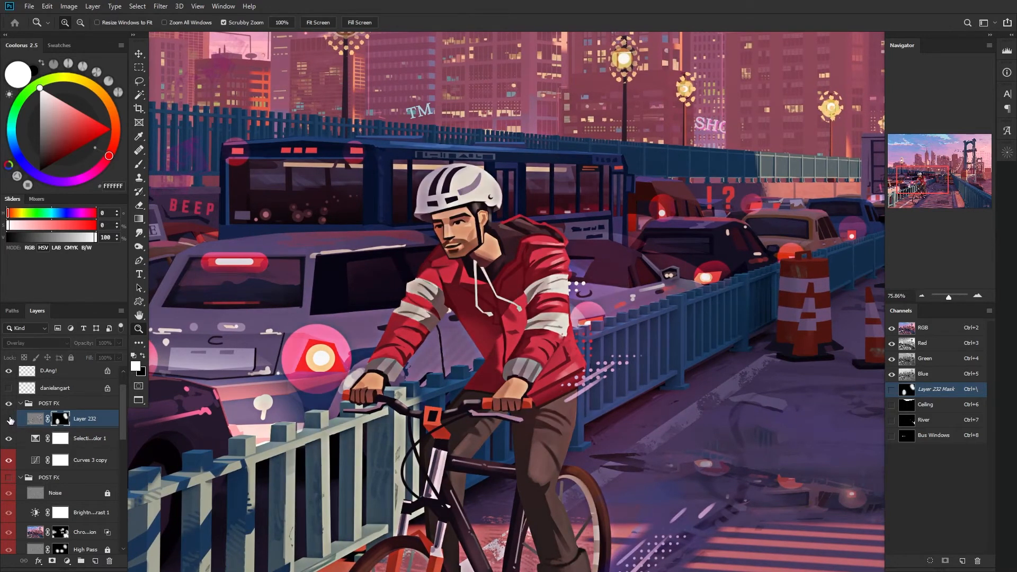
{"action": "left_click", "coordinate": [9, 418]}
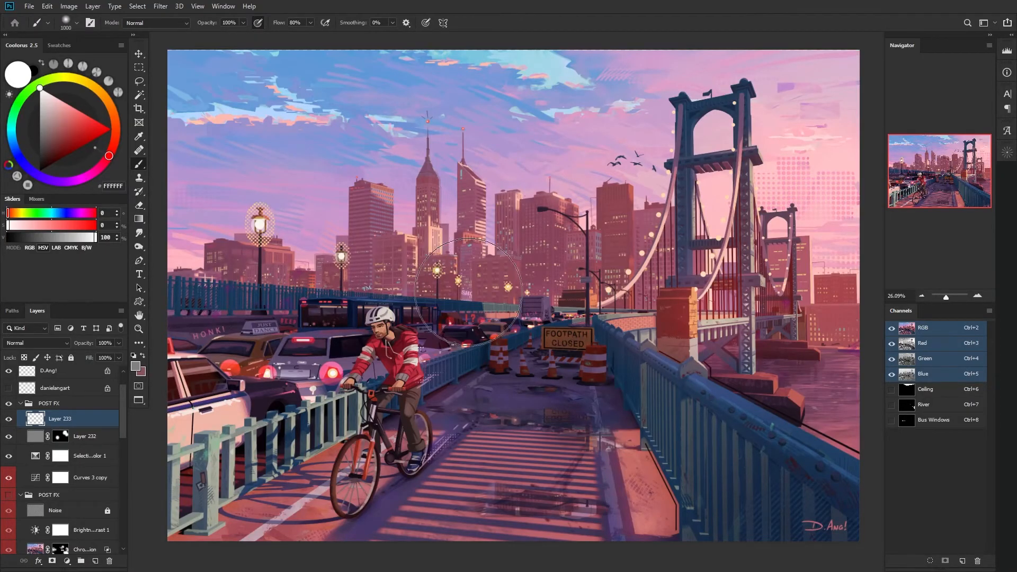
{"action": "mouse_move", "coordinate": [444, 282]}
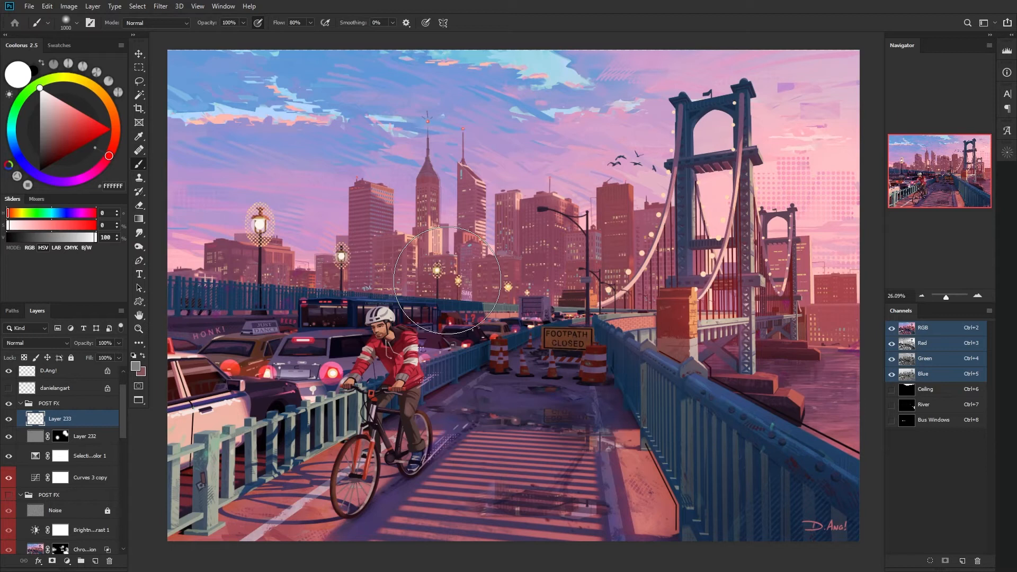
{"action": "mouse_move", "coordinate": [443, 272]}
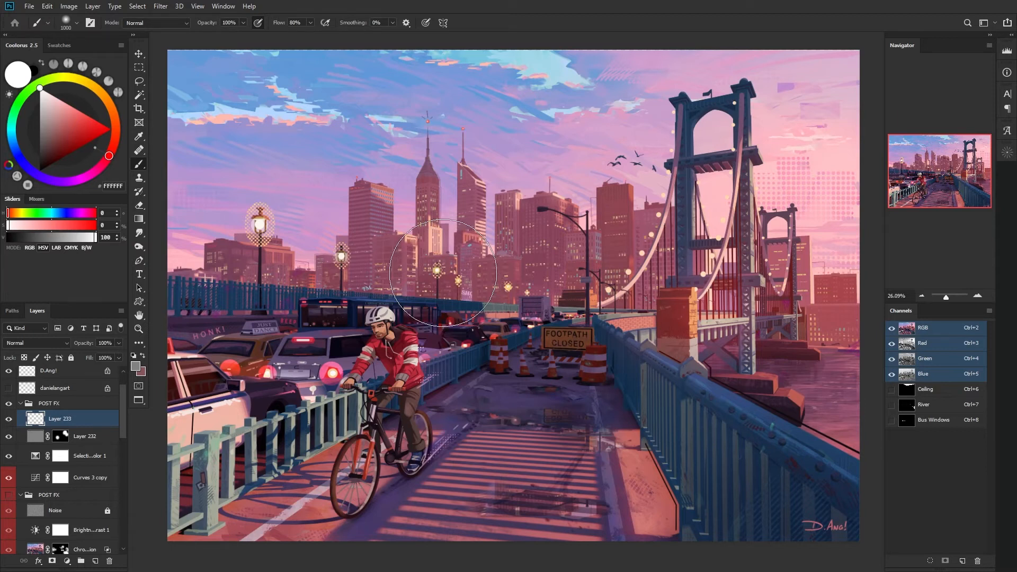
{"action": "mouse_move", "coordinate": [405, 357]}
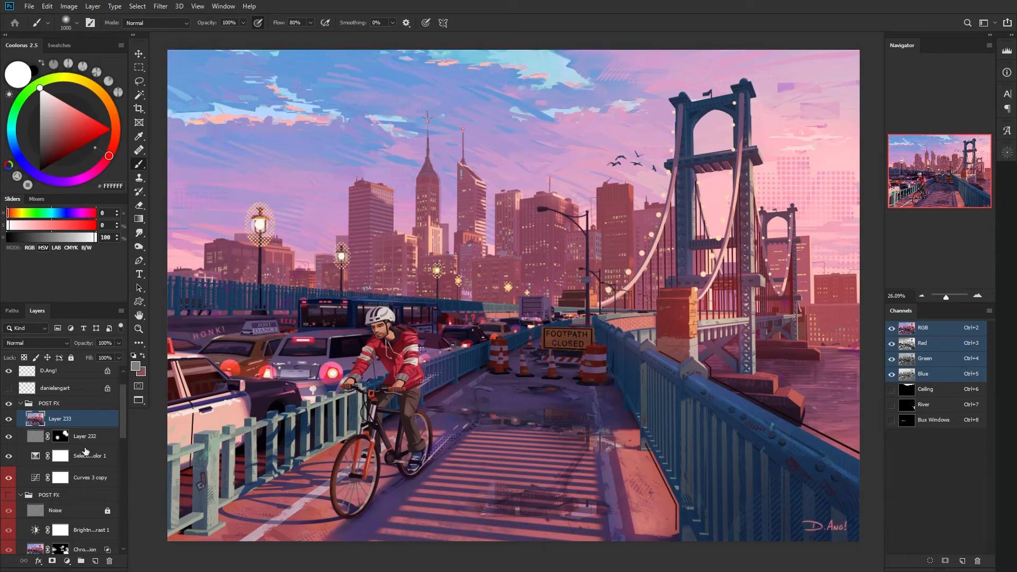
{"action": "mouse_move", "coordinate": [91, 554]}
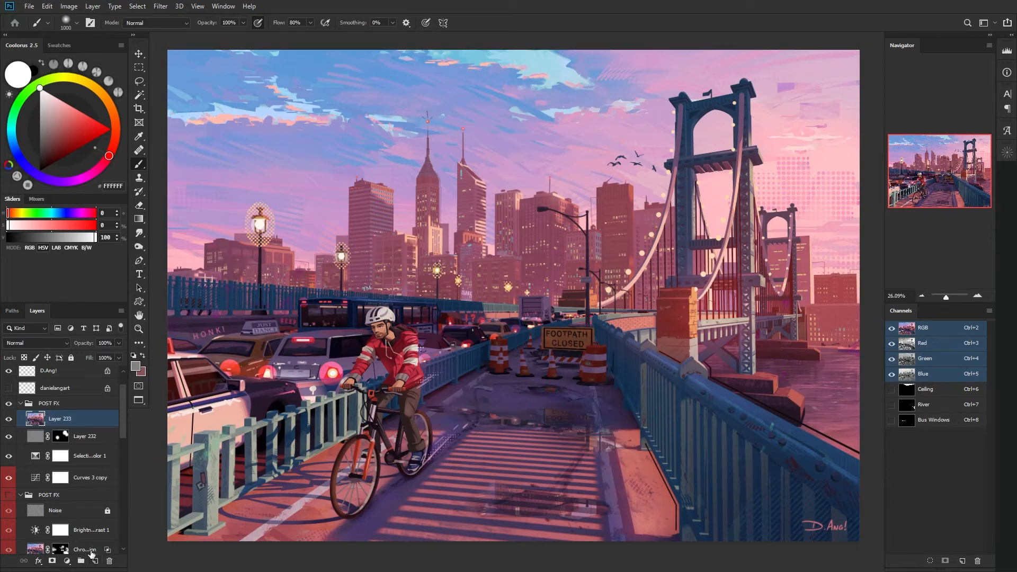
- Stamp the visible image into Layer 233 and open its blending options
{"action": "key", "text": "ctrl+alt+shift+e"}
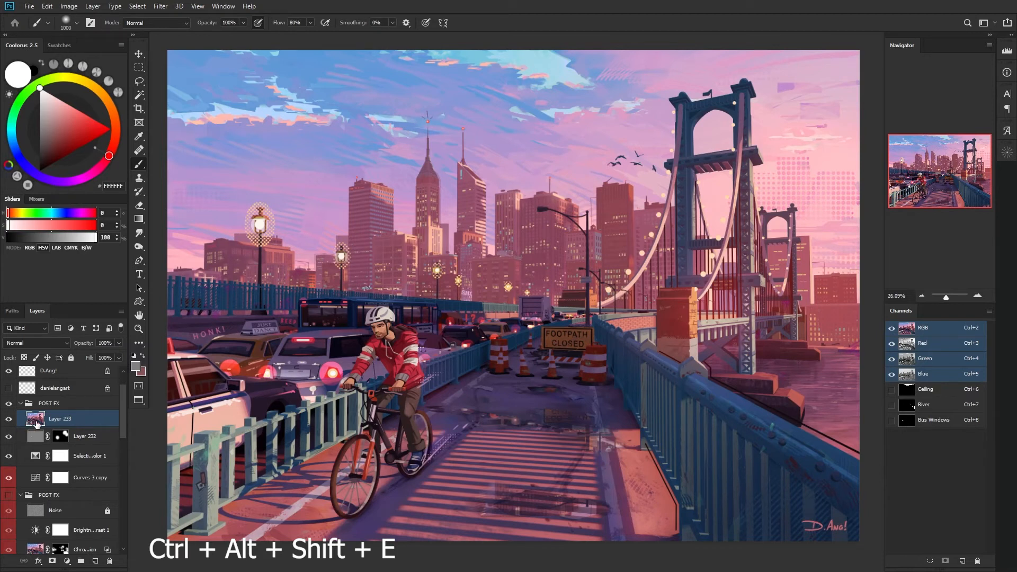
{"action": "key", "text": "ctrl+alt+shift+e"}
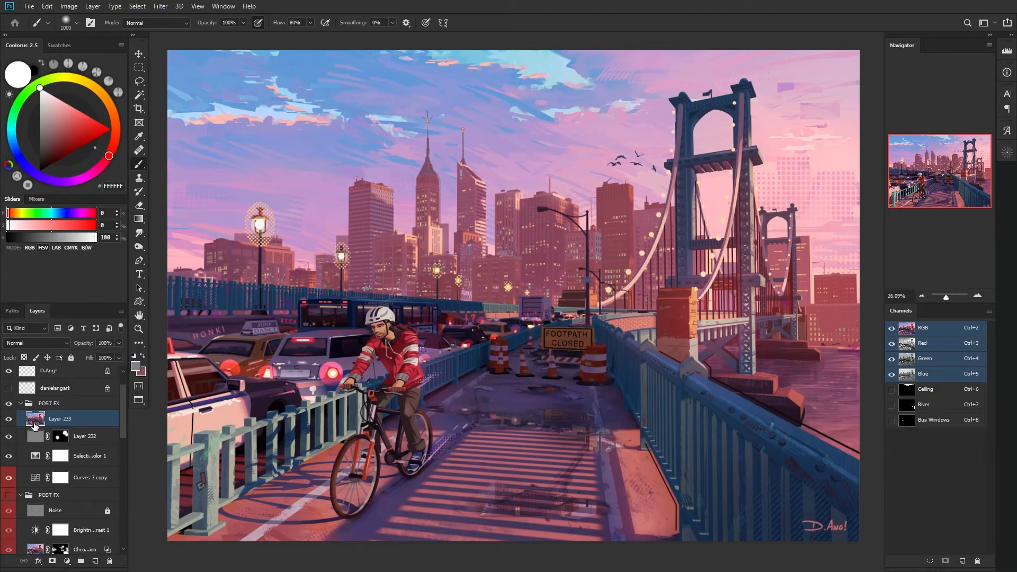
{"action": "double_click", "coordinate": [35, 418]}
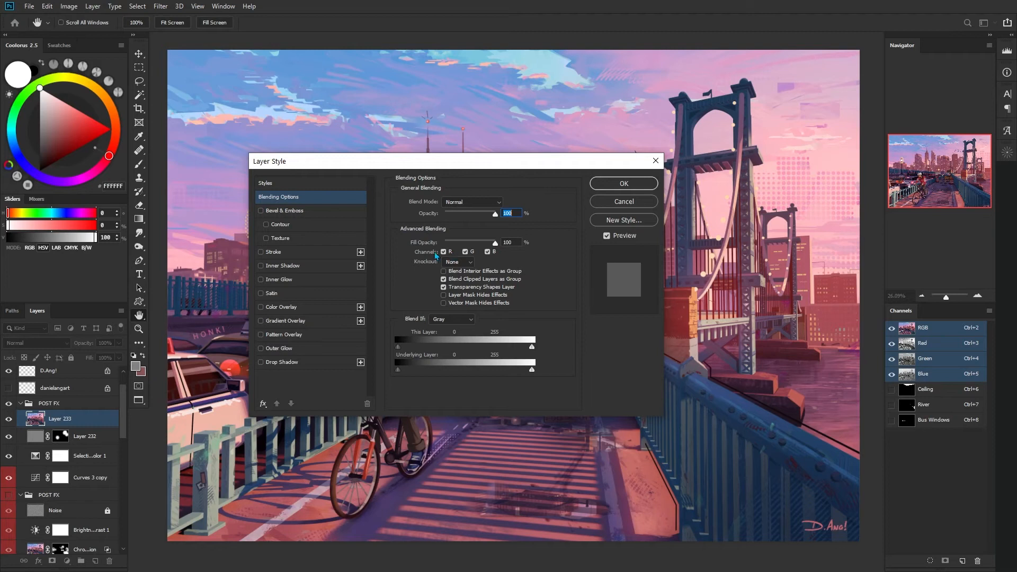
{"action": "mouse_move", "coordinate": [446, 254]}
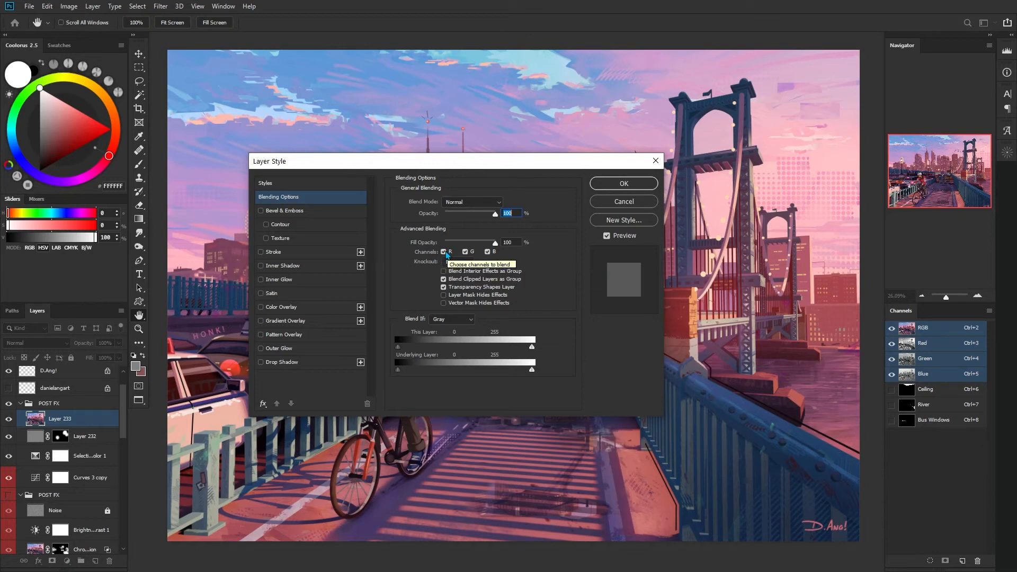
- Uncheck the R and B channel boxes so Layer 233 blends through green only
{"action": "left_click", "coordinate": [443, 252]}
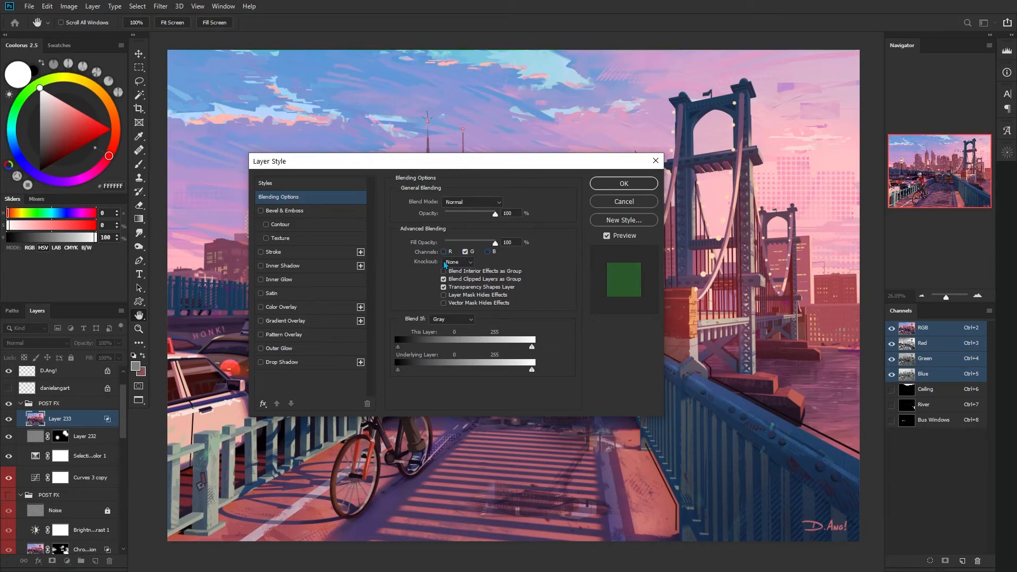
{"action": "left_click", "coordinate": [444, 270]}
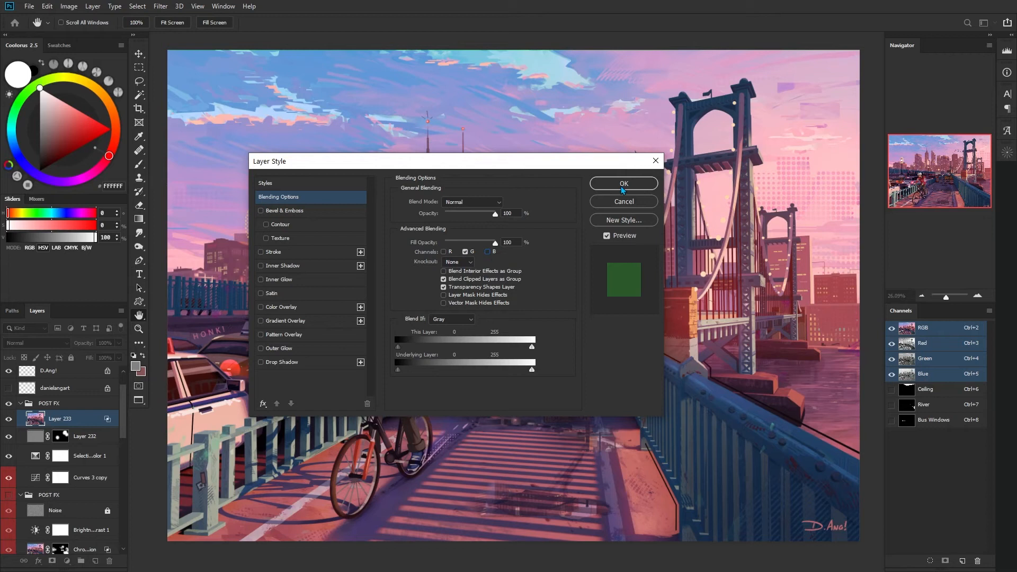
{"action": "left_click", "coordinate": [622, 184]}
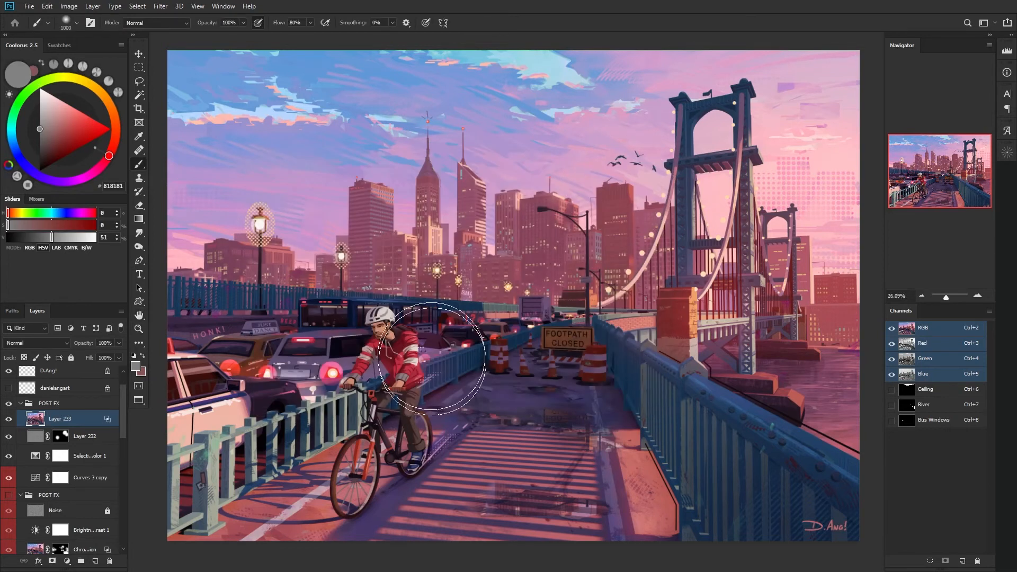
- Add empty Layer 234 above Layer 233 at the top of the POST FX group
{"action": "key", "text": "ctrl+t"}
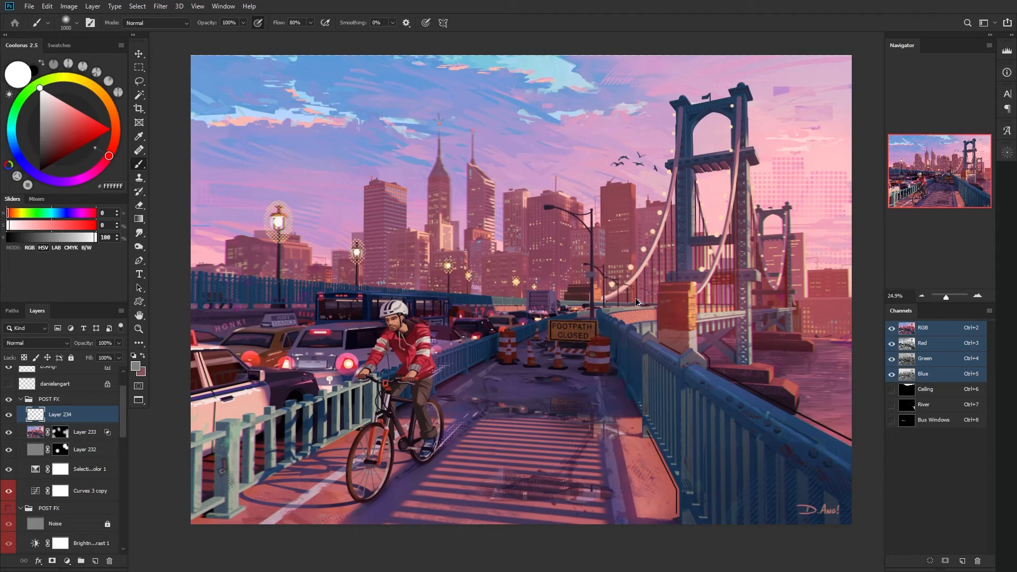
- Stamp visible into Layer 234, convert it to a smart object, and launch Camera Raw Filter
{"action": "key", "text": "ctrl+alt+shift+e"}
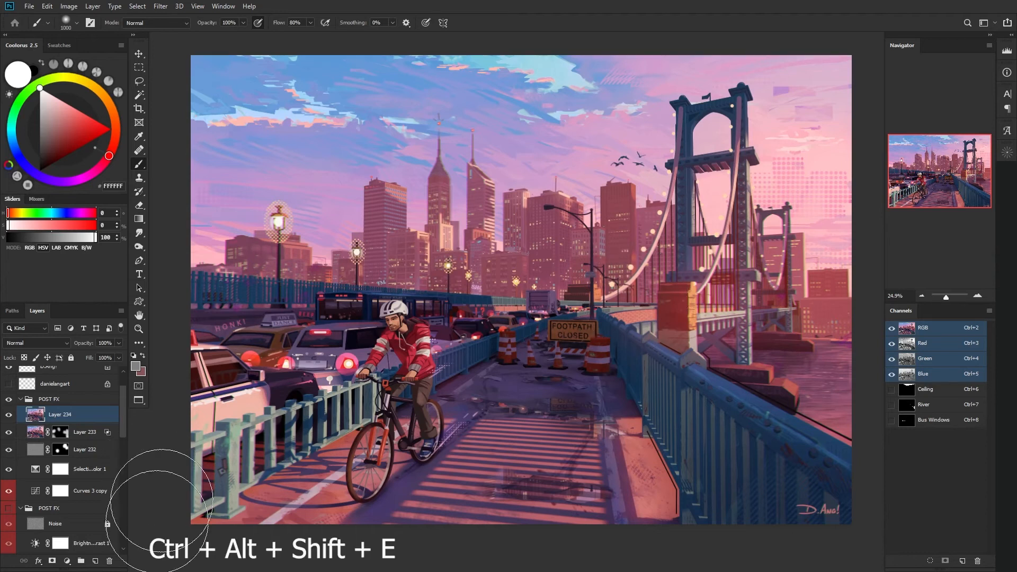
{"action": "key", "text": "ctrl+alt+shift+e"}
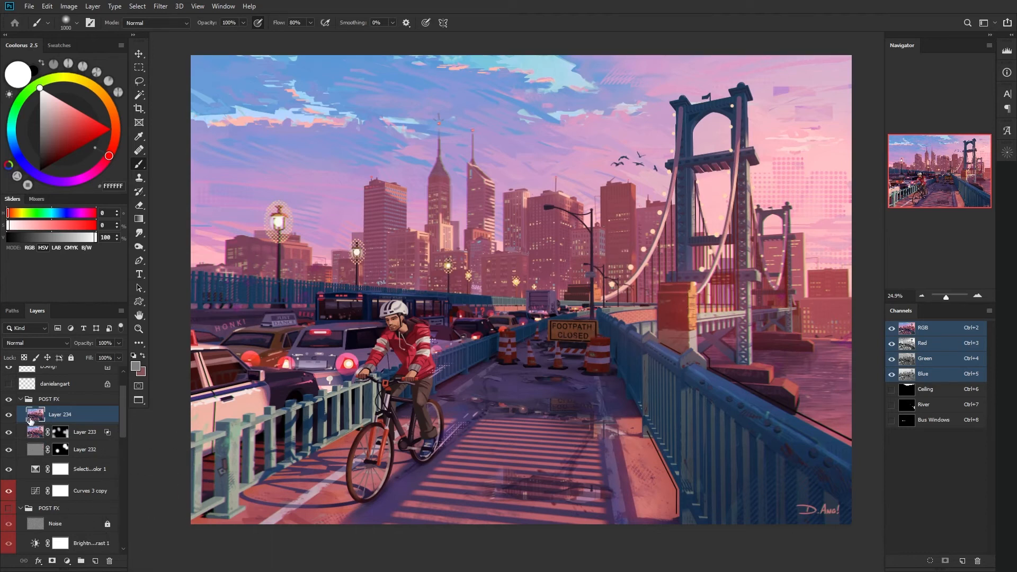
{"action": "right_click", "coordinate": [35, 414]}
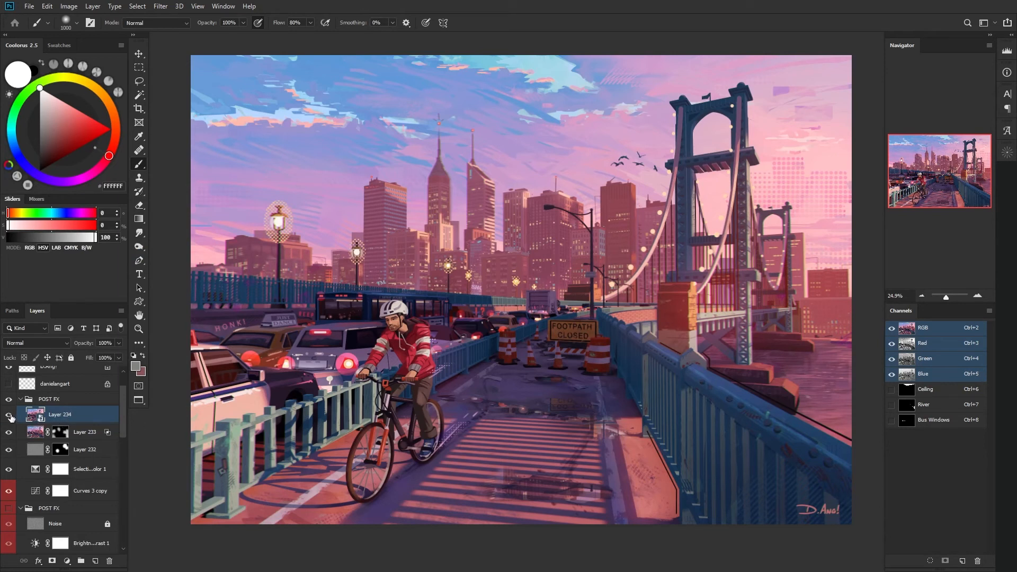
{"action": "left_click", "coordinate": [9, 415]}
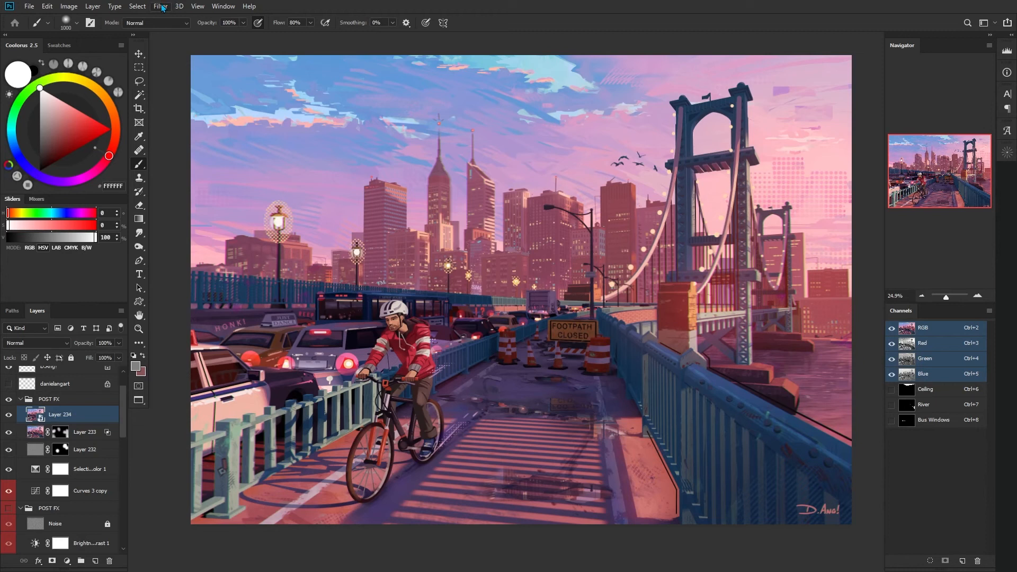
{"action": "left_click", "coordinate": [160, 6]}
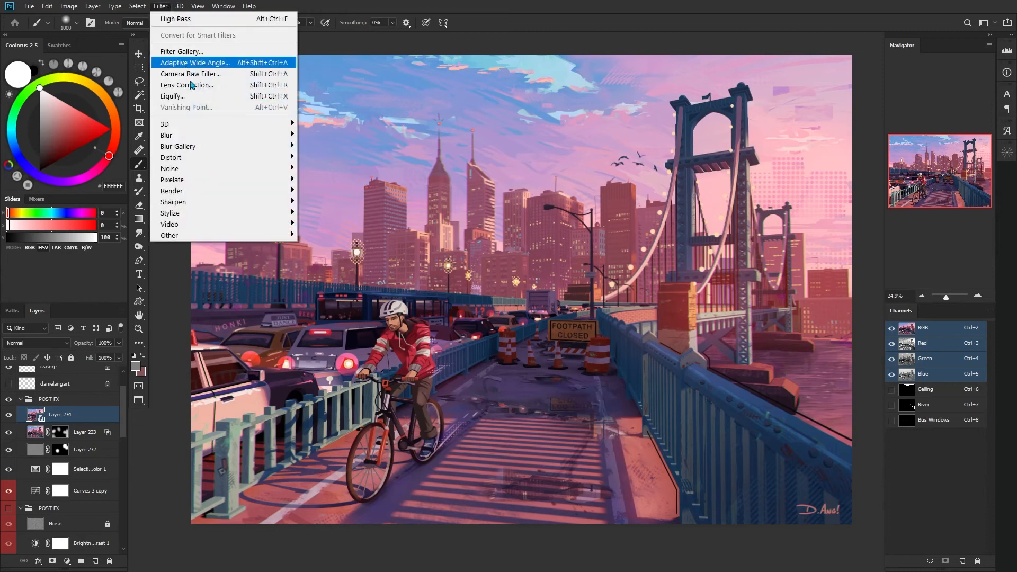
{"action": "mouse_move", "coordinate": [207, 75]}
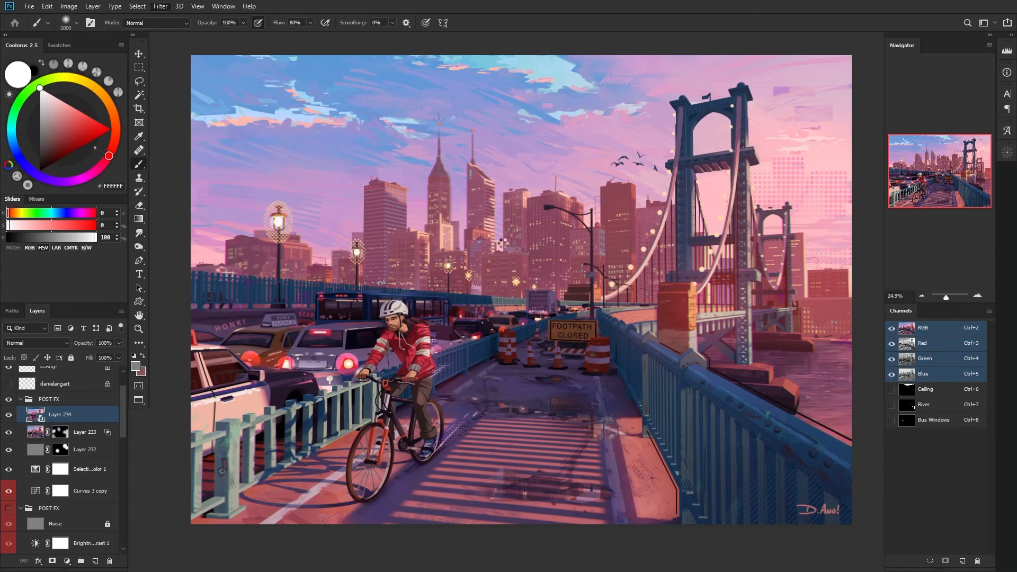
{"action": "left_click", "coordinate": [160, 6]}
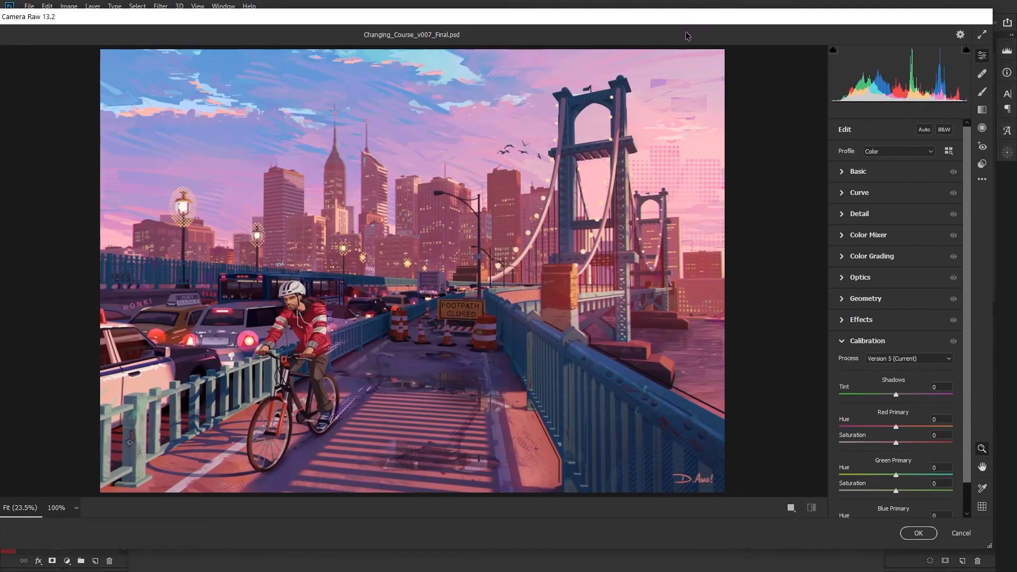
- Apply Camera Raw with Vibrance +6 and Saturation +7 to Layer 234
{"action": "left_click", "coordinate": [867, 340]}
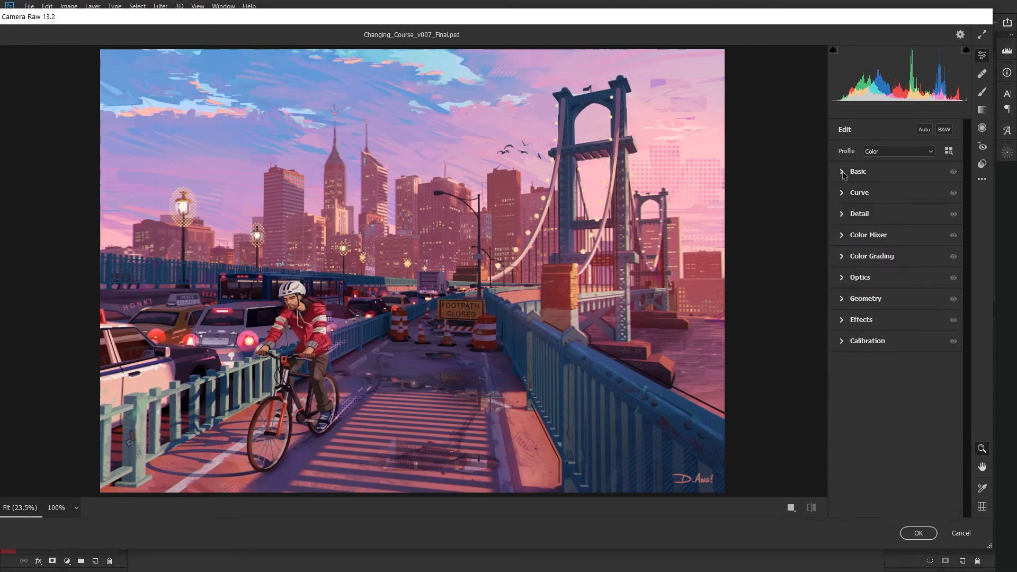
{"action": "left_click", "coordinate": [858, 171]}
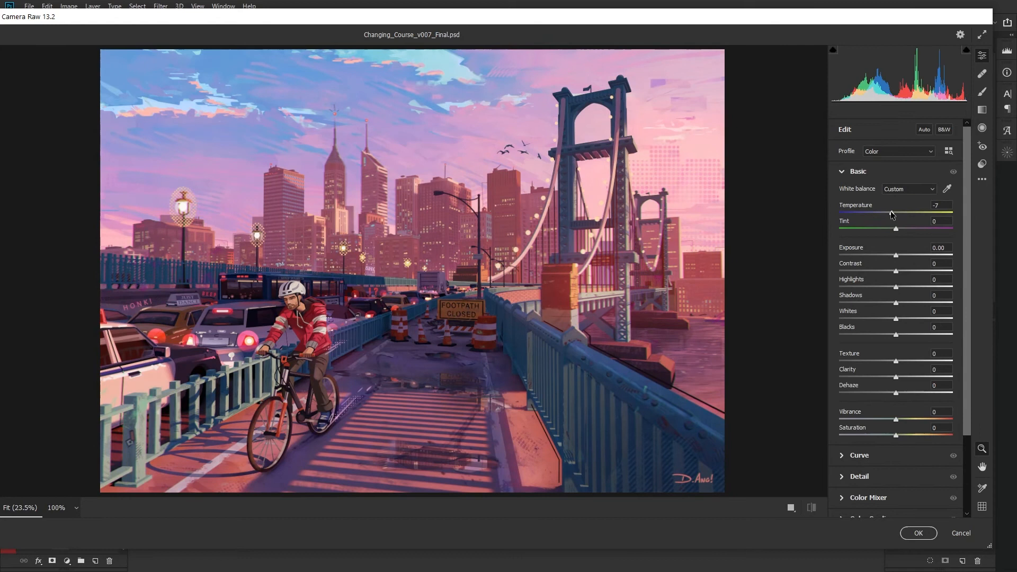
{"action": "scroll", "scroll_direction": "down", "scroll_amount": 3}
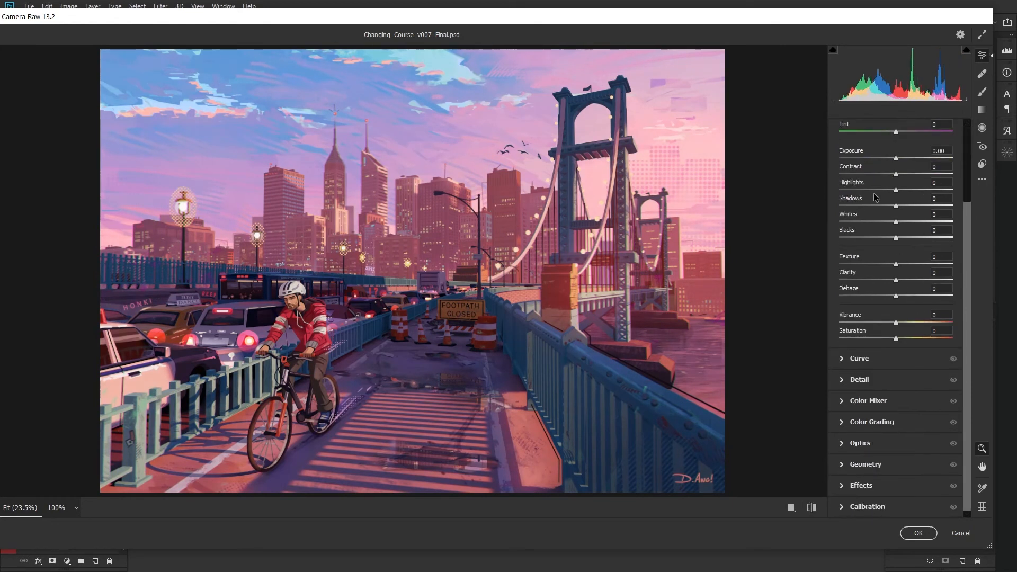
{"action": "mouse_move", "coordinate": [972, 337]}
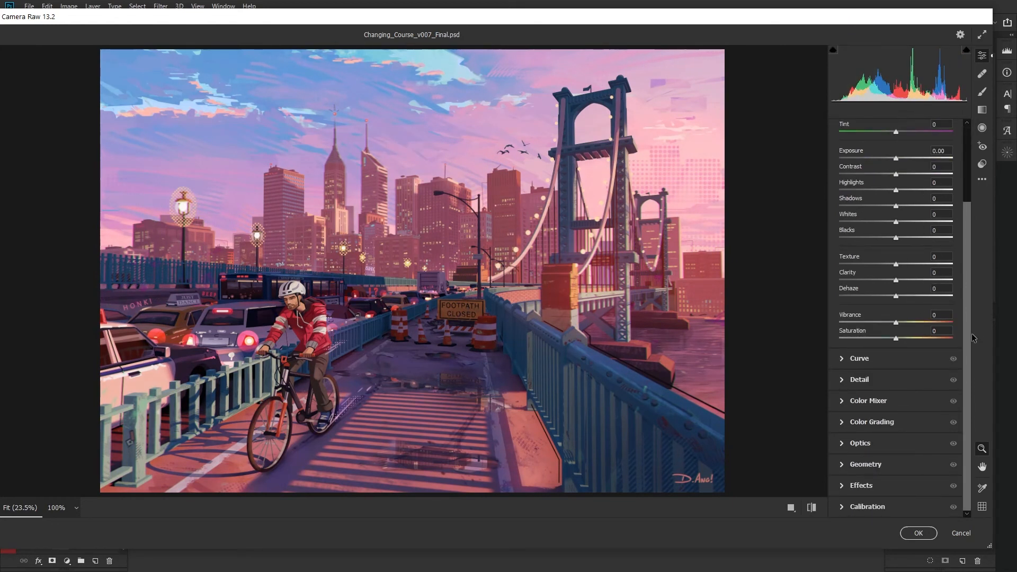
{"action": "left_click", "coordinate": [858, 358]}
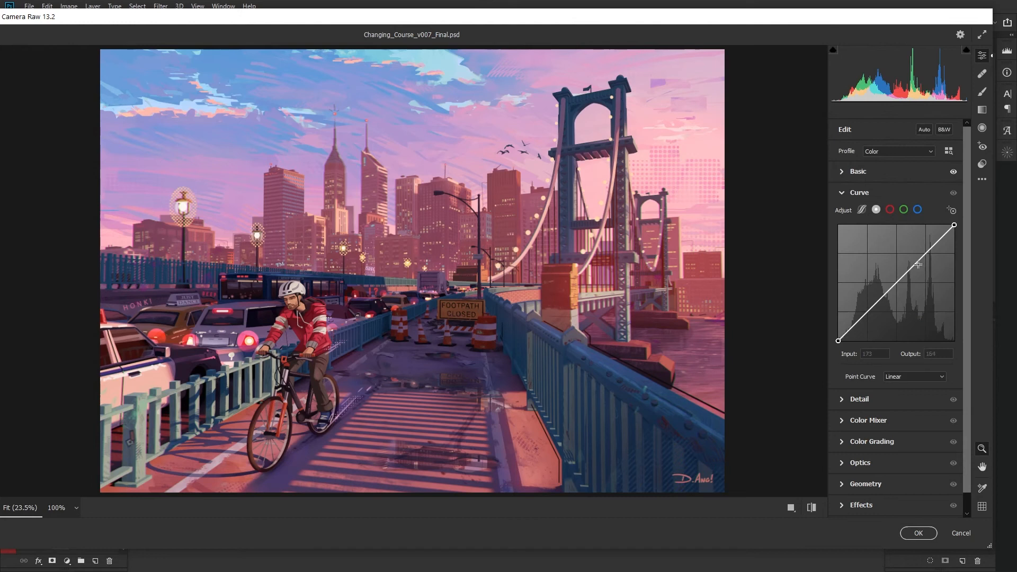
{"action": "scroll", "scroll_direction": "down", "scroll_amount": 3}
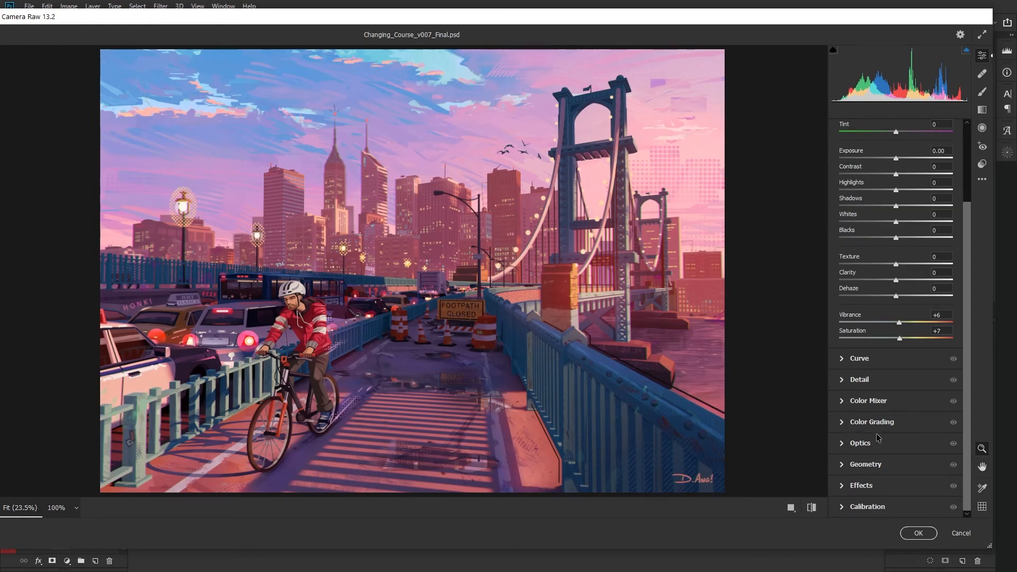
{"action": "mouse_move", "coordinate": [1001, 408]}
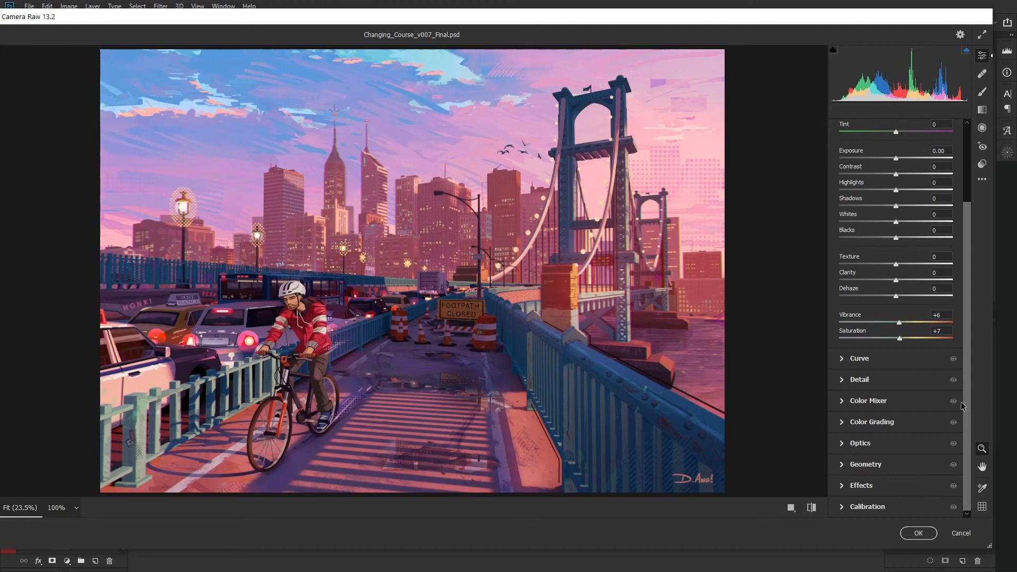
{"action": "mouse_move", "coordinate": [968, 428]}
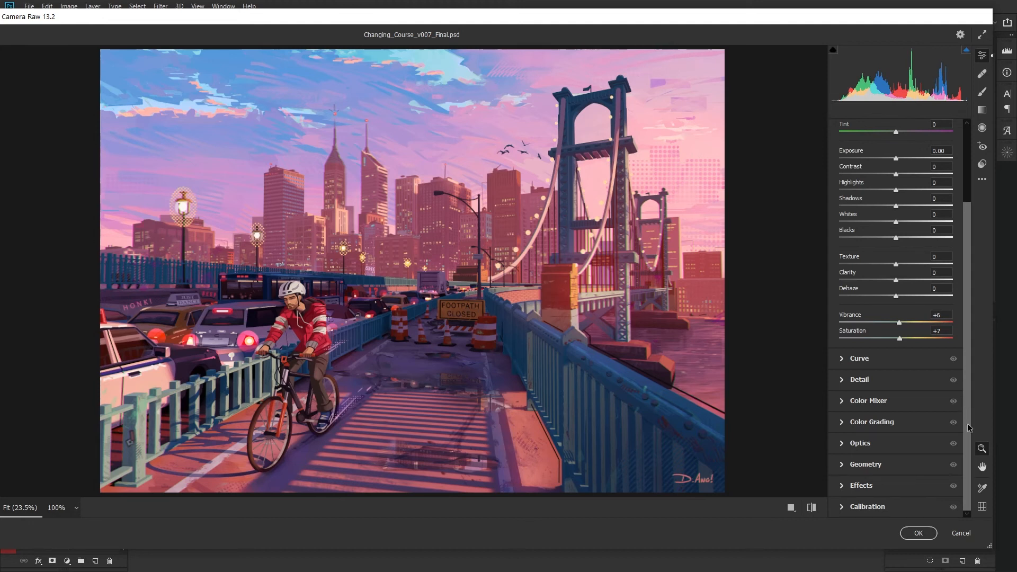
{"action": "left_click", "coordinate": [866, 506]}
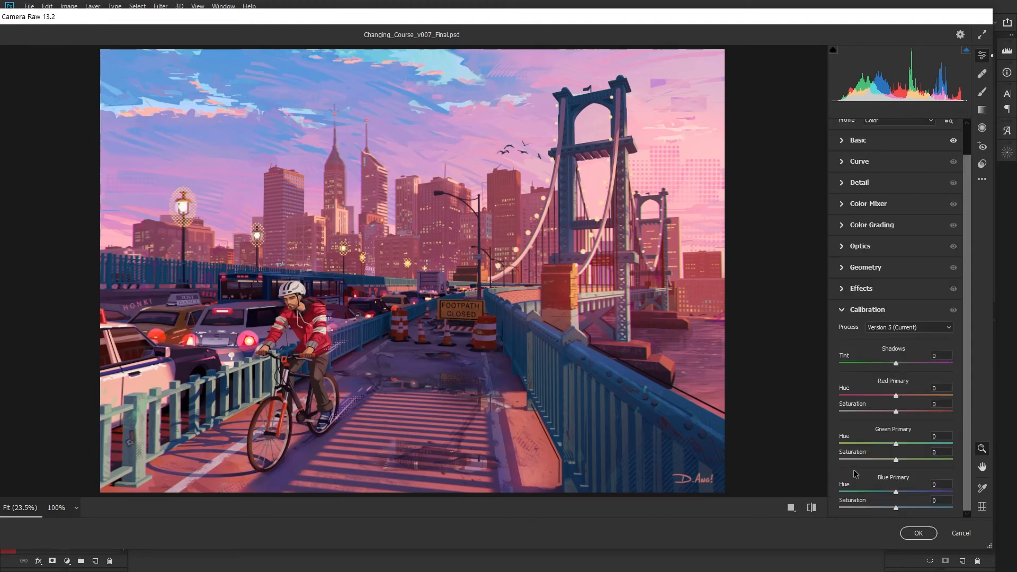
{"action": "left_click", "coordinate": [917, 532]}
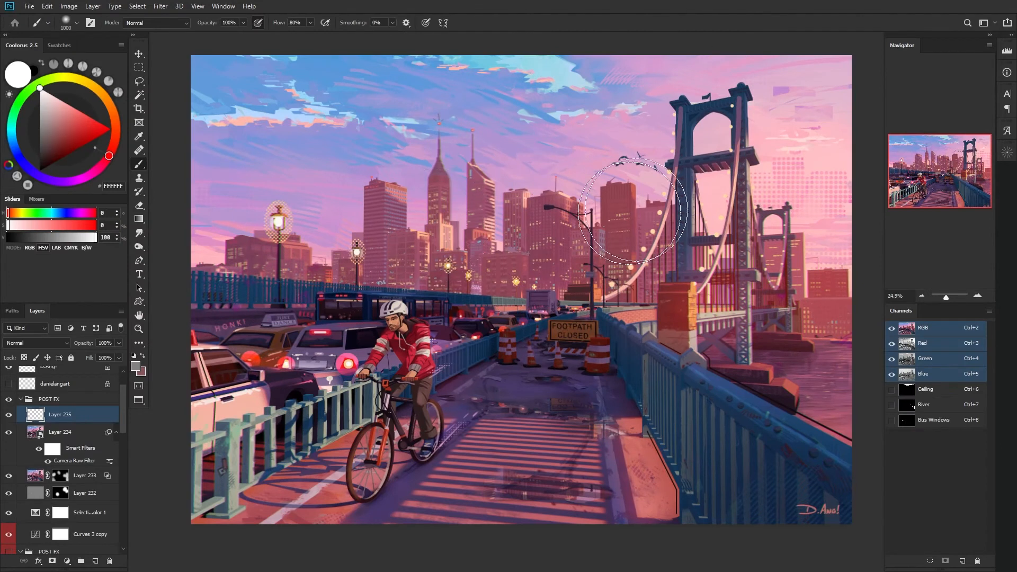
{"action": "mouse_move", "coordinate": [165, 415]}
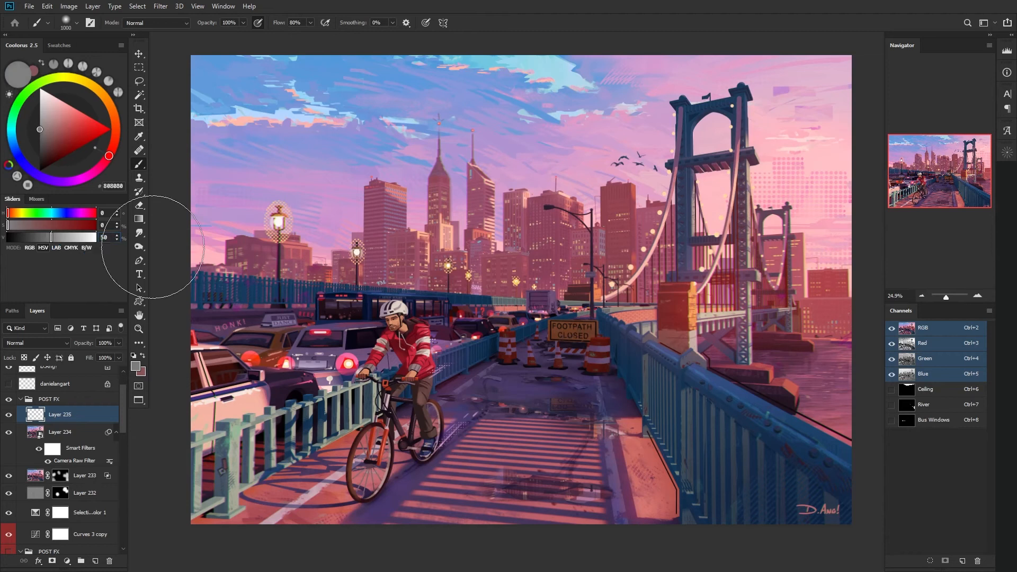
{"action": "mouse_move", "coordinate": [410, 176]}
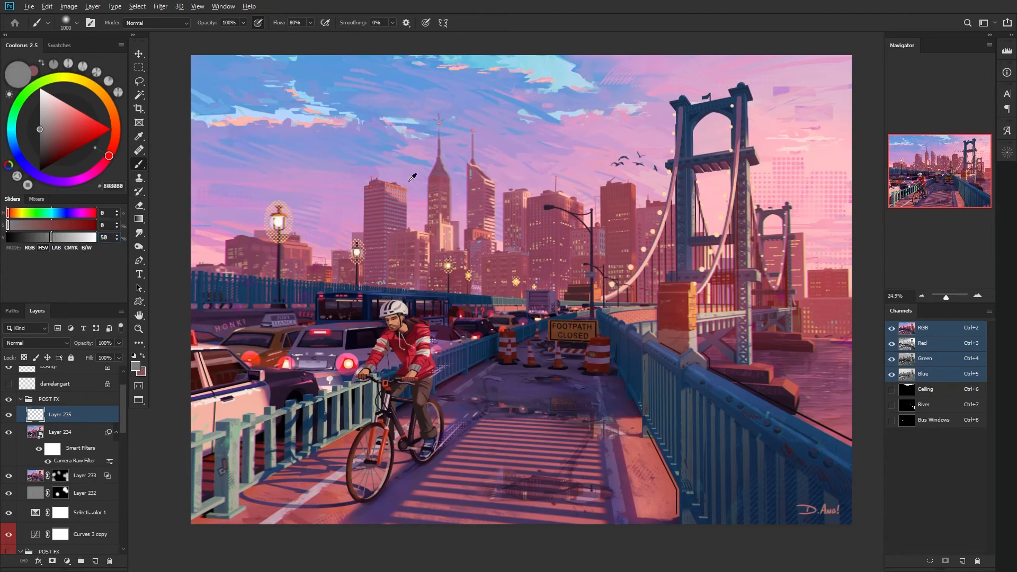
- Fill Layer 235 with solid mid-grey #808080
{"action": "left_click", "coordinate": [8, 414]}
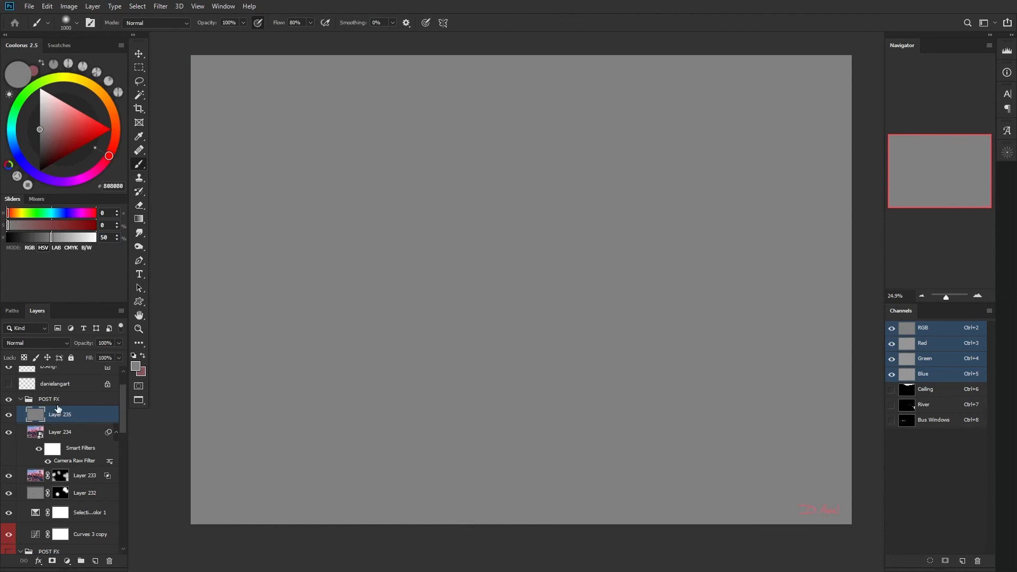
{"action": "left_click", "coordinate": [159, 6]}
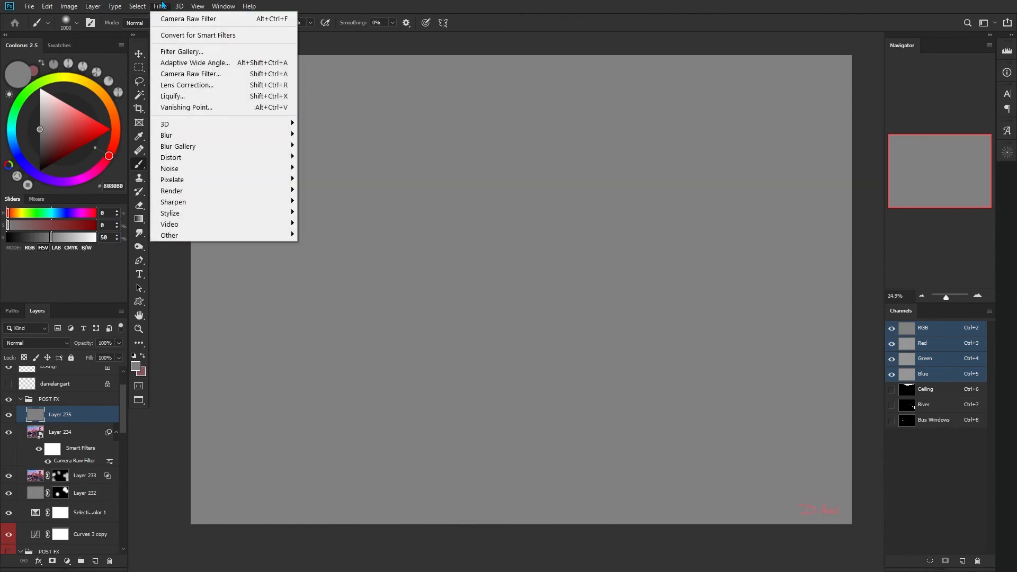
{"action": "mouse_move", "coordinate": [170, 168]}
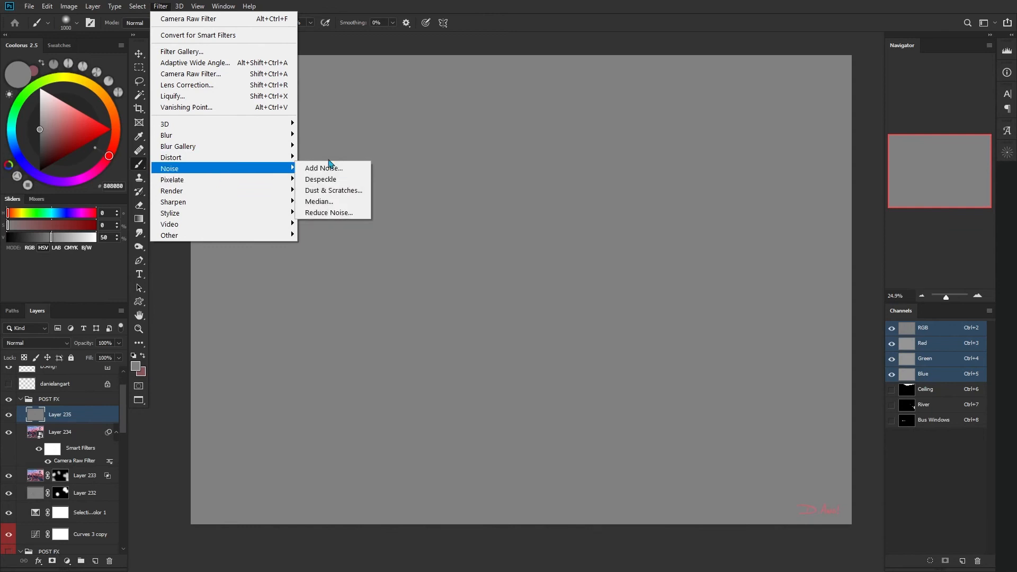
- Add coloured Gaussian noise at 15.84% to Layer 235, with Monochromatic left unchecked
{"action": "left_click", "coordinate": [322, 168]}
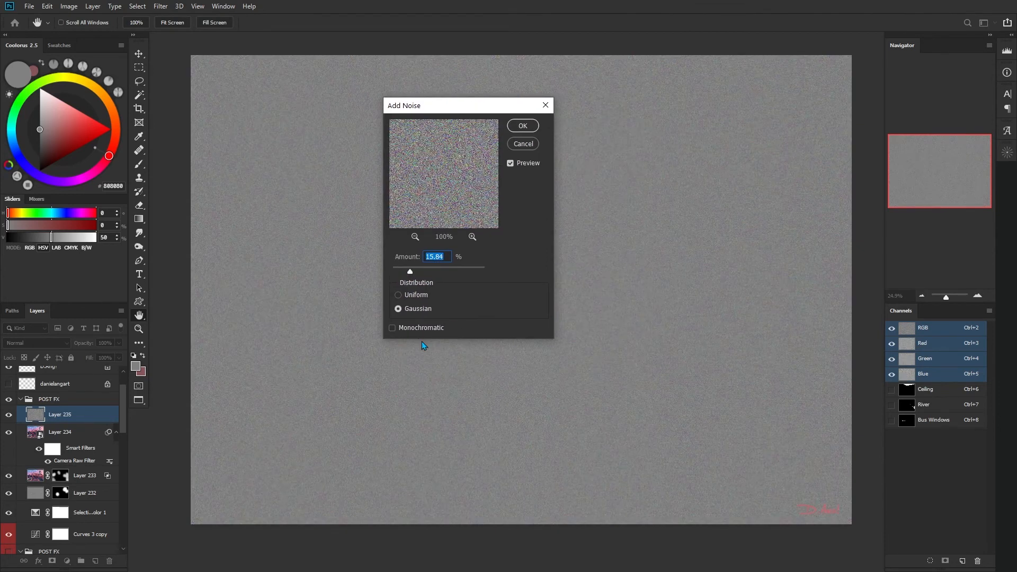
{"action": "left_click", "coordinate": [392, 327]}
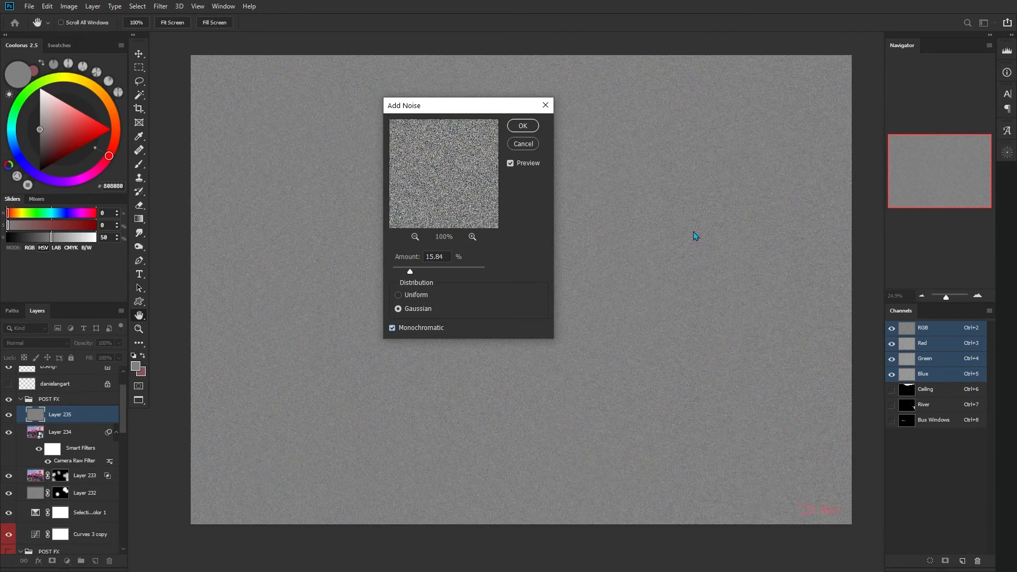
{"action": "left_click", "coordinate": [472, 236]}
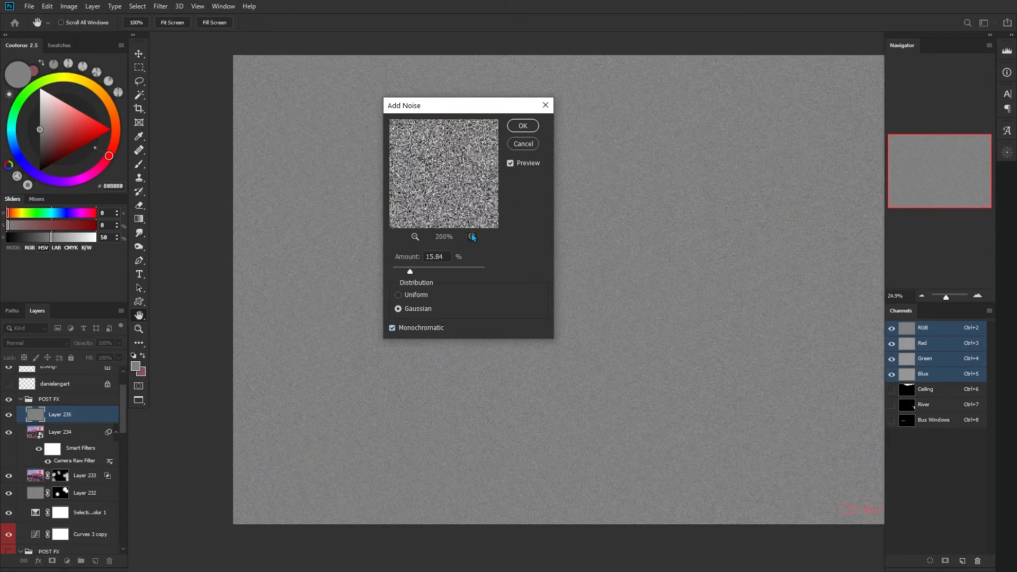
{"action": "left_click", "coordinate": [473, 237]}
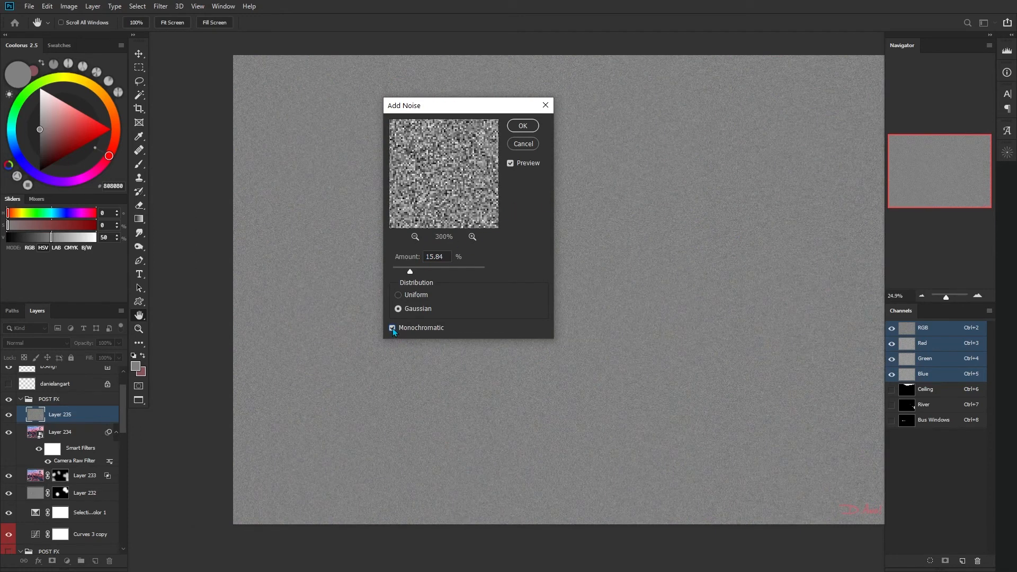
{"action": "left_click", "coordinate": [391, 327]}
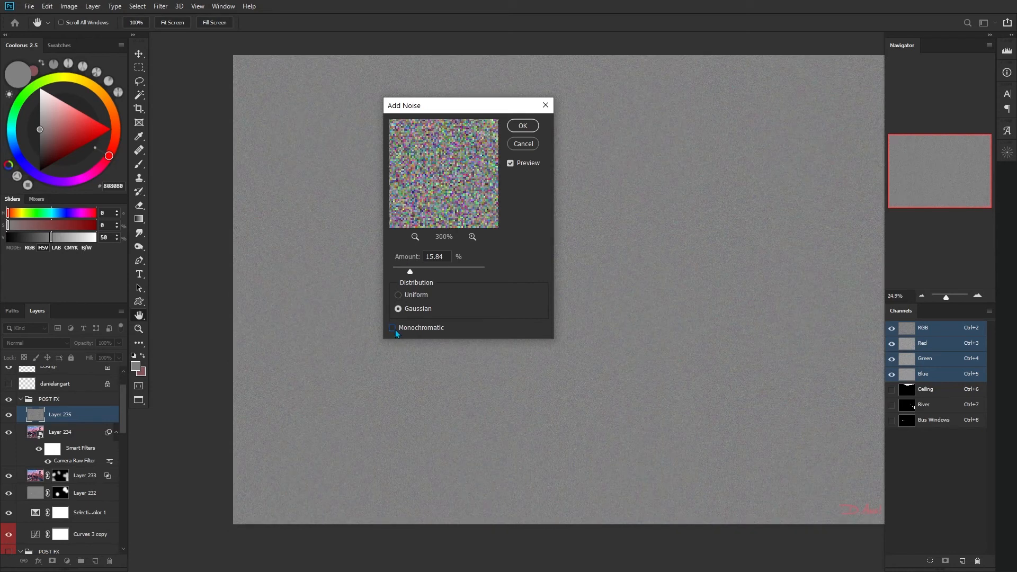
{"action": "left_click", "coordinate": [392, 327]}
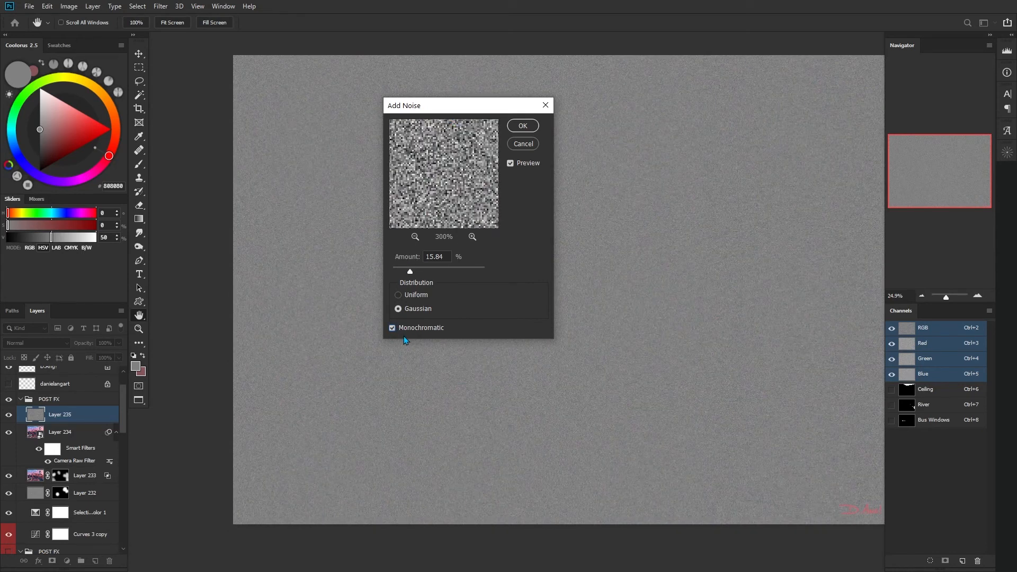
{"action": "left_click", "coordinate": [392, 327]}
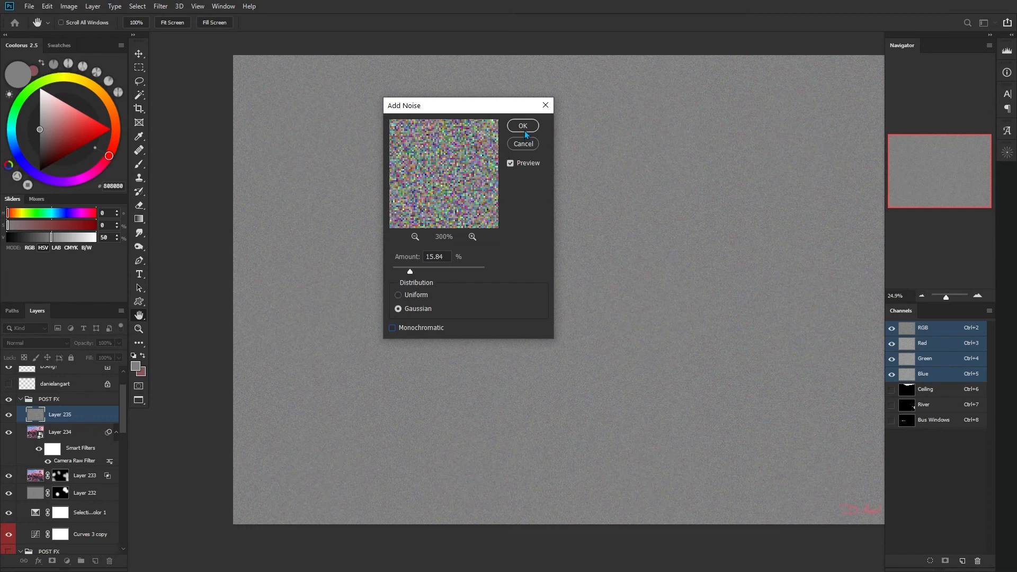
{"action": "left_click", "coordinate": [523, 125]}
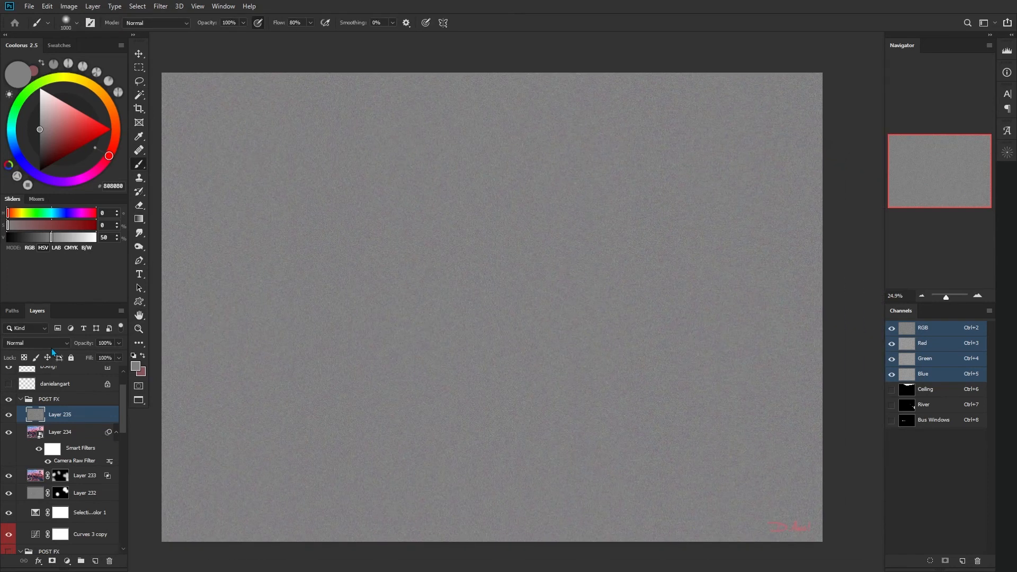
- Set Layer 235's blend mode to Overlay and fit the illustration on screen
{"action": "left_click", "coordinate": [37, 343]}
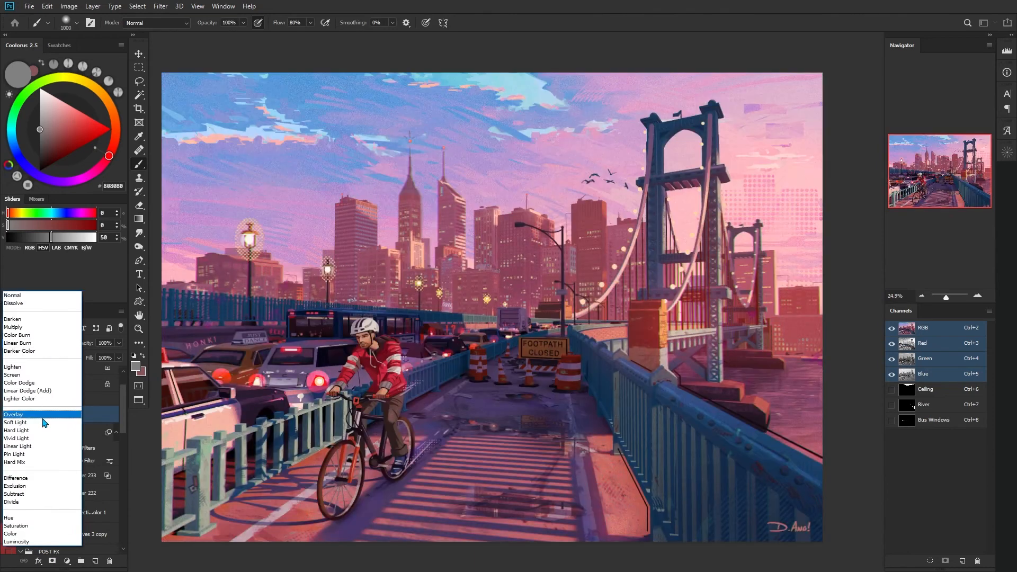
{"action": "left_click", "coordinate": [15, 422]}
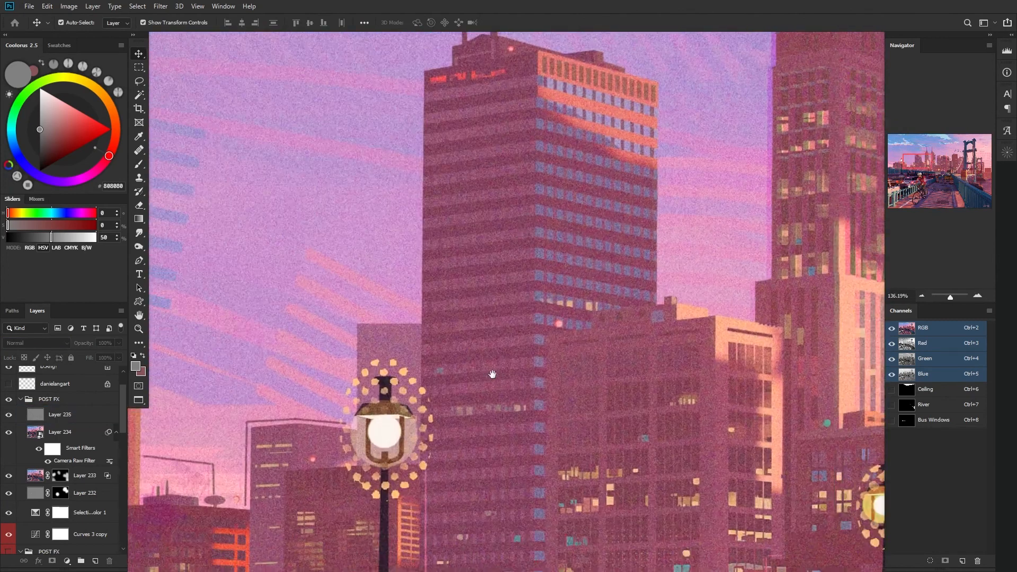
{"action": "left_click", "coordinate": [60, 414]}
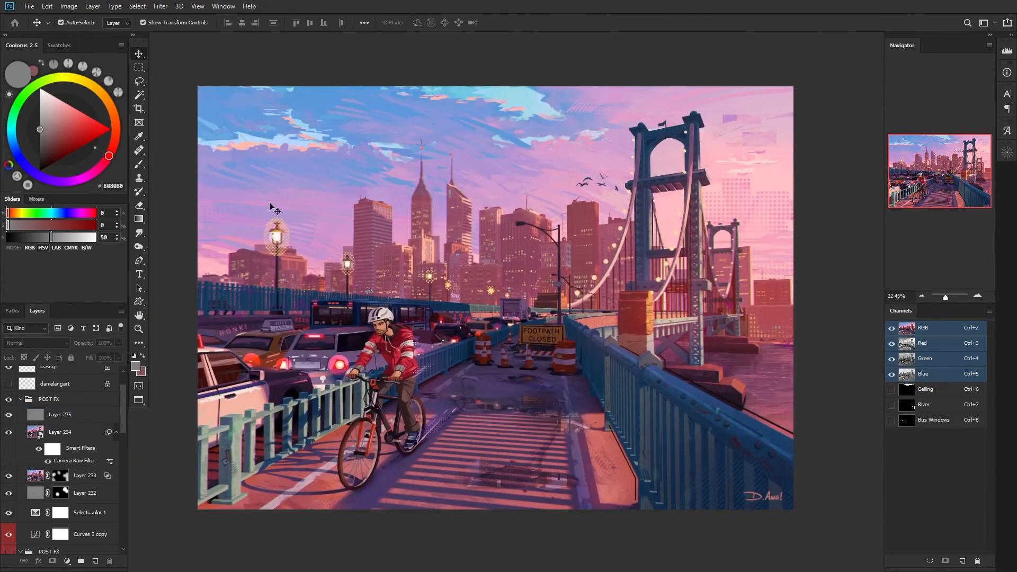
{"action": "left_click", "coordinate": [138, 163]}
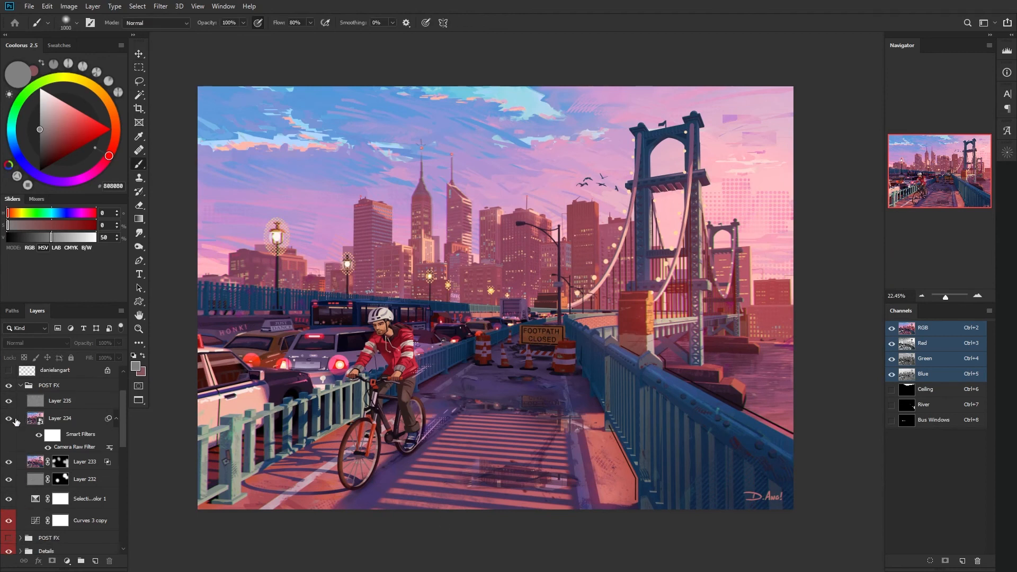
- Compare with Layer 234 hidden, then set Layer 235 to Soft Light at 29% opacity
{"action": "left_click", "coordinate": [8, 419]}
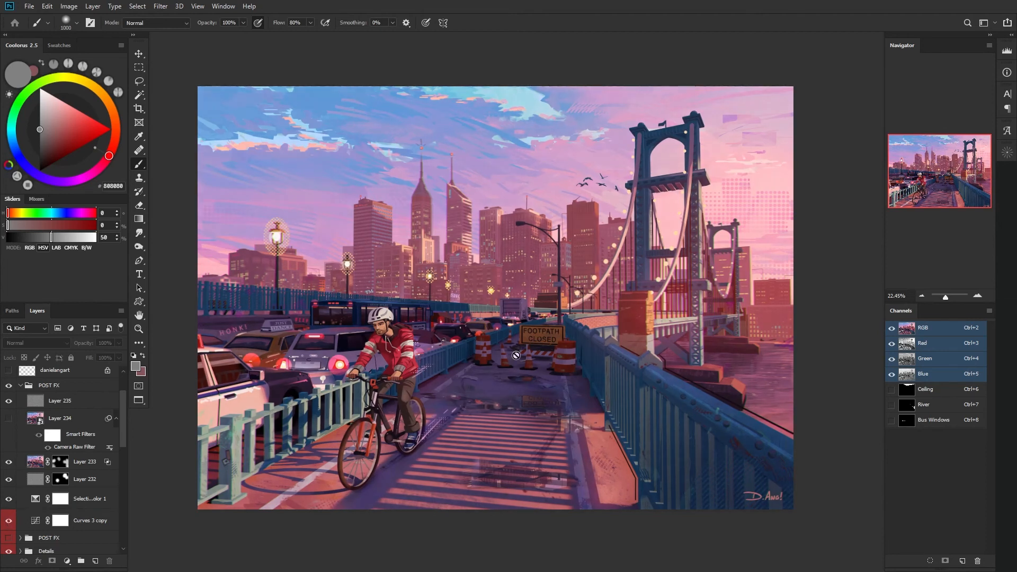
{"action": "left_click", "coordinate": [9, 498]}
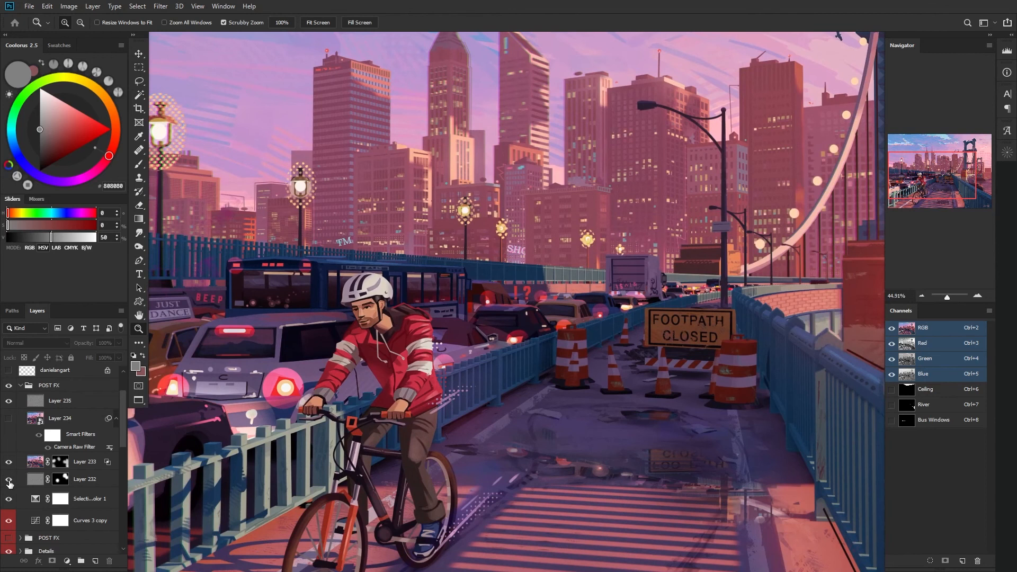
{"action": "left_click", "coordinate": [9, 479]}
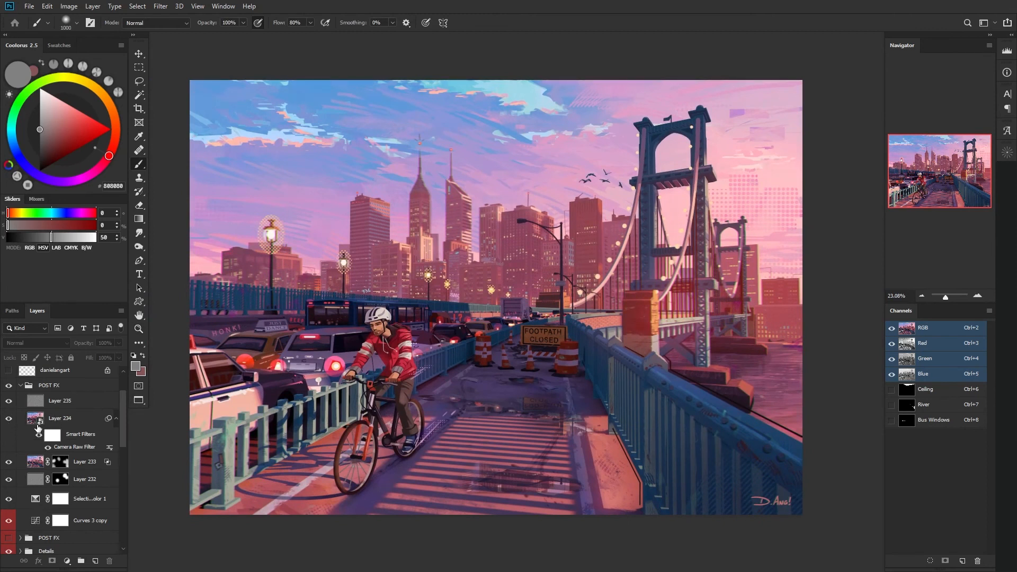
{"action": "left_click", "coordinate": [39, 421]}
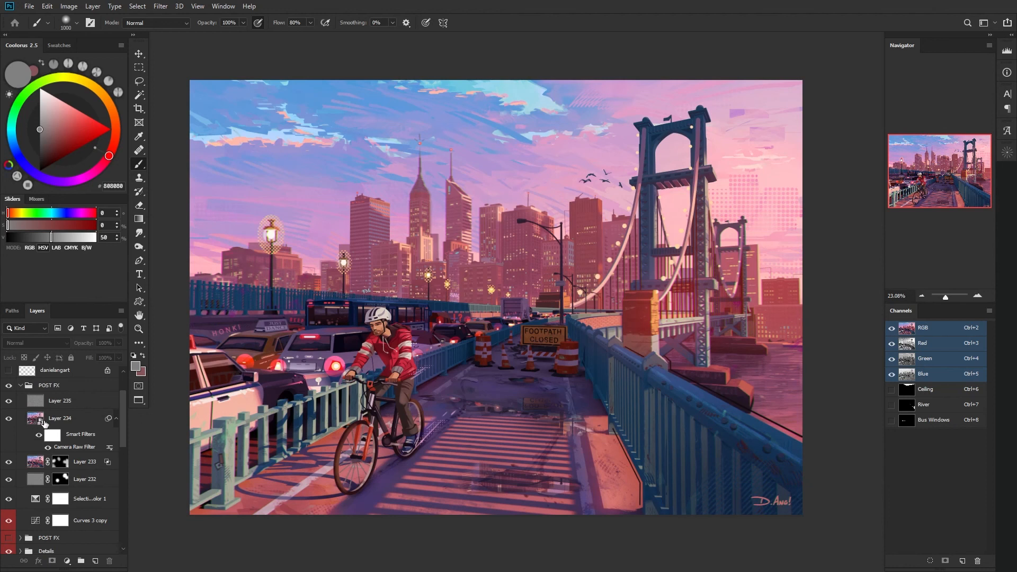
{"action": "left_click", "coordinate": [59, 401]}
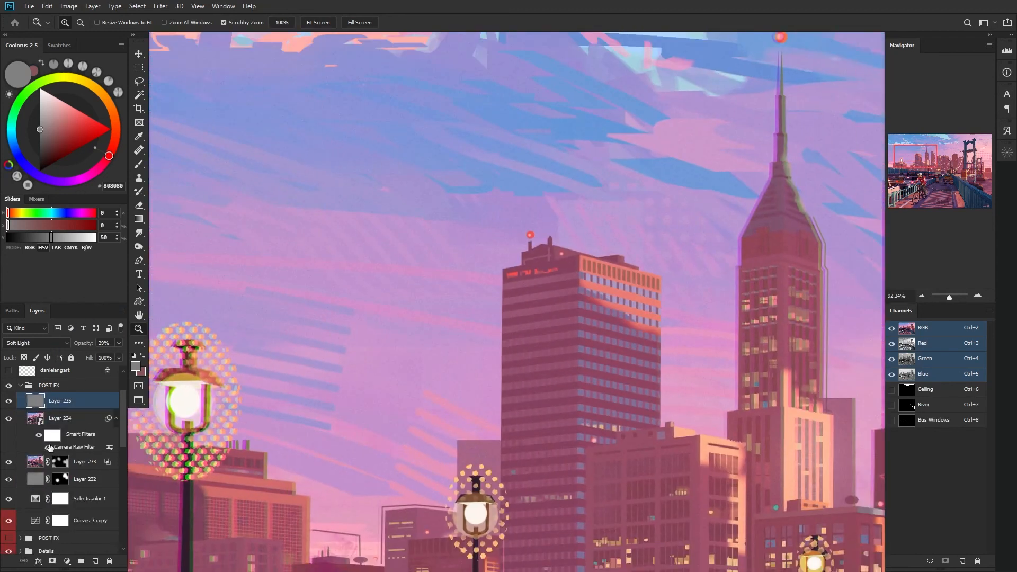
{"action": "left_click", "coordinate": [317, 22]}
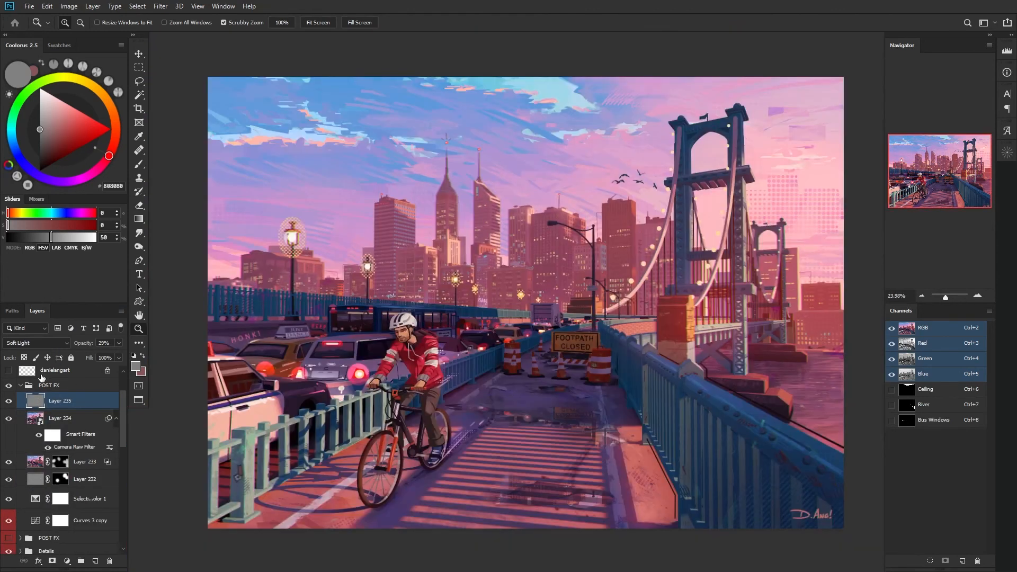